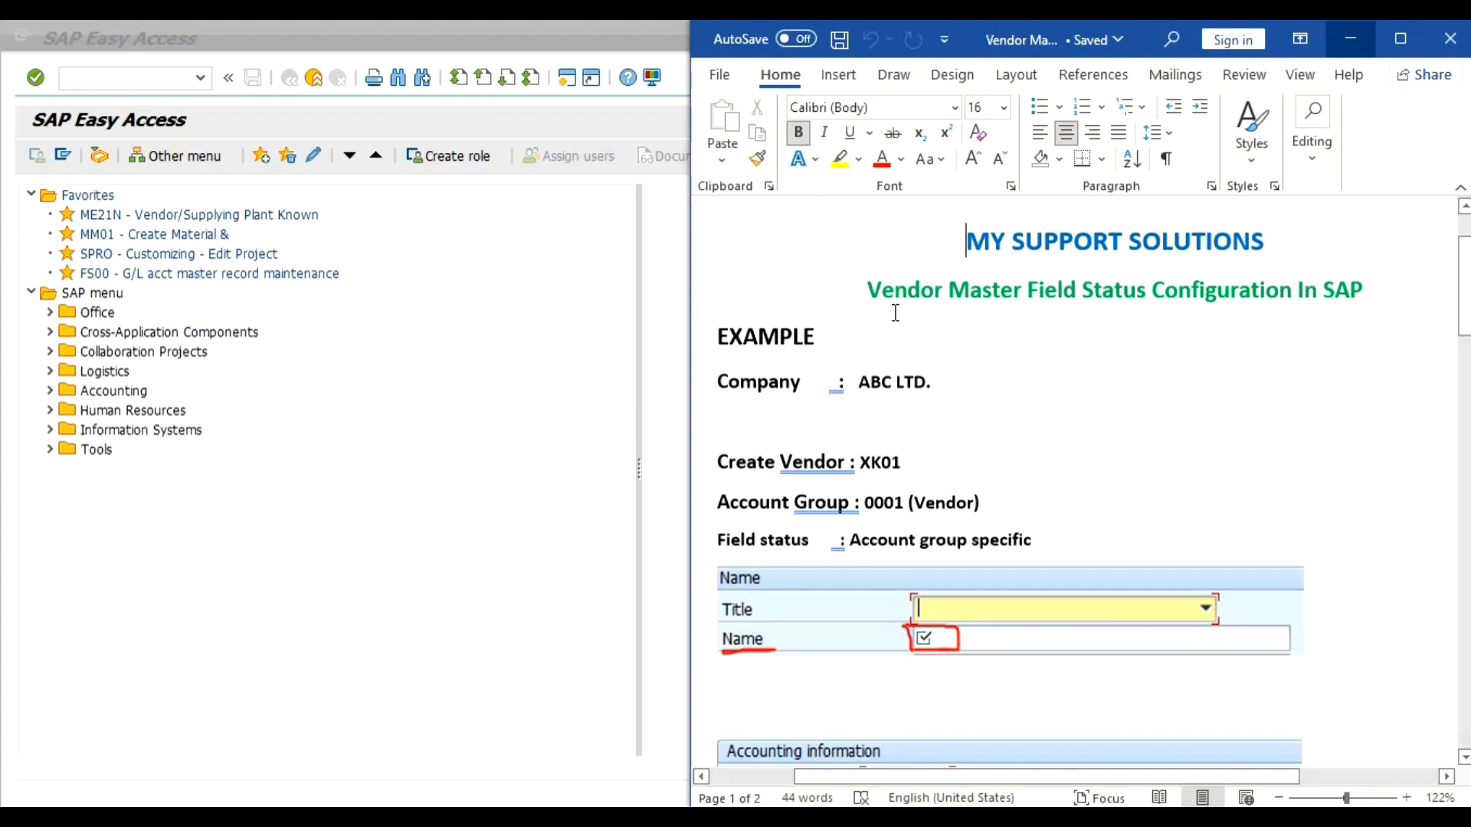
{"action": "mouse_move", "coordinate": [1086, 327]}
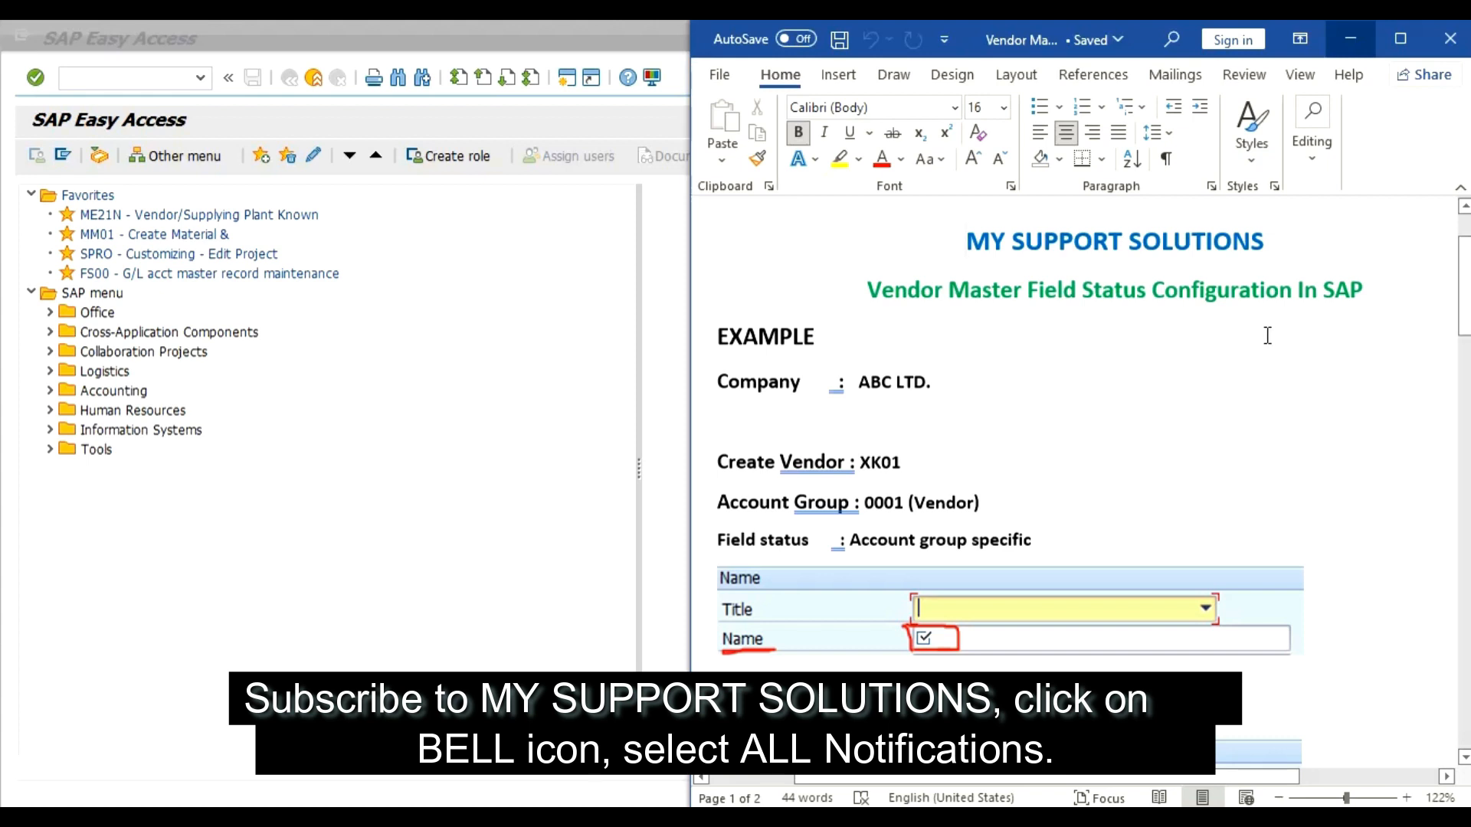
{"action": "mouse_move", "coordinate": [1173, 279]}
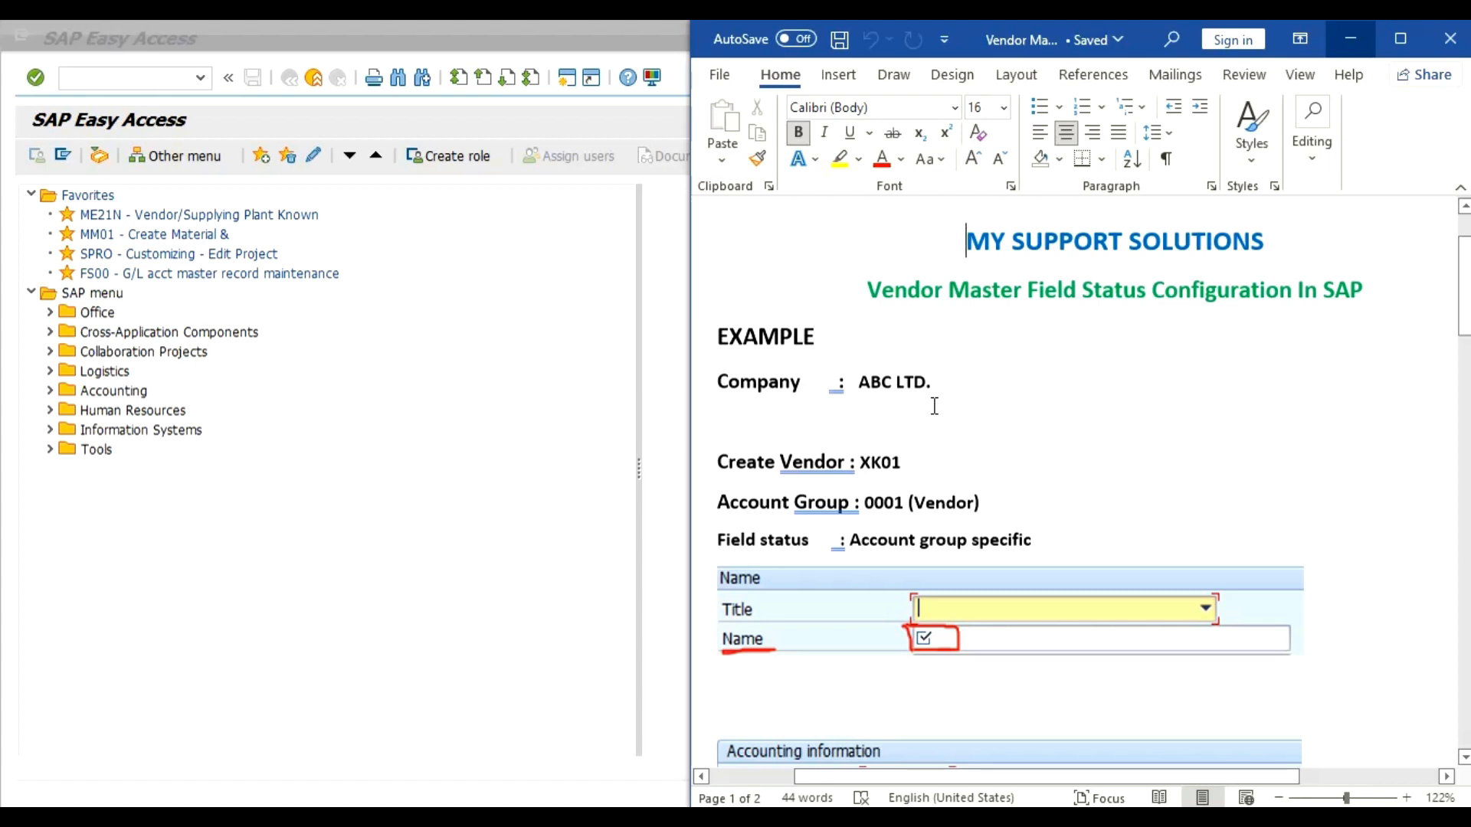
{"action": "mouse_move", "coordinate": [900, 499]}
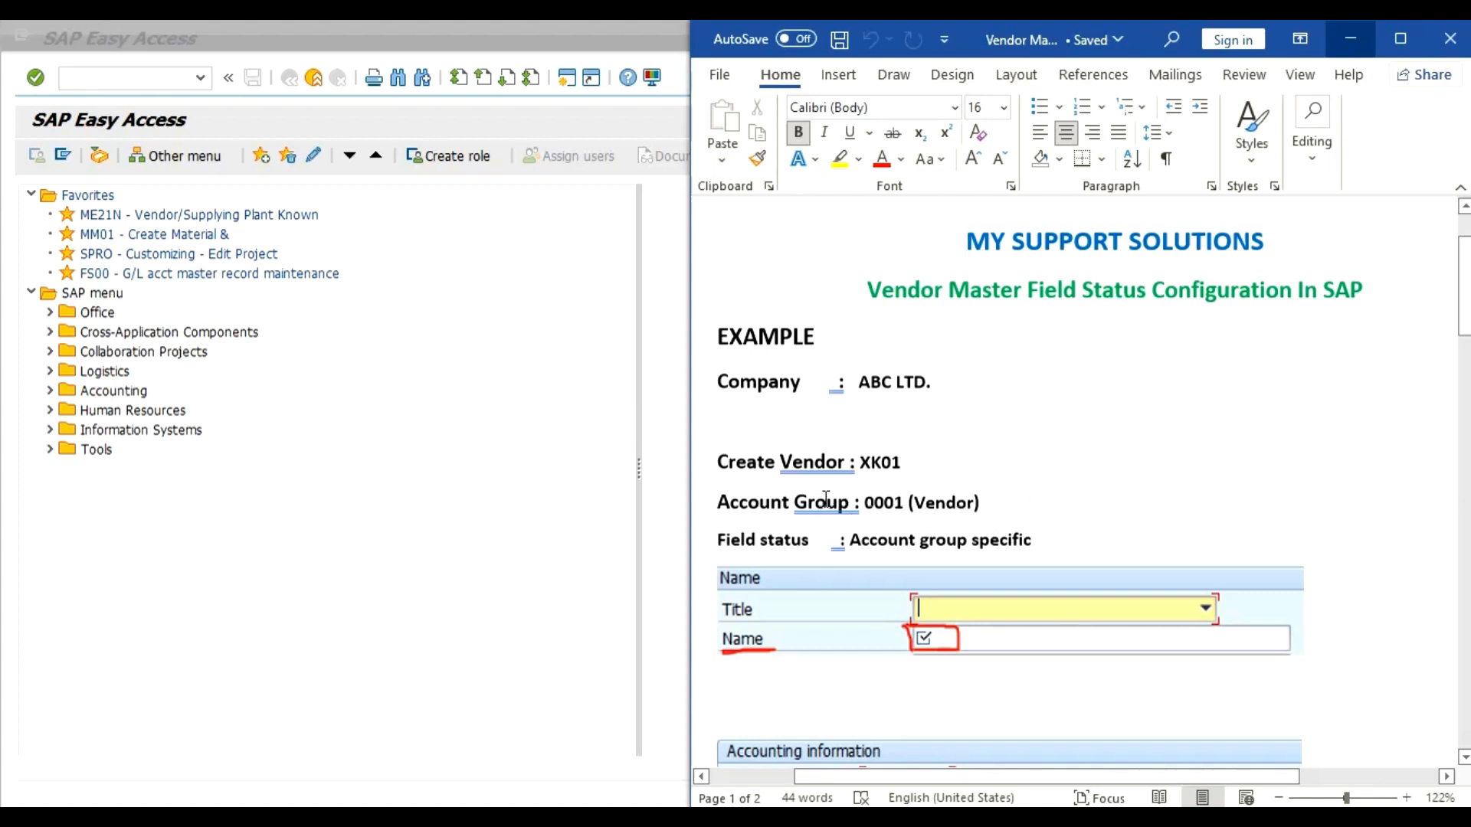
Scroll the Word notes down to the practical steps OBD3 and XK01, then bring SAP Easy Access forward
{"action": "scroll", "scroll_direction": "down", "scroll_amount": 3}
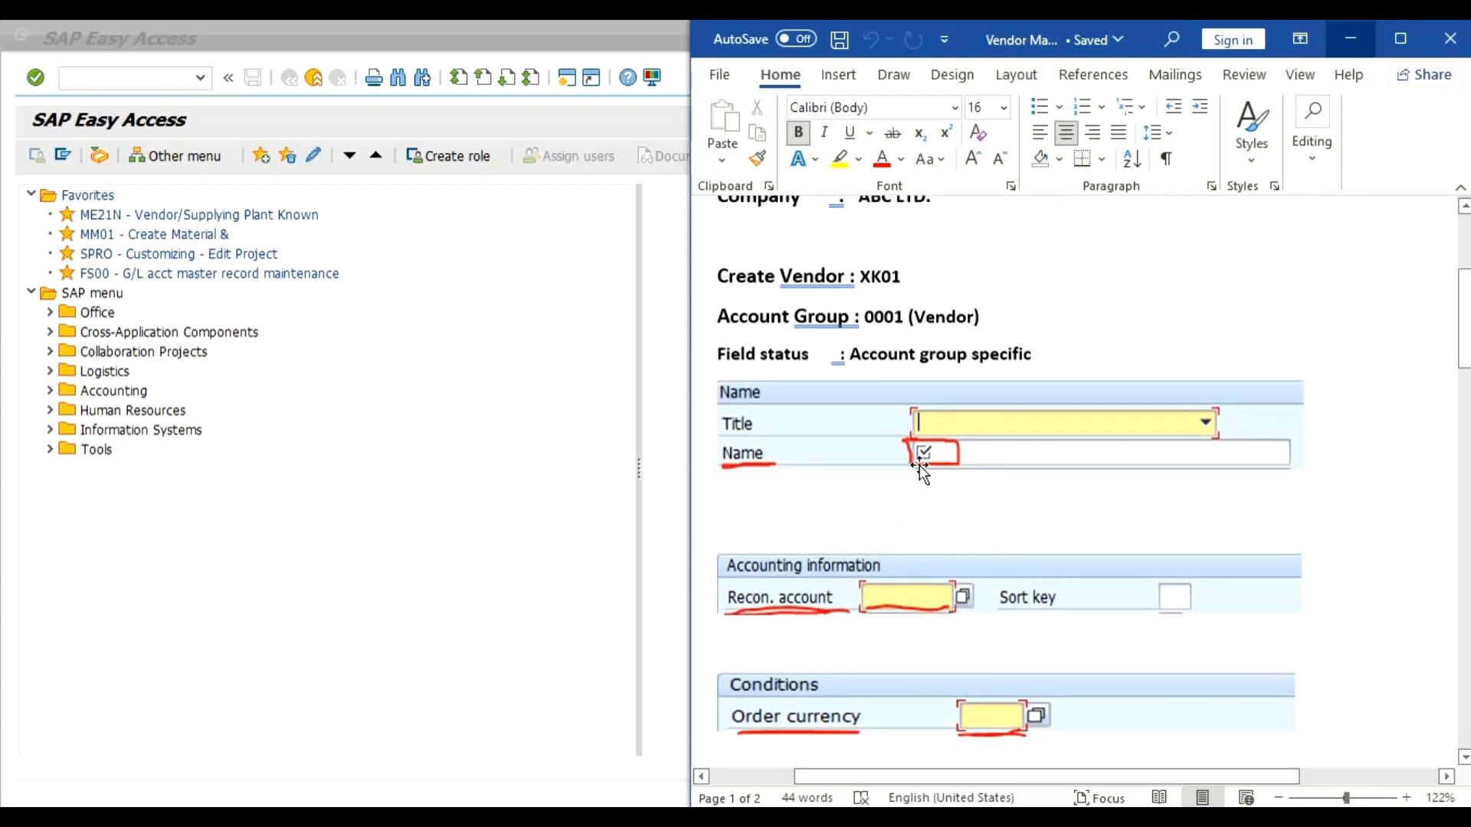
{"action": "scroll", "scroll_direction": "down", "scroll_amount": 3}
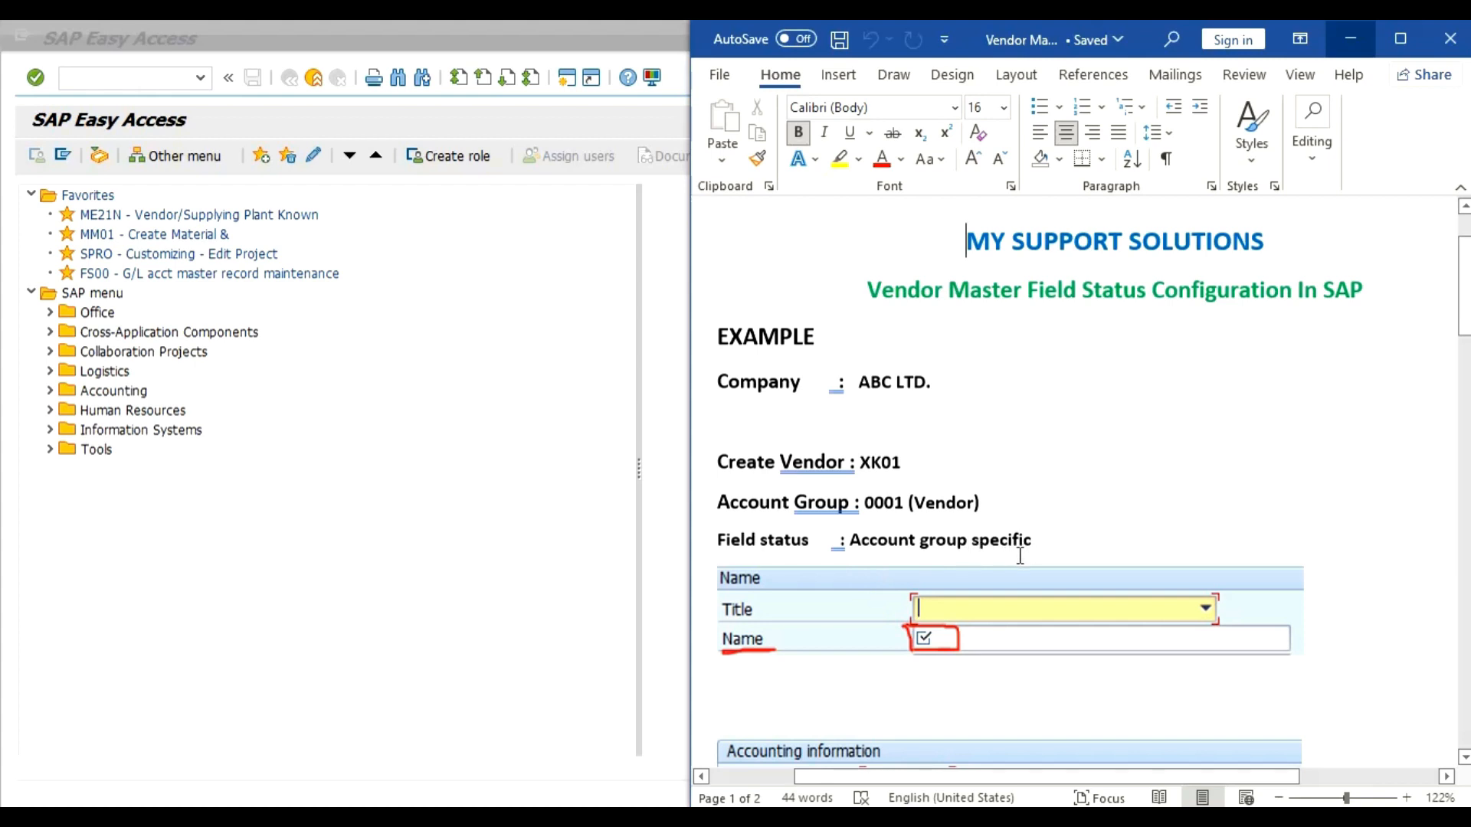
{"action": "scroll", "scroll_direction": "down", "scroll_amount": 3}
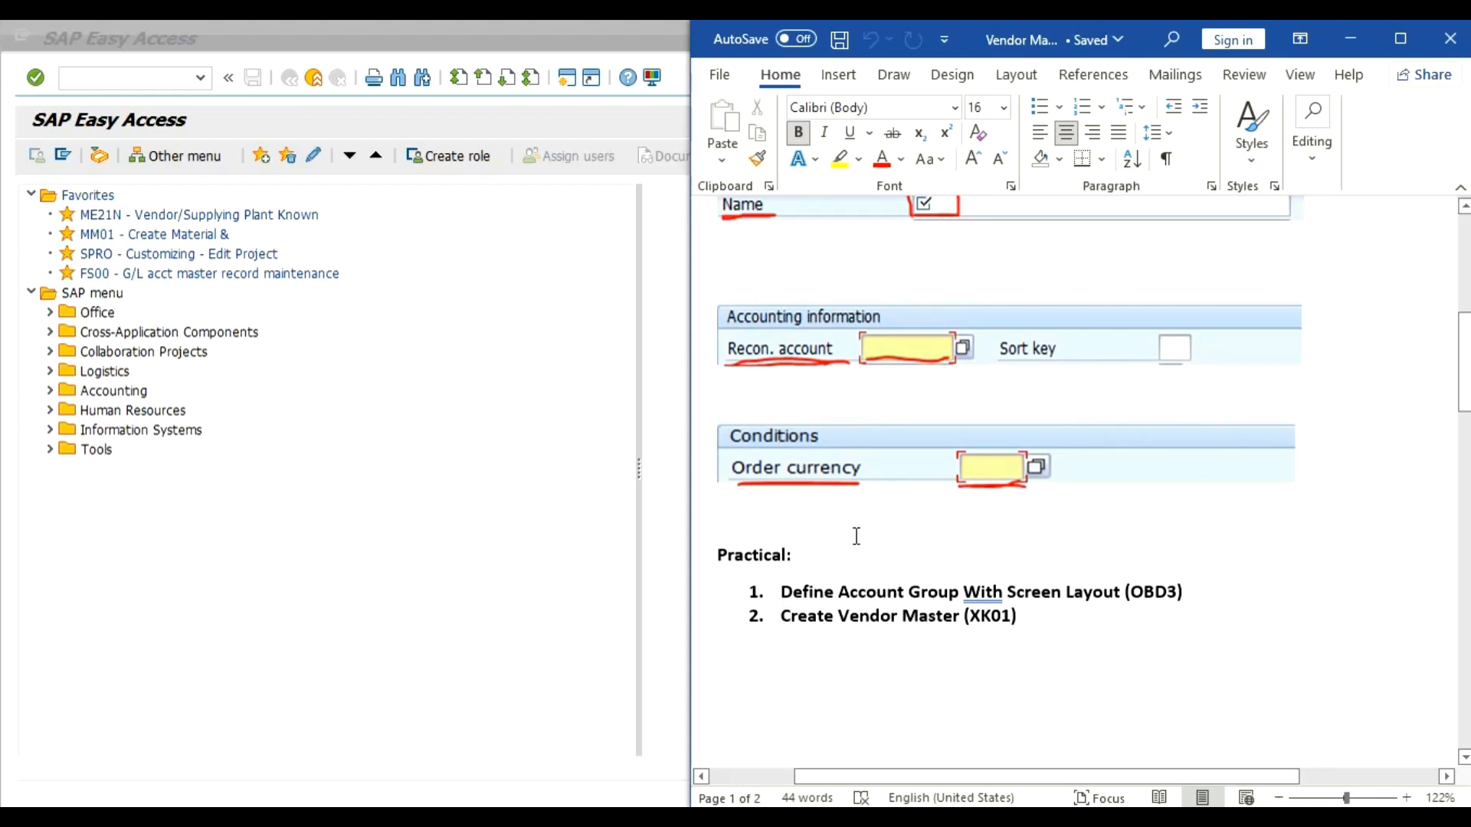
{"action": "left_click", "coordinate": [1012, 615]}
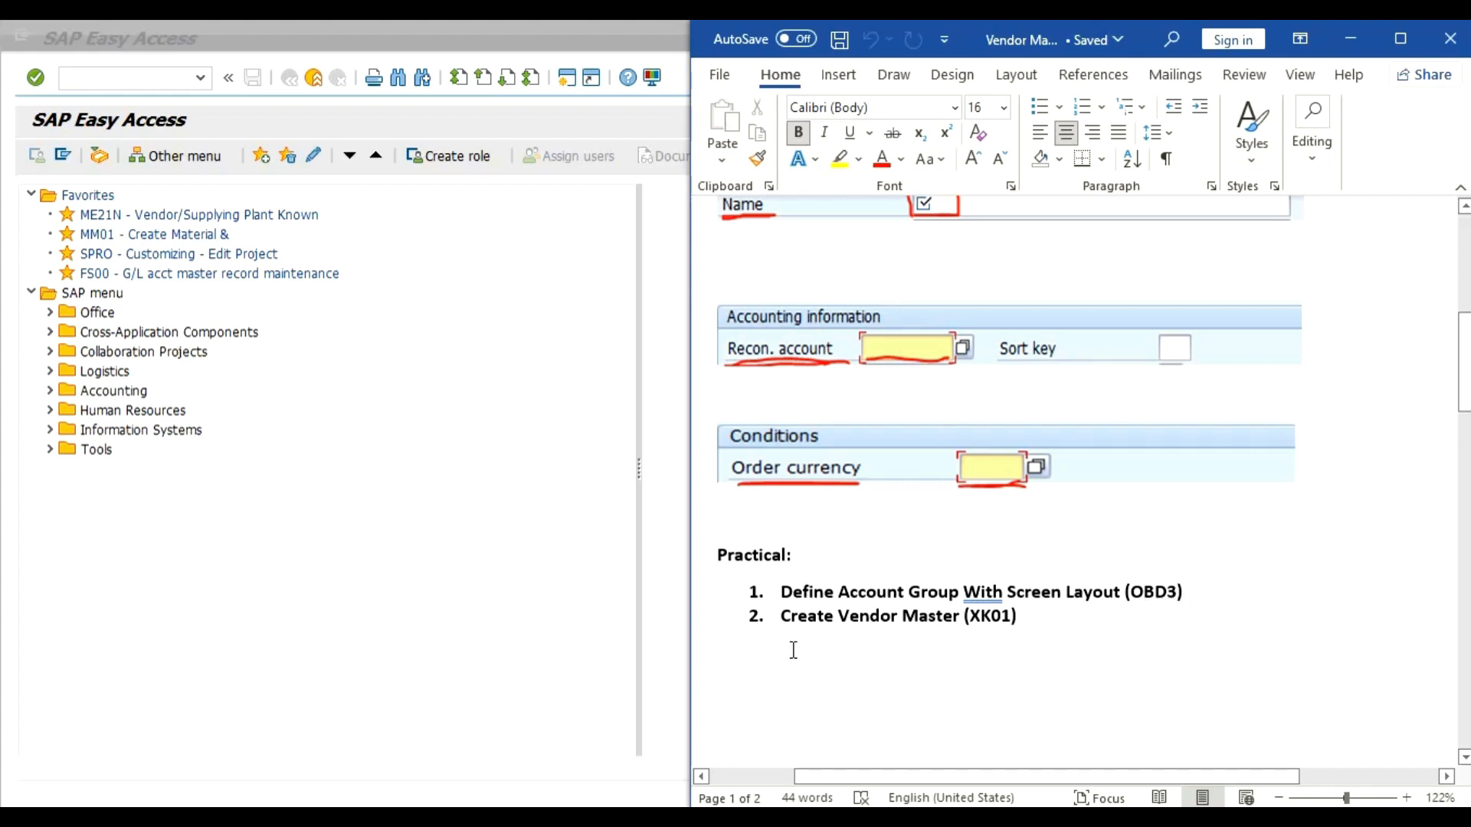
{"action": "mouse_move", "coordinate": [969, 638]}
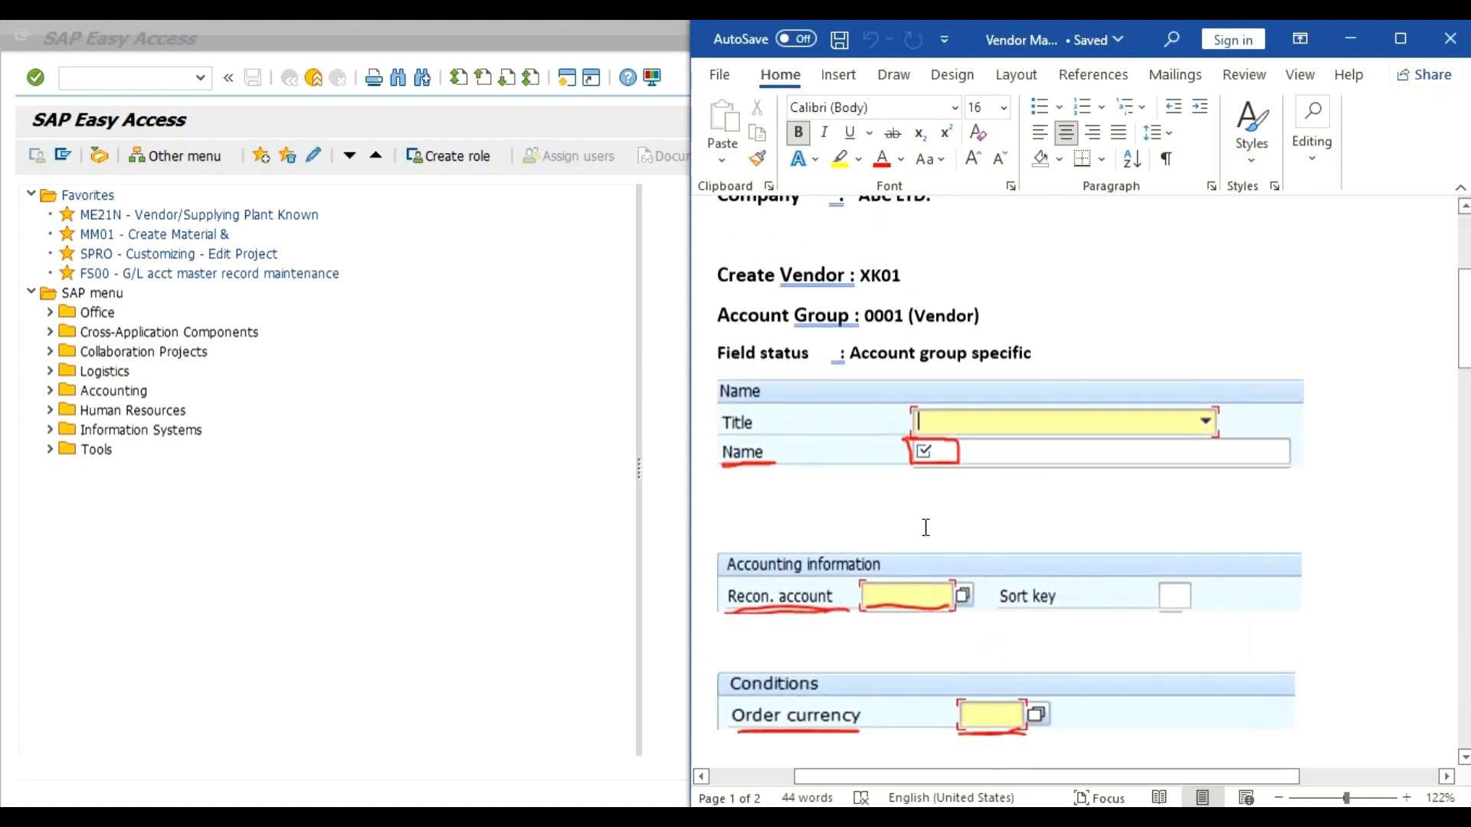
{"action": "scroll", "scroll_direction": "down", "scroll_amount": 3}
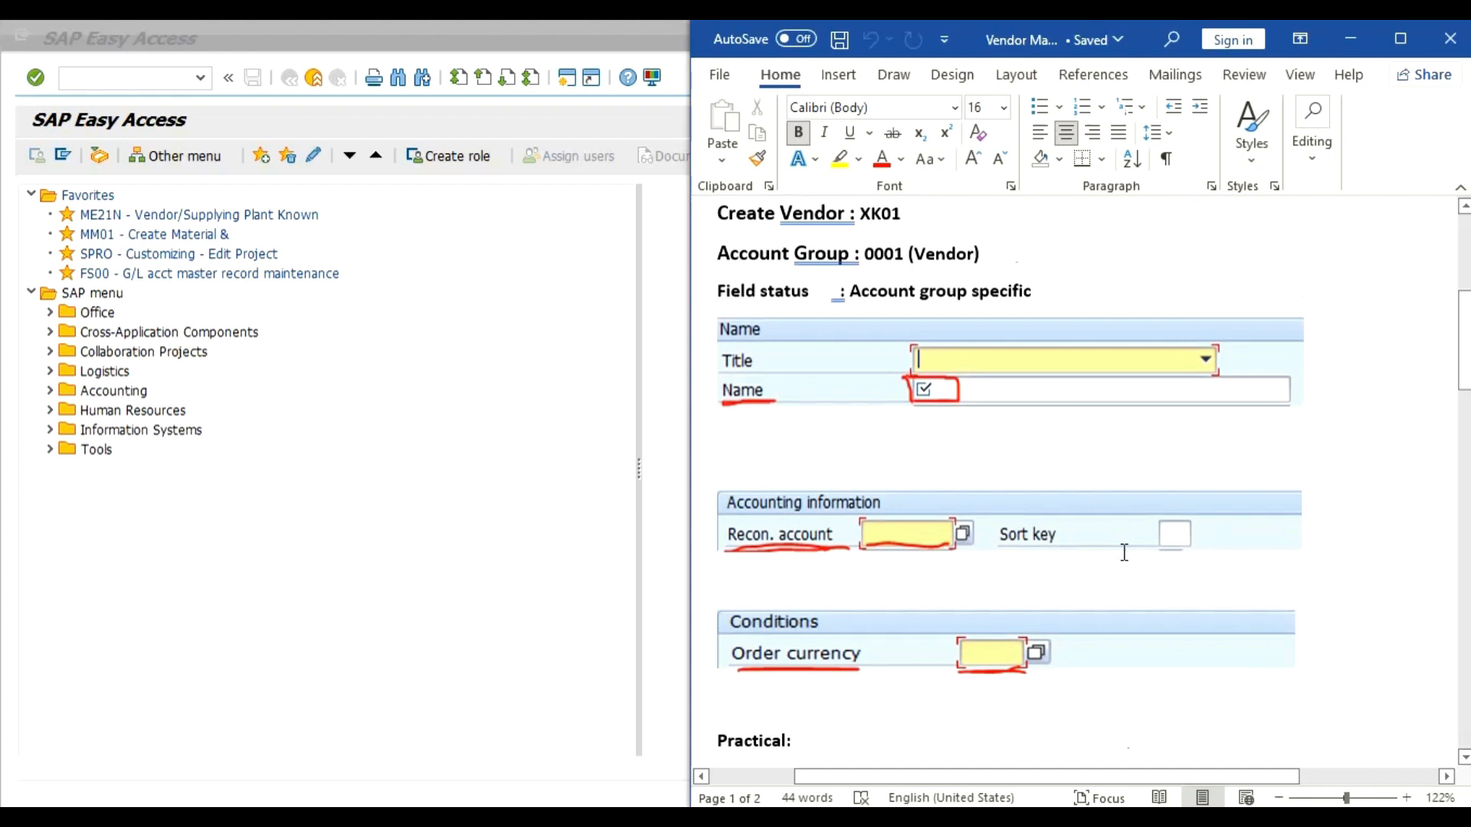
{"action": "scroll", "scroll_direction": "down", "scroll_amount": 3}
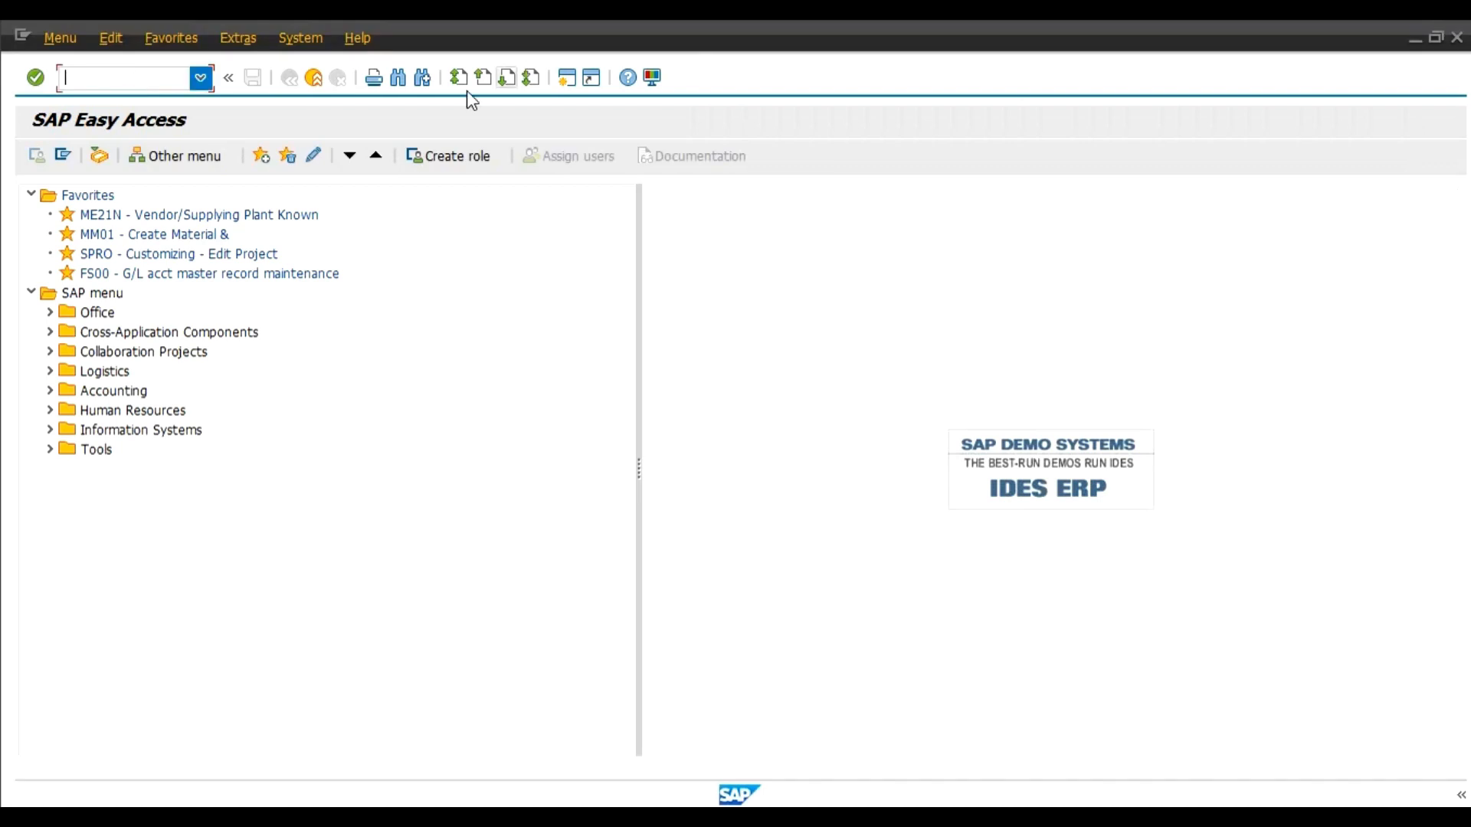
Run SPRO and enter the SAP Reference IMG customizing guide
{"action": "type", "text": "spr"}
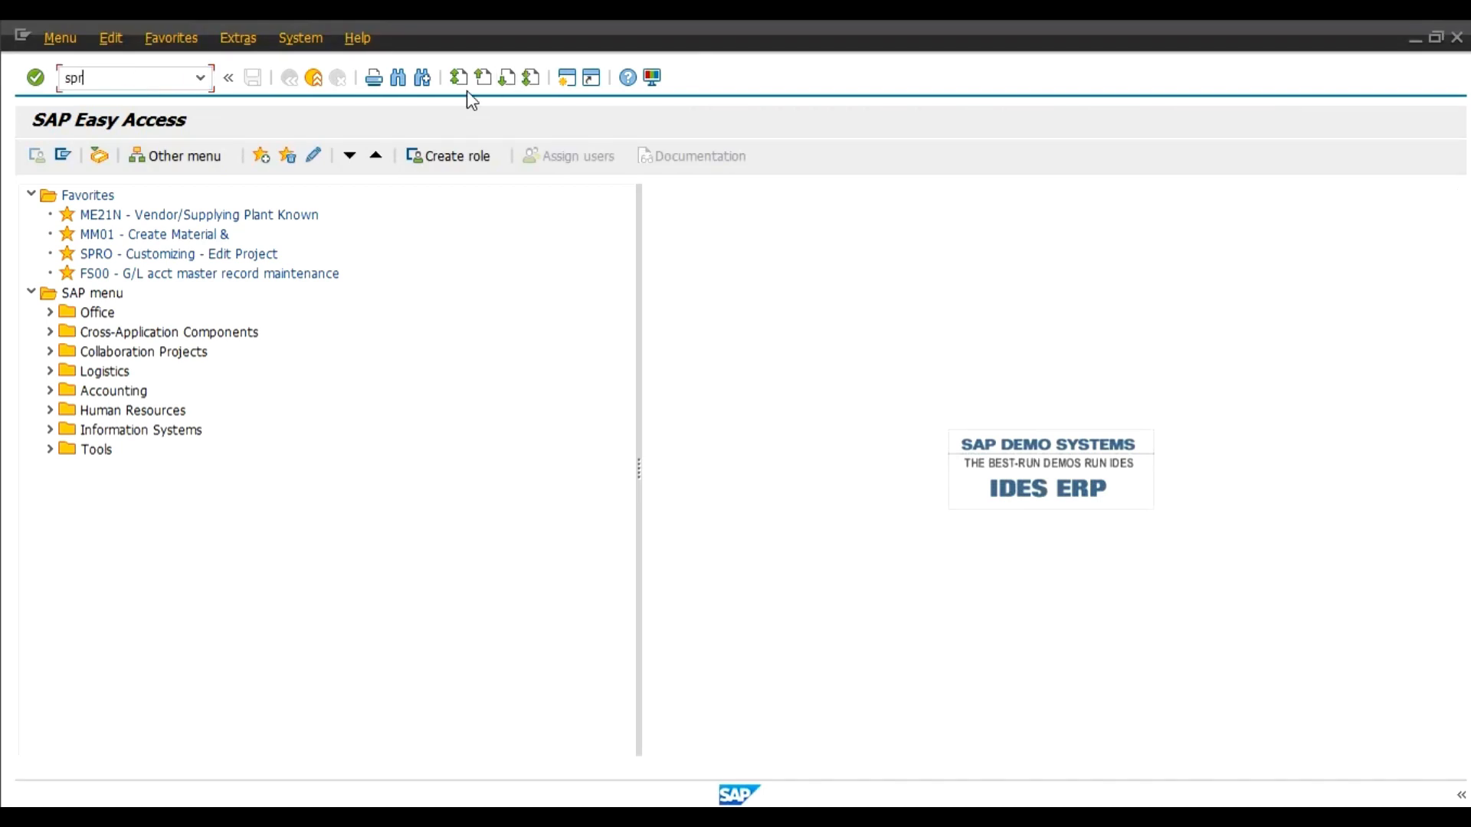
{"action": "key", "text": "Enter"}
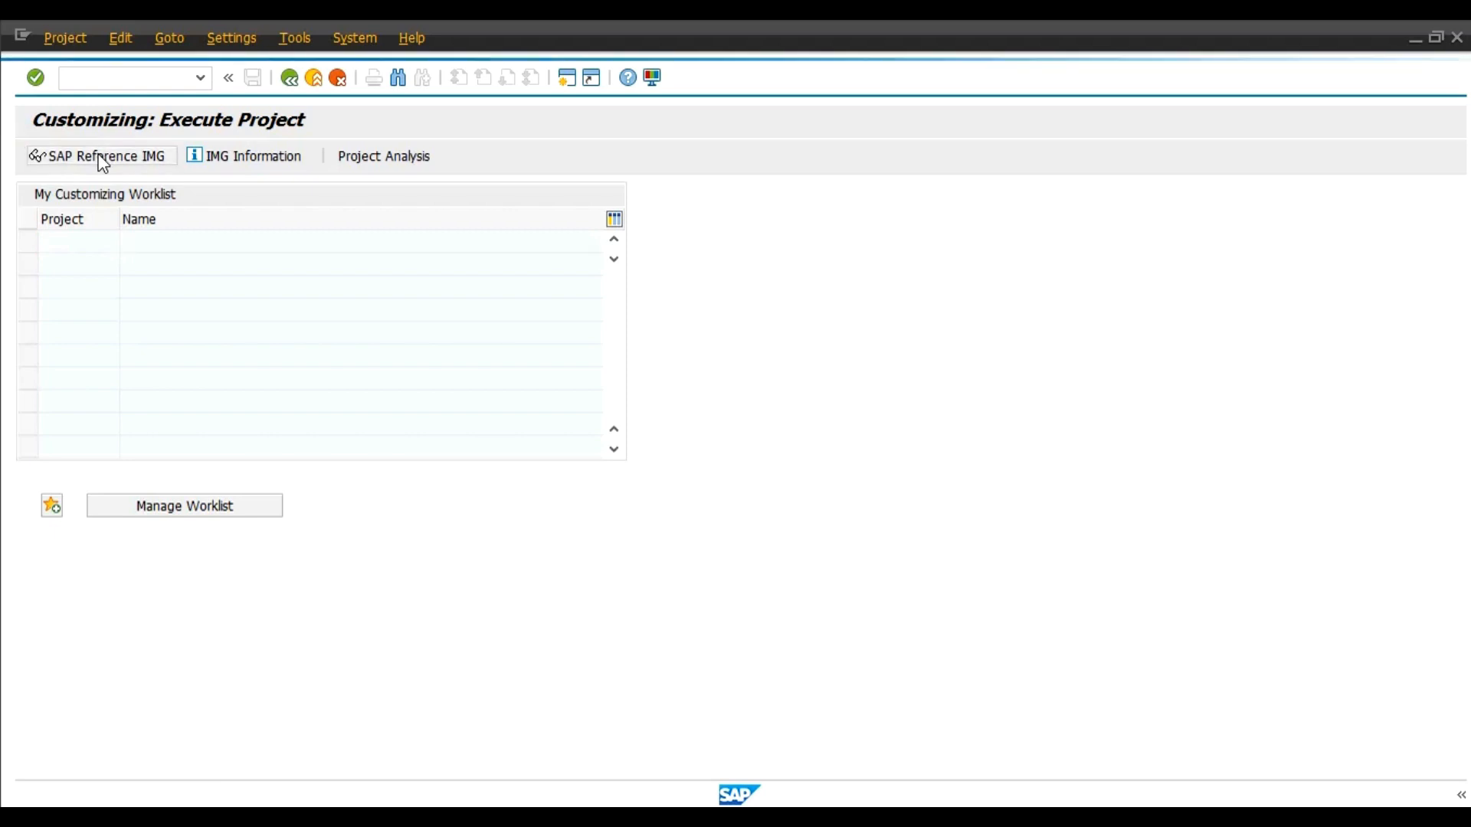
{"action": "left_click", "coordinate": [99, 156]}
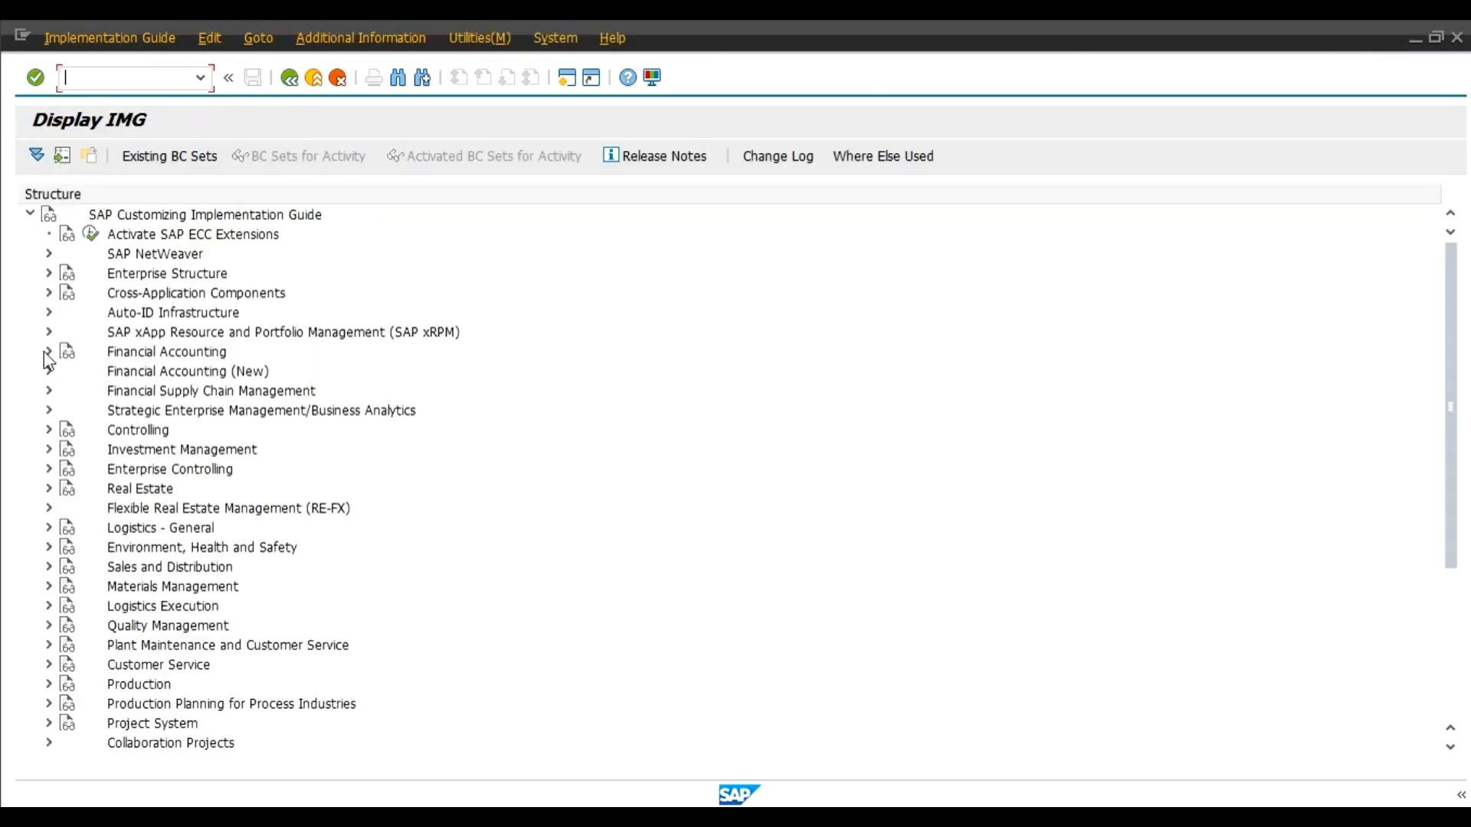
Expand Financial Accounting › AR/AP › Vendor Accounts › Master Data › Preparations for Creating Vendor Master Data
{"action": "left_click", "coordinate": [48, 351]}
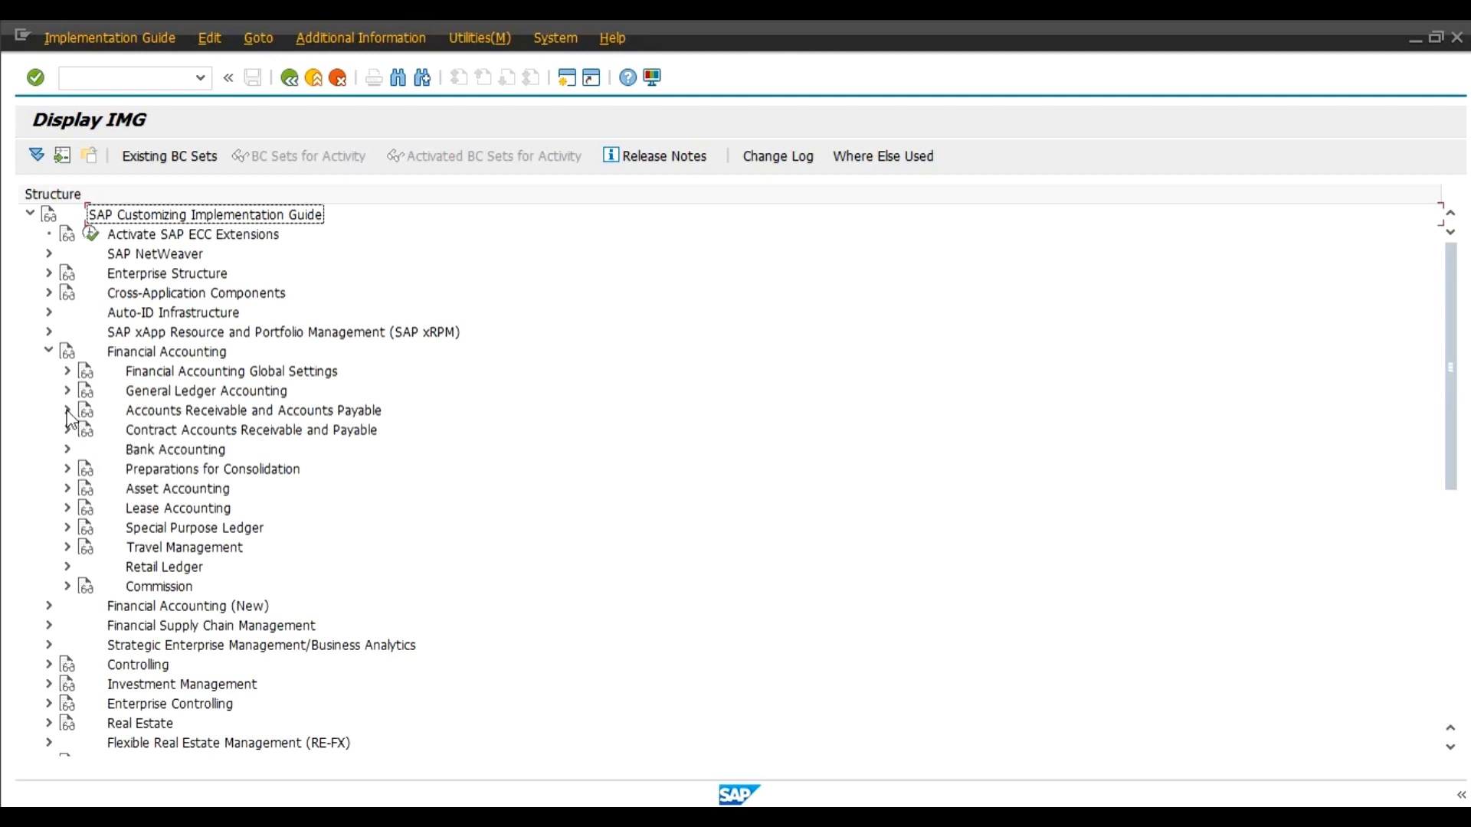
{"action": "left_click", "coordinate": [68, 410]}
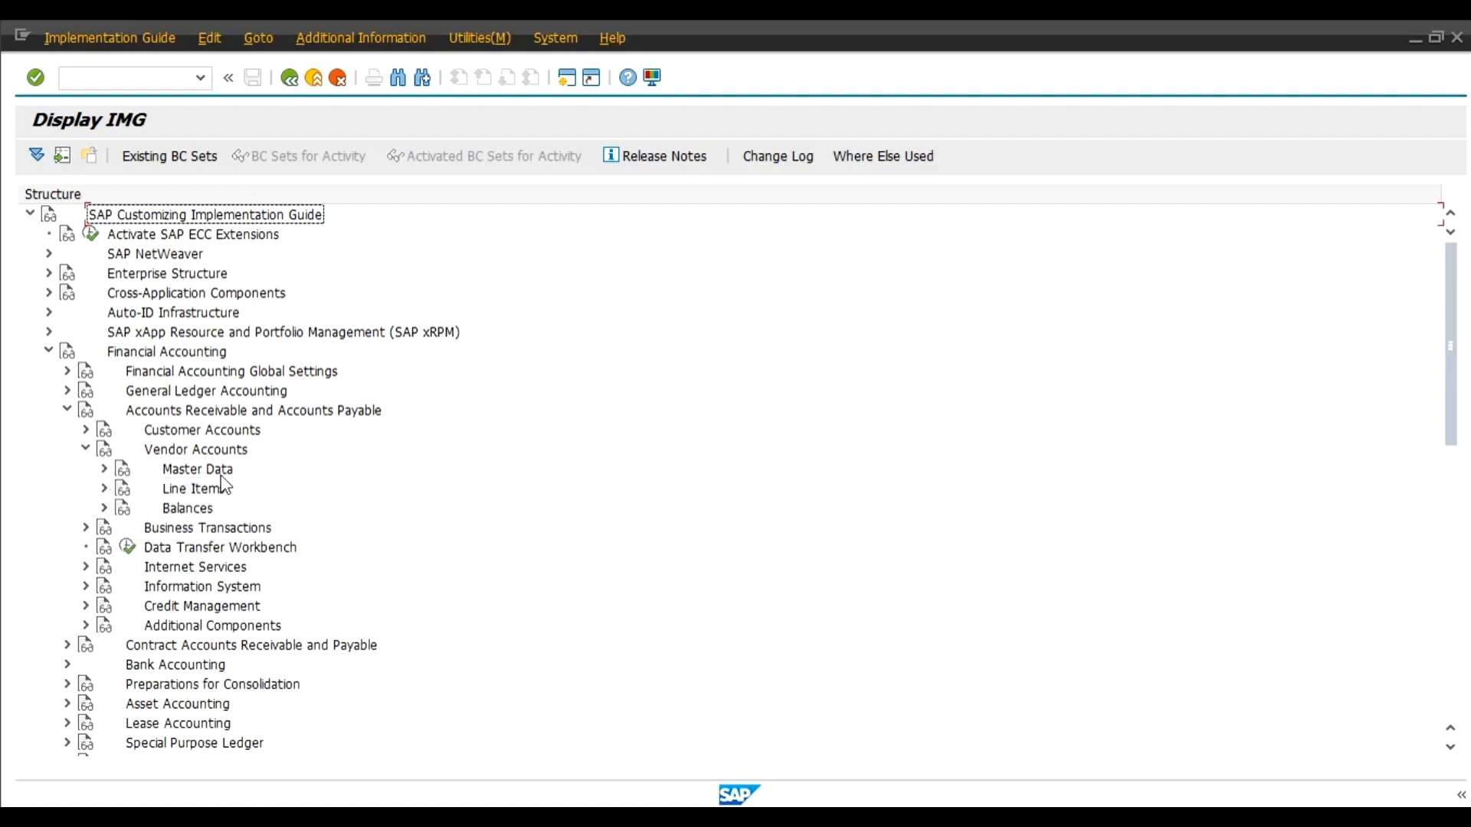
{"action": "left_click", "coordinate": [103, 468]}
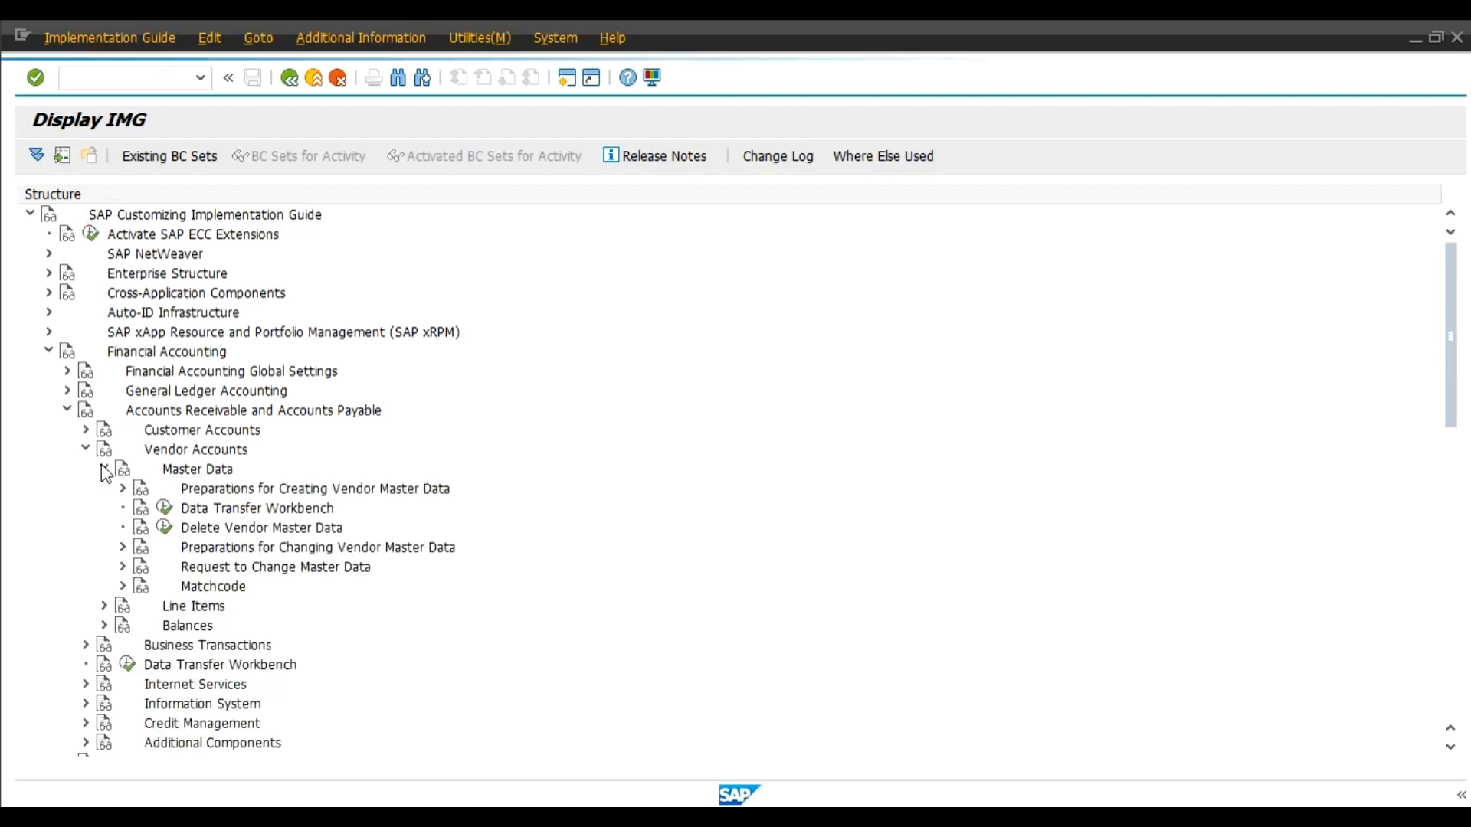
{"action": "left_click", "coordinate": [104, 469]}
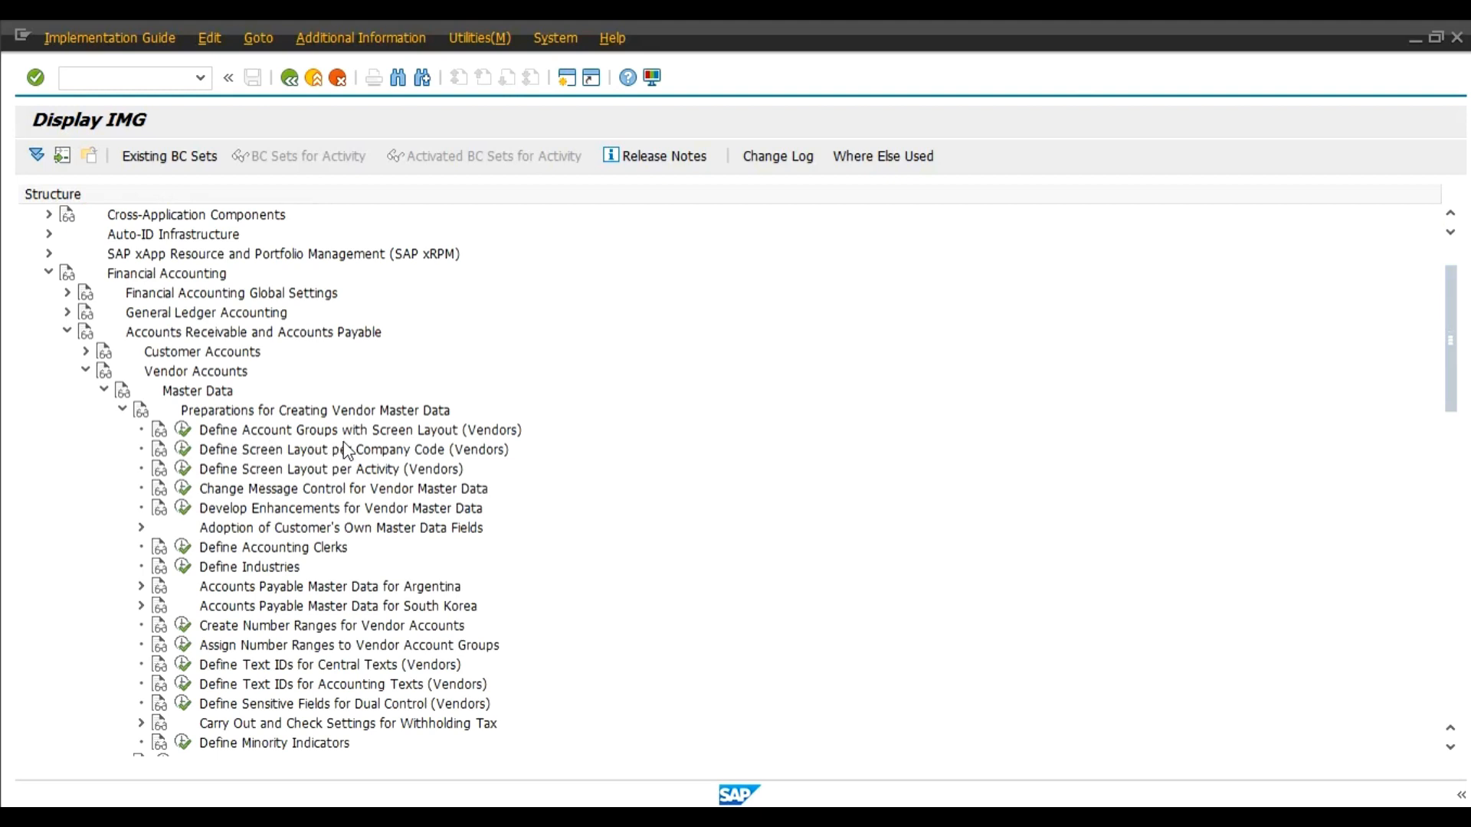
{"action": "mouse_move", "coordinate": [510, 443]}
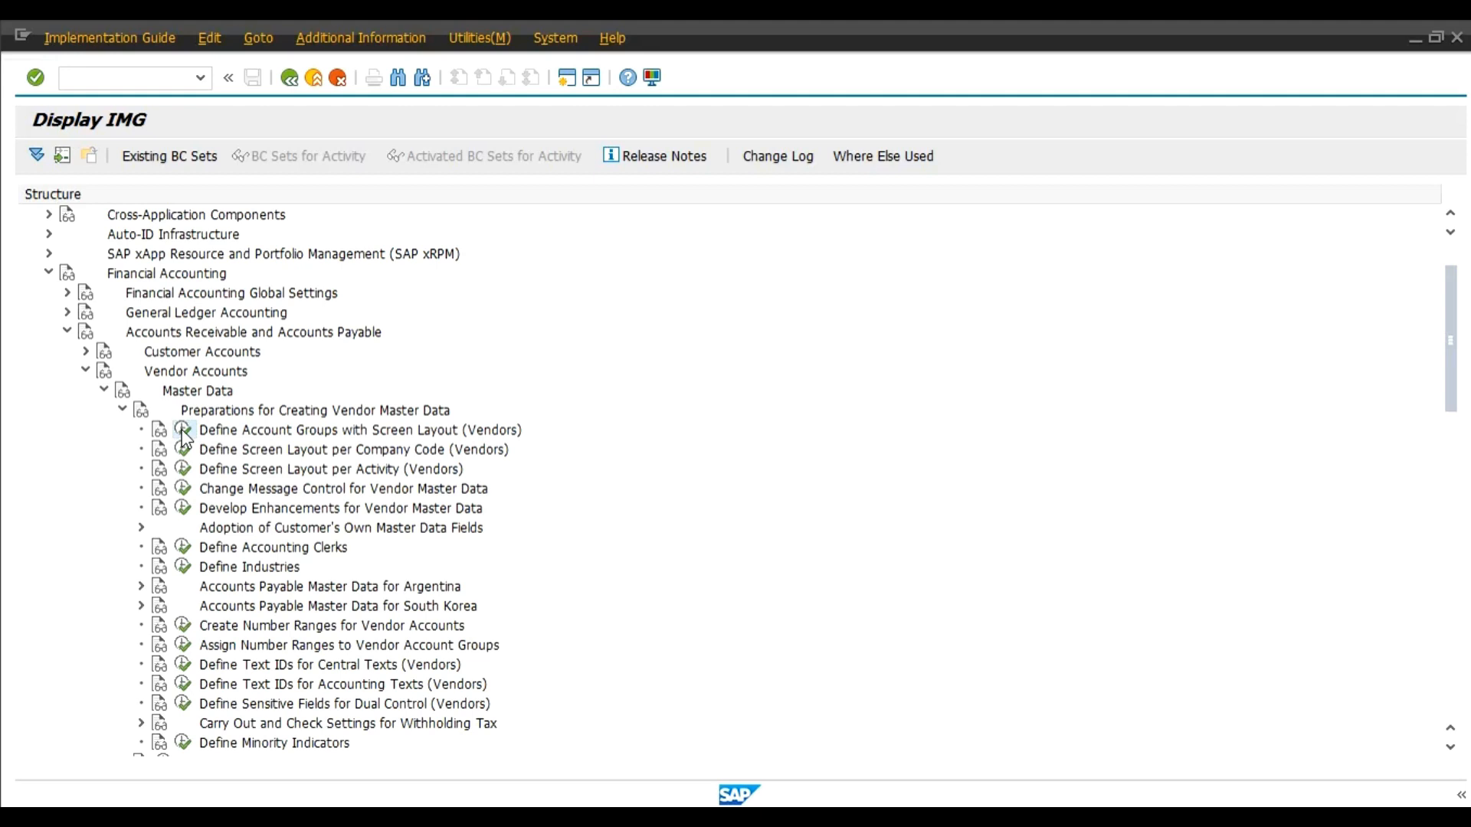
Enter Define Account Groups with Screen Layout (Vendors) and select group 0001 Vendors
{"action": "double_click", "coordinate": [360, 430]}
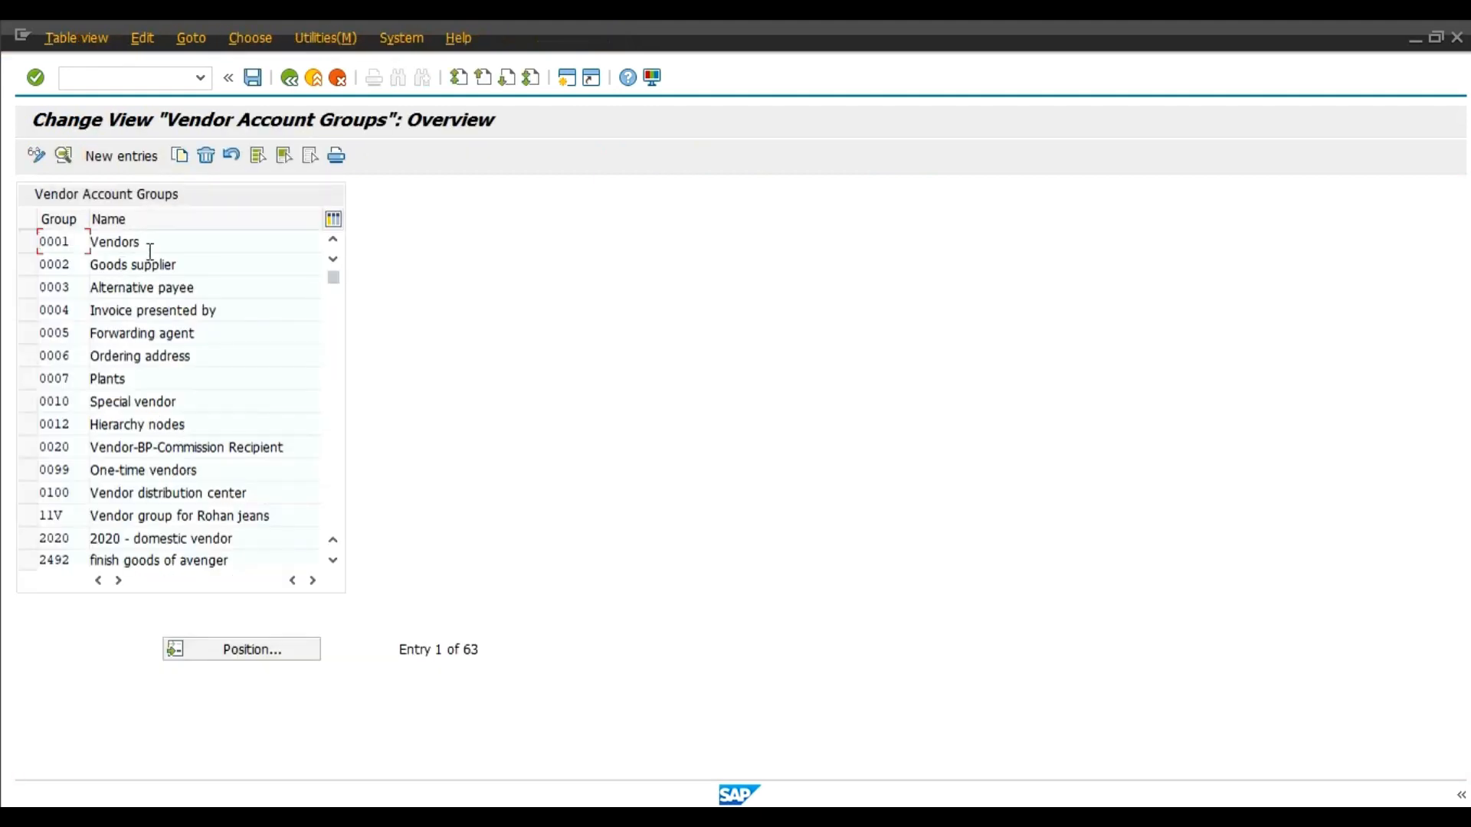
{"action": "double_click", "coordinate": [114, 242]}
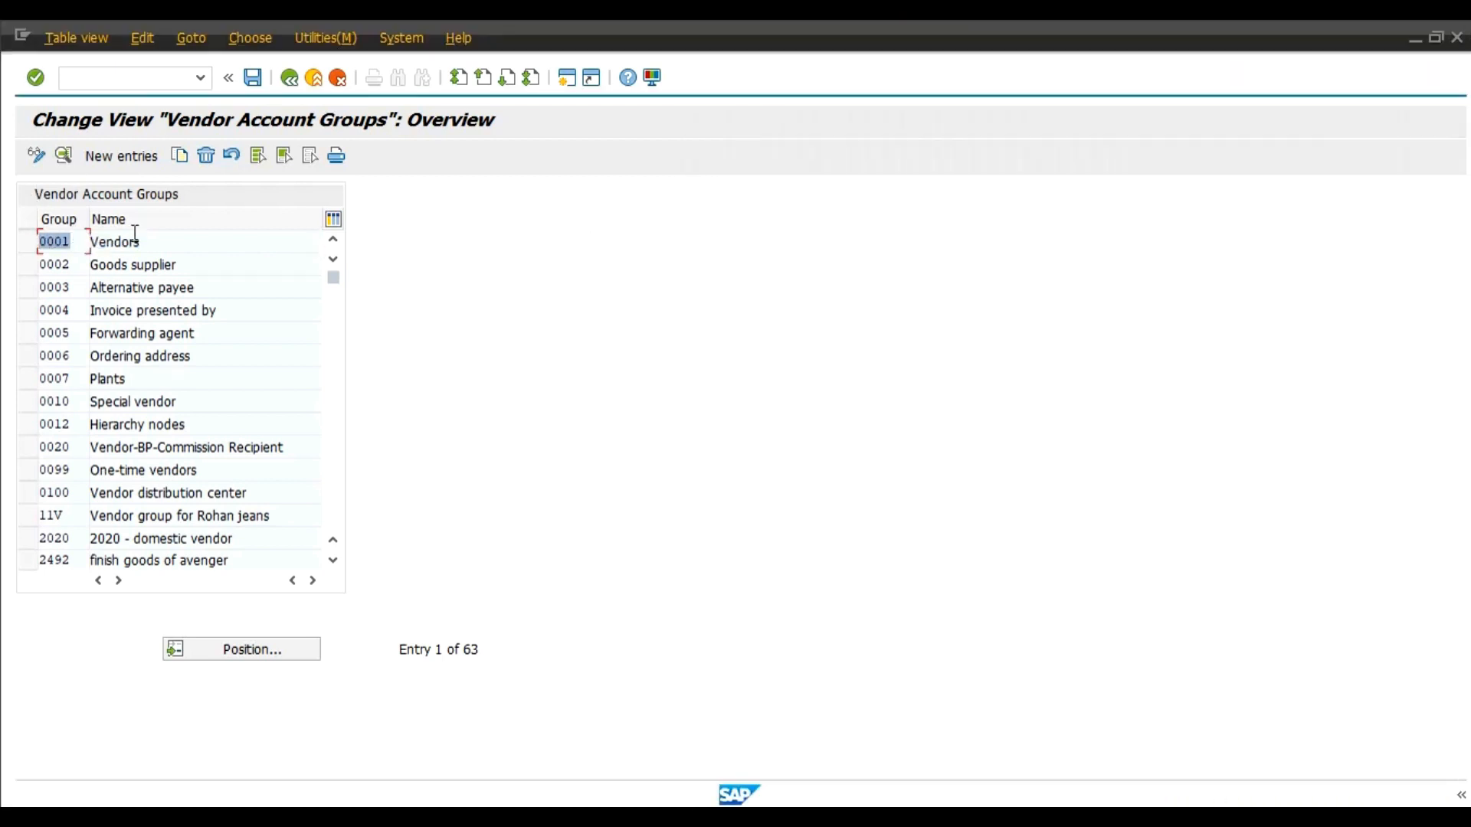
{"action": "left_click", "coordinate": [114, 241]}
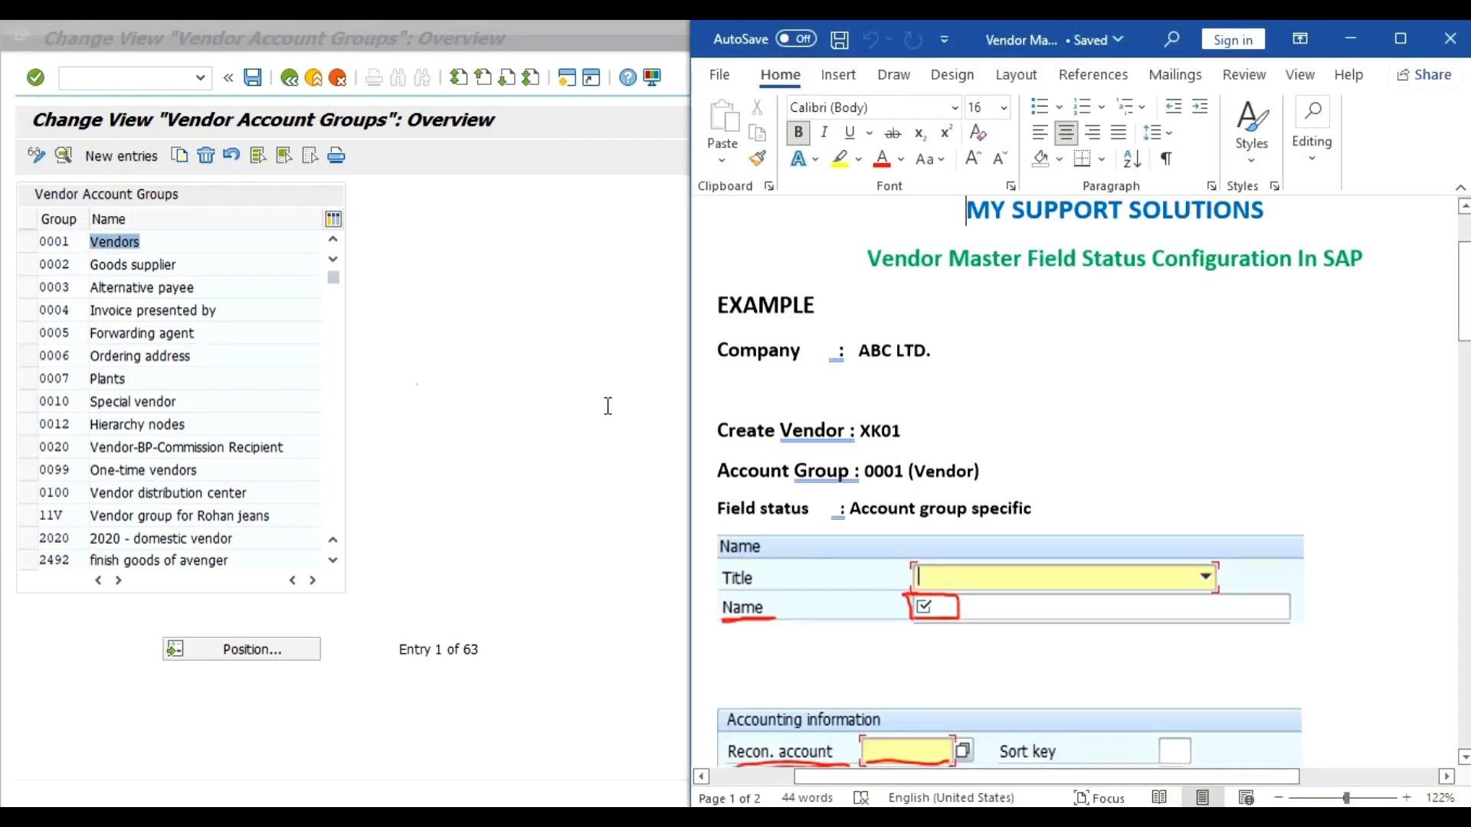
{"action": "scroll", "scroll_direction": "down", "scroll_amount": 3}
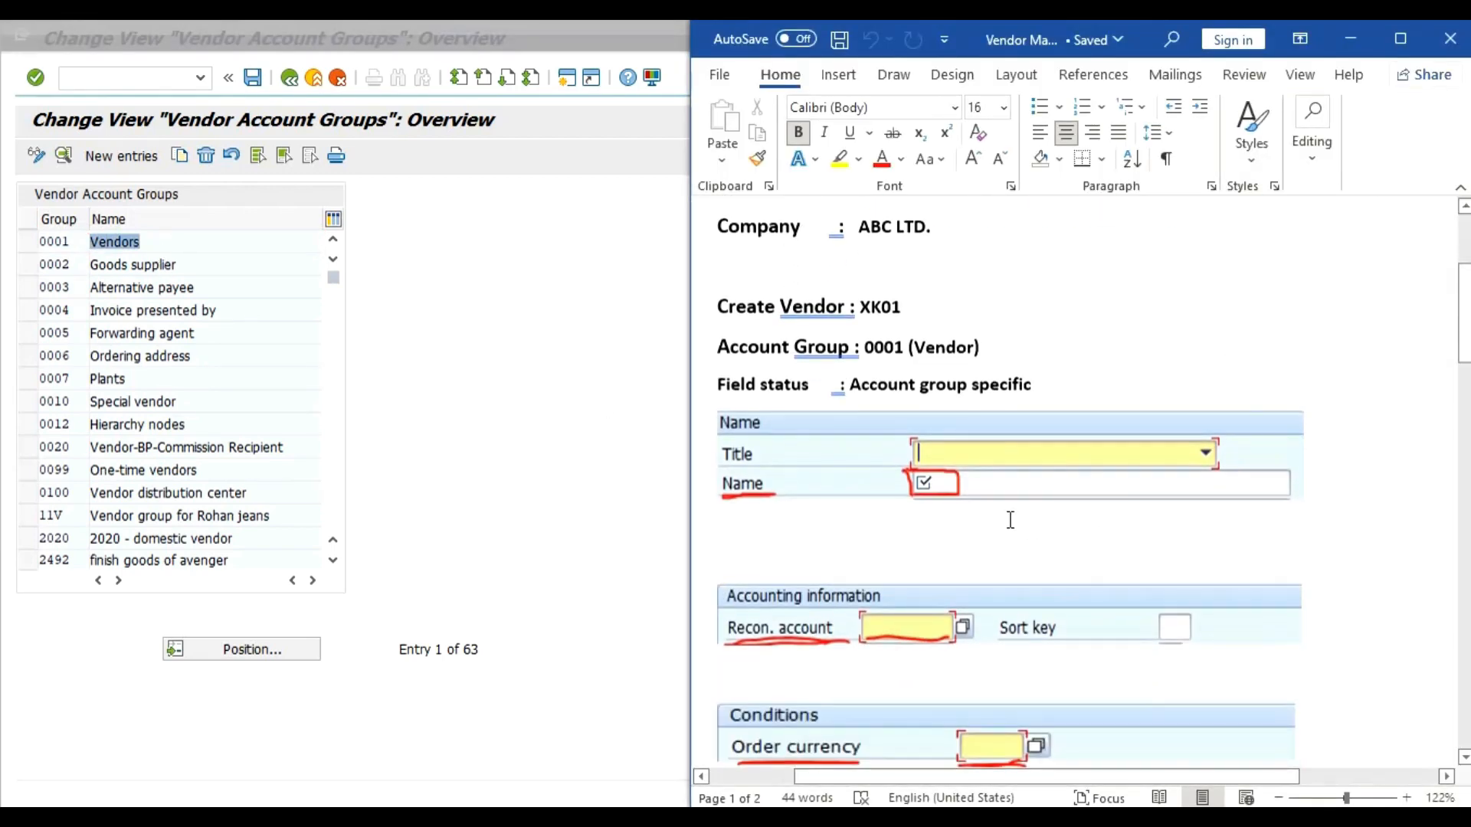
{"action": "scroll", "scroll_direction": "down", "scroll_amount": 3}
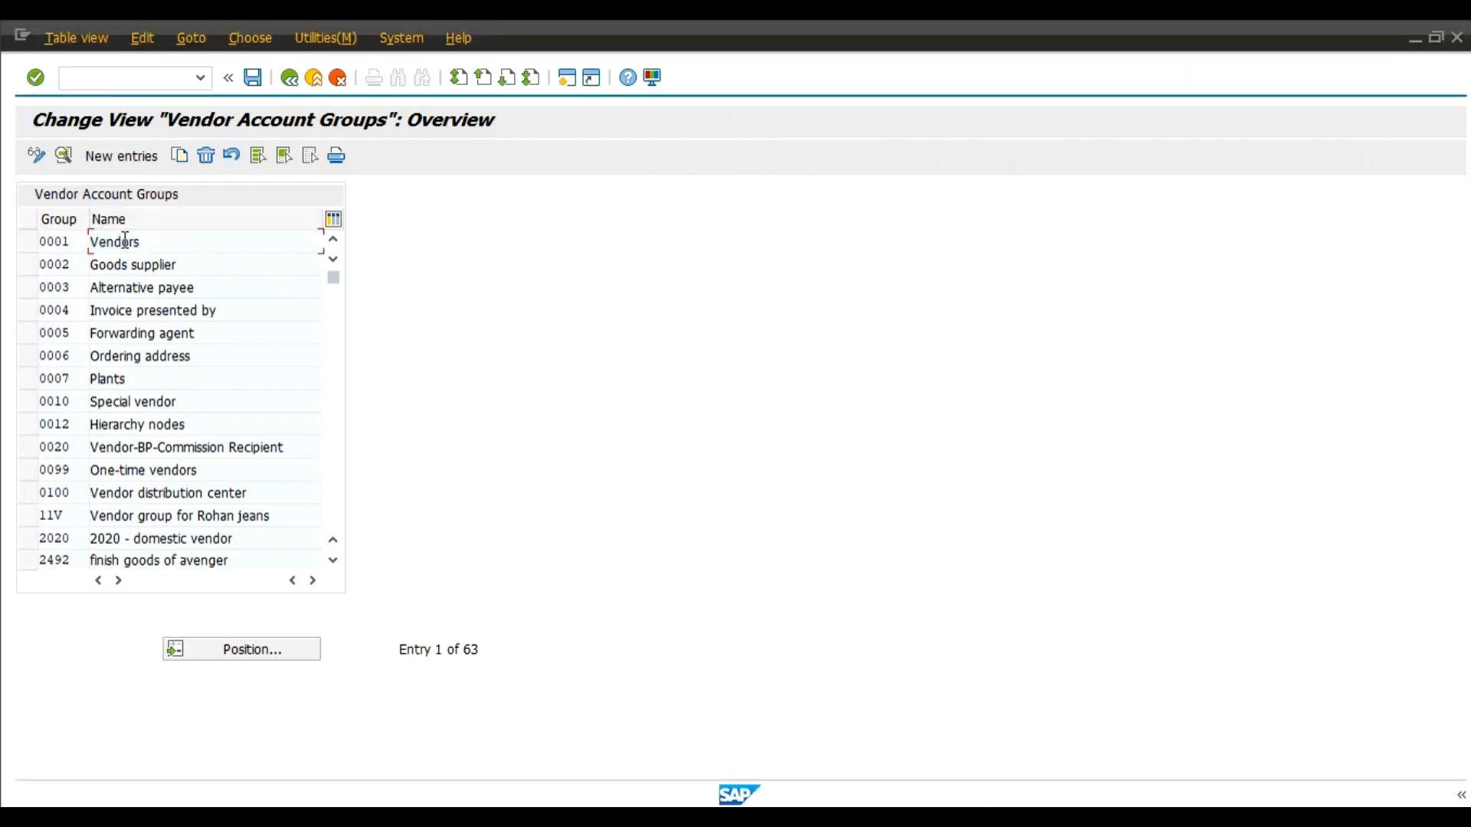
Reach the Address field statuses under General data for account group 0001
{"action": "double_click", "coordinate": [113, 241]}
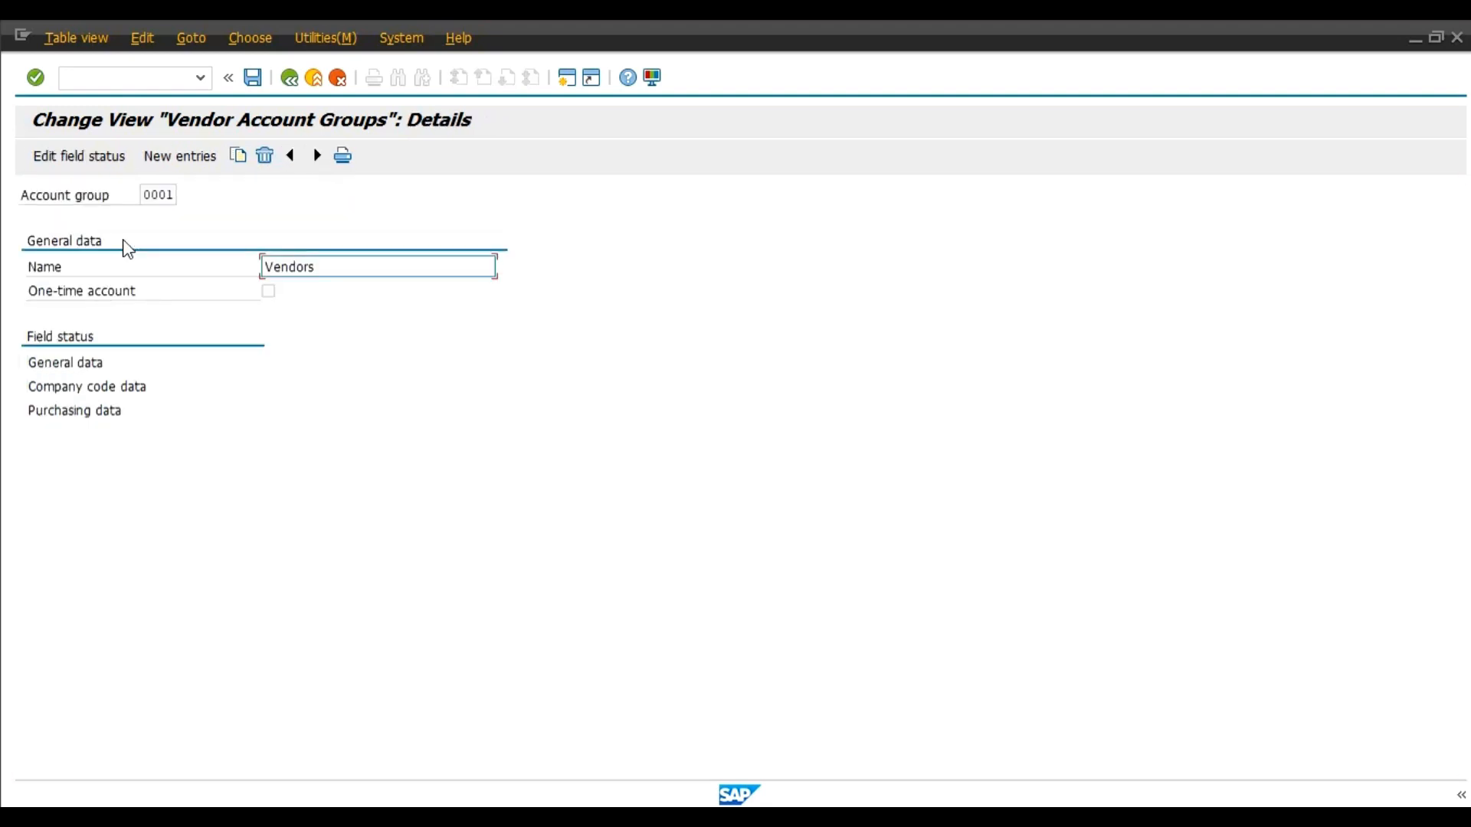
{"action": "mouse_move", "coordinate": [64, 363]}
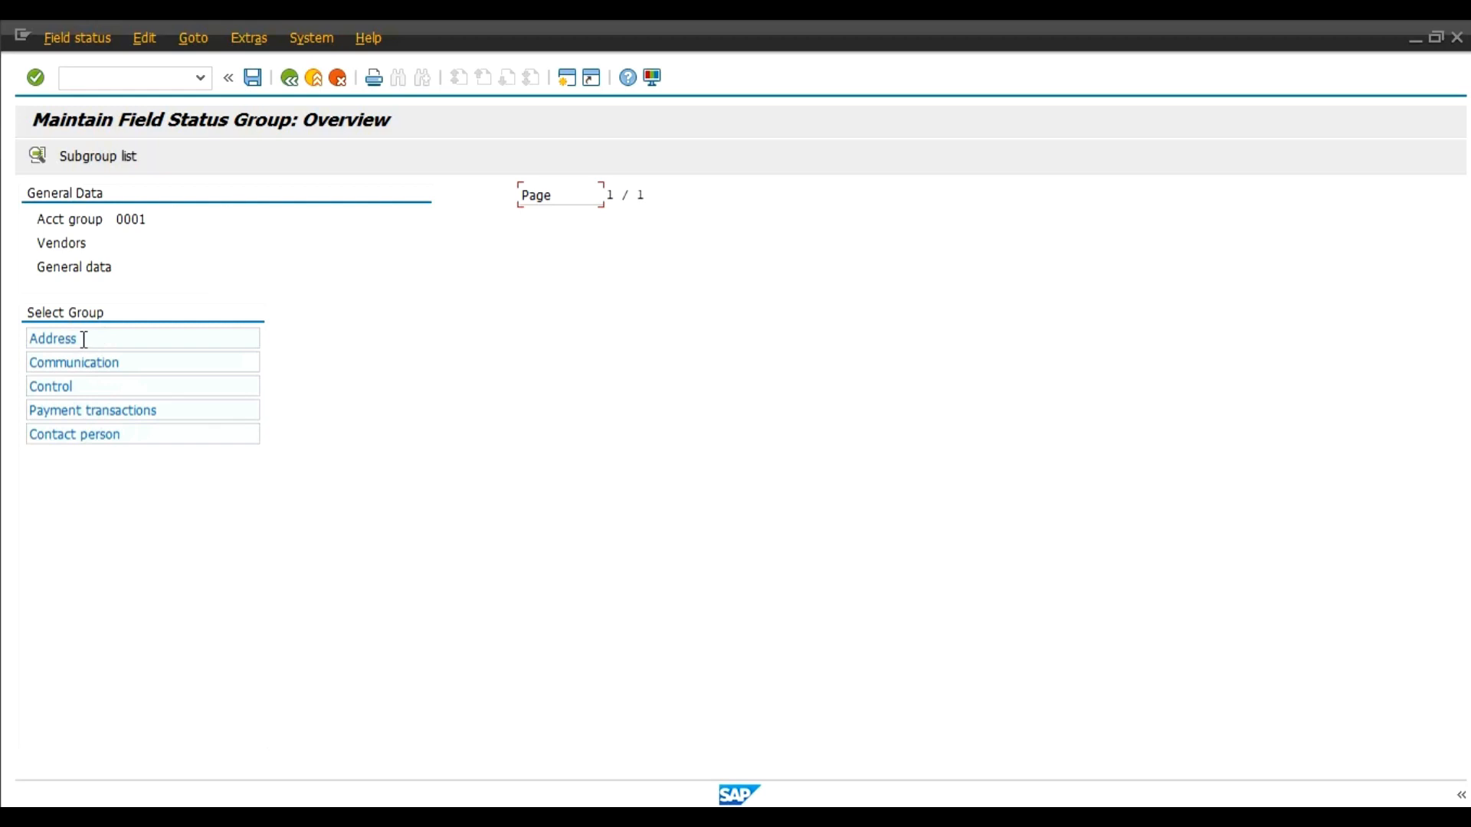
{"action": "left_click", "coordinate": [52, 338]}
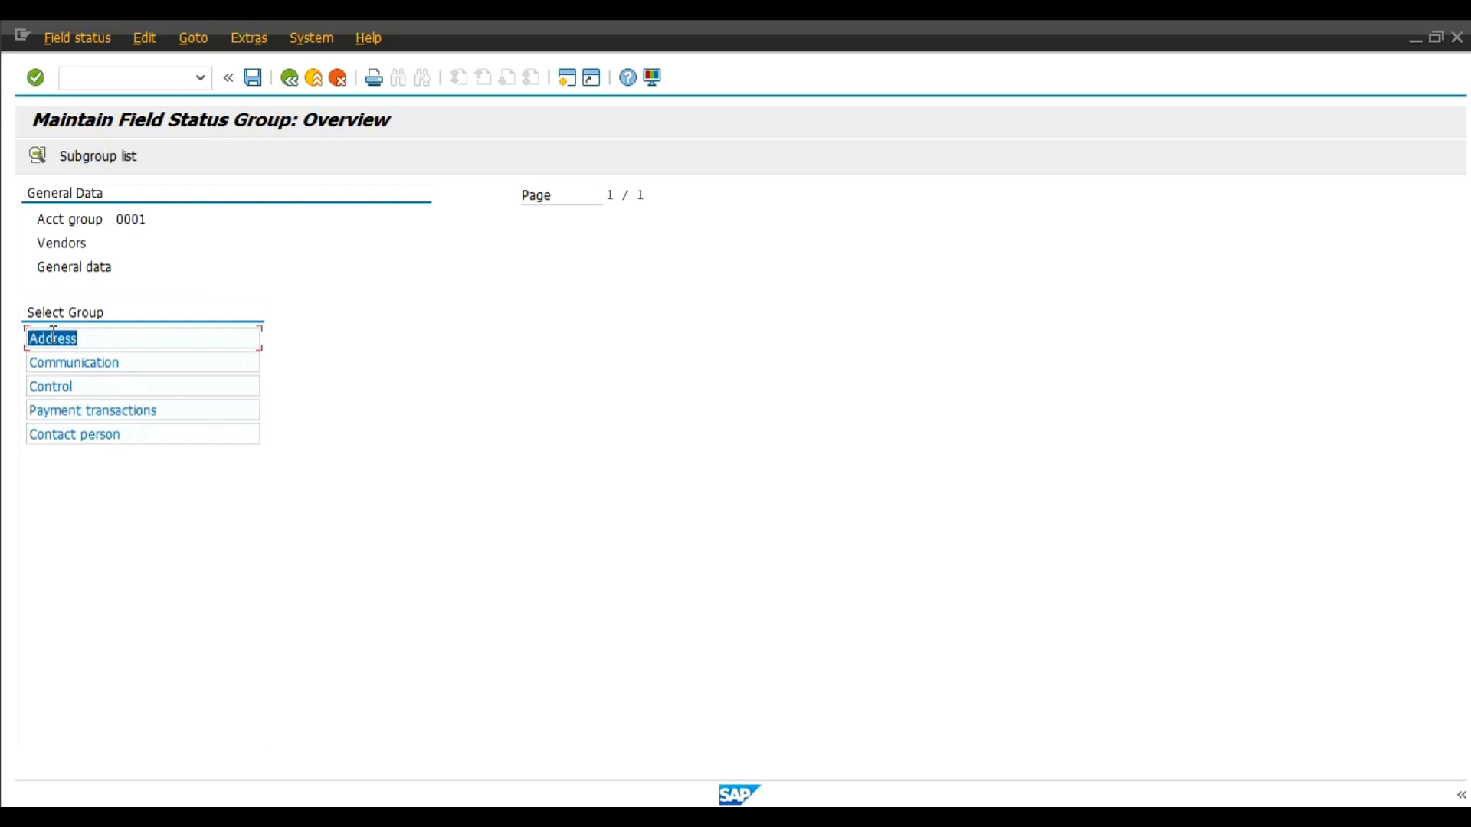
{"action": "double_click", "coordinate": [53, 338]}
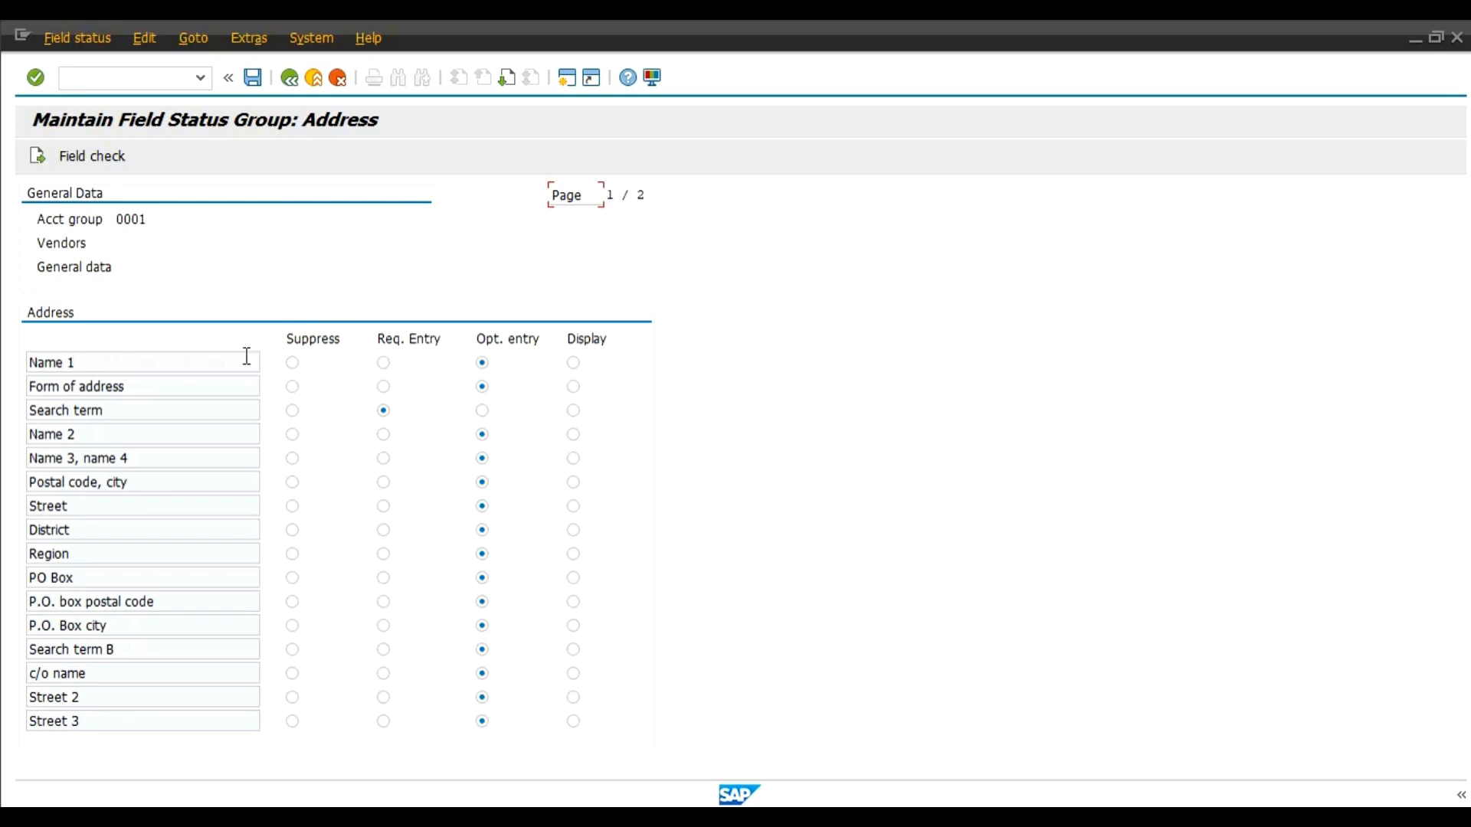
Set Name 1 to Req. Entry and save the field status change
{"action": "left_click", "coordinate": [383, 363]}
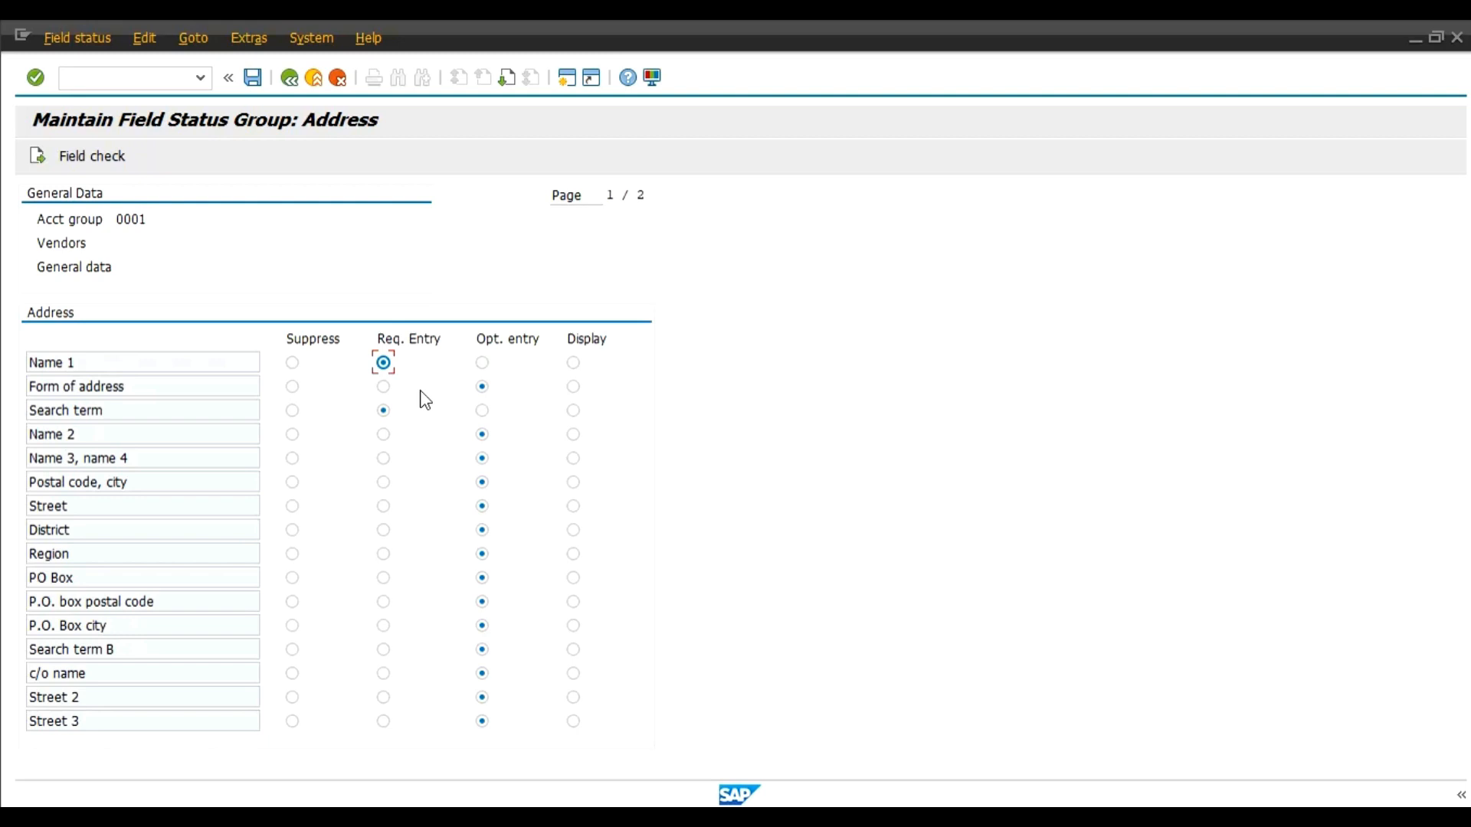
{"action": "mouse_move", "coordinate": [389, 381]}
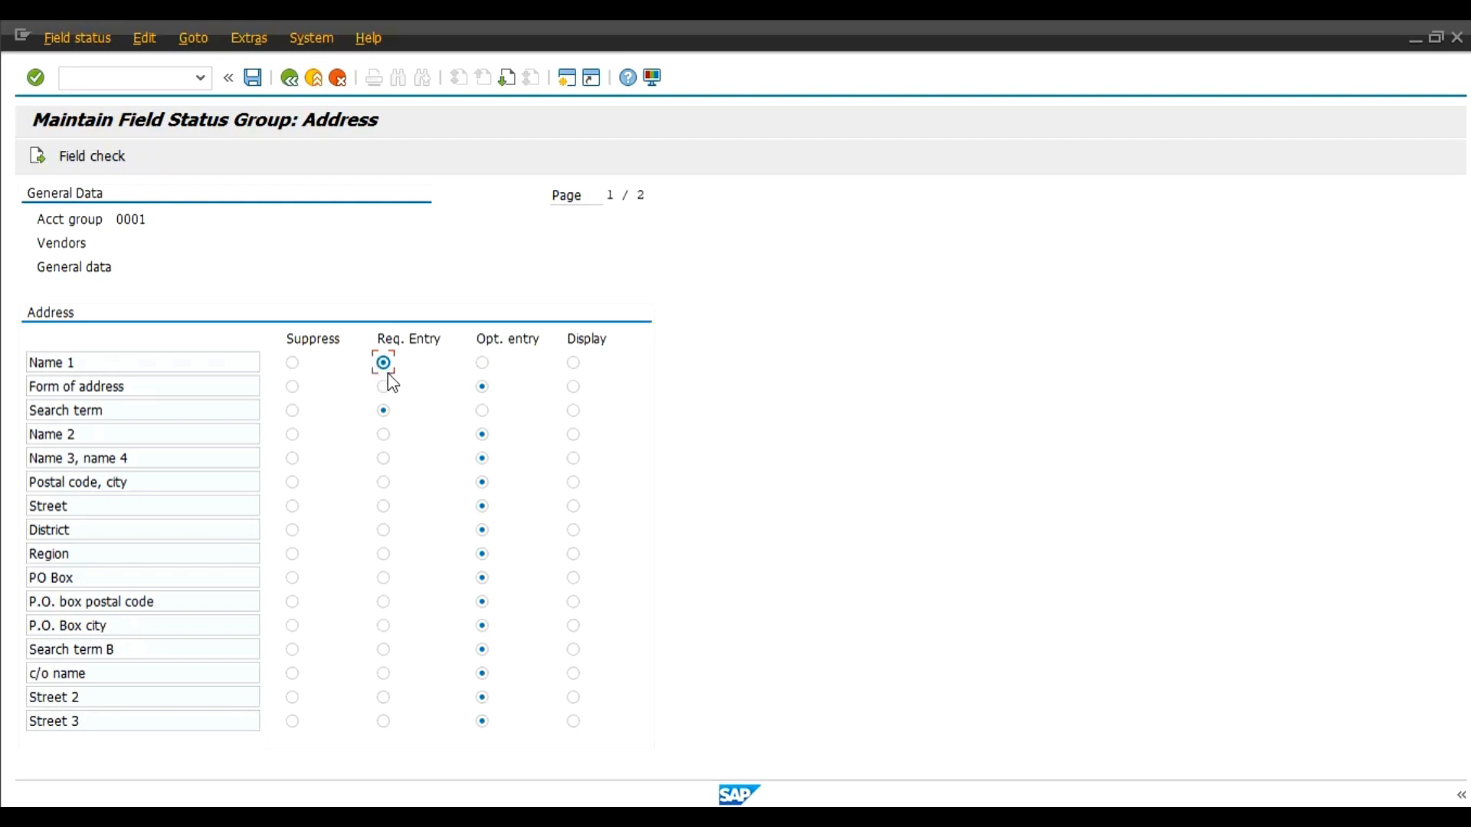
{"action": "mouse_move", "coordinate": [254, 77]}
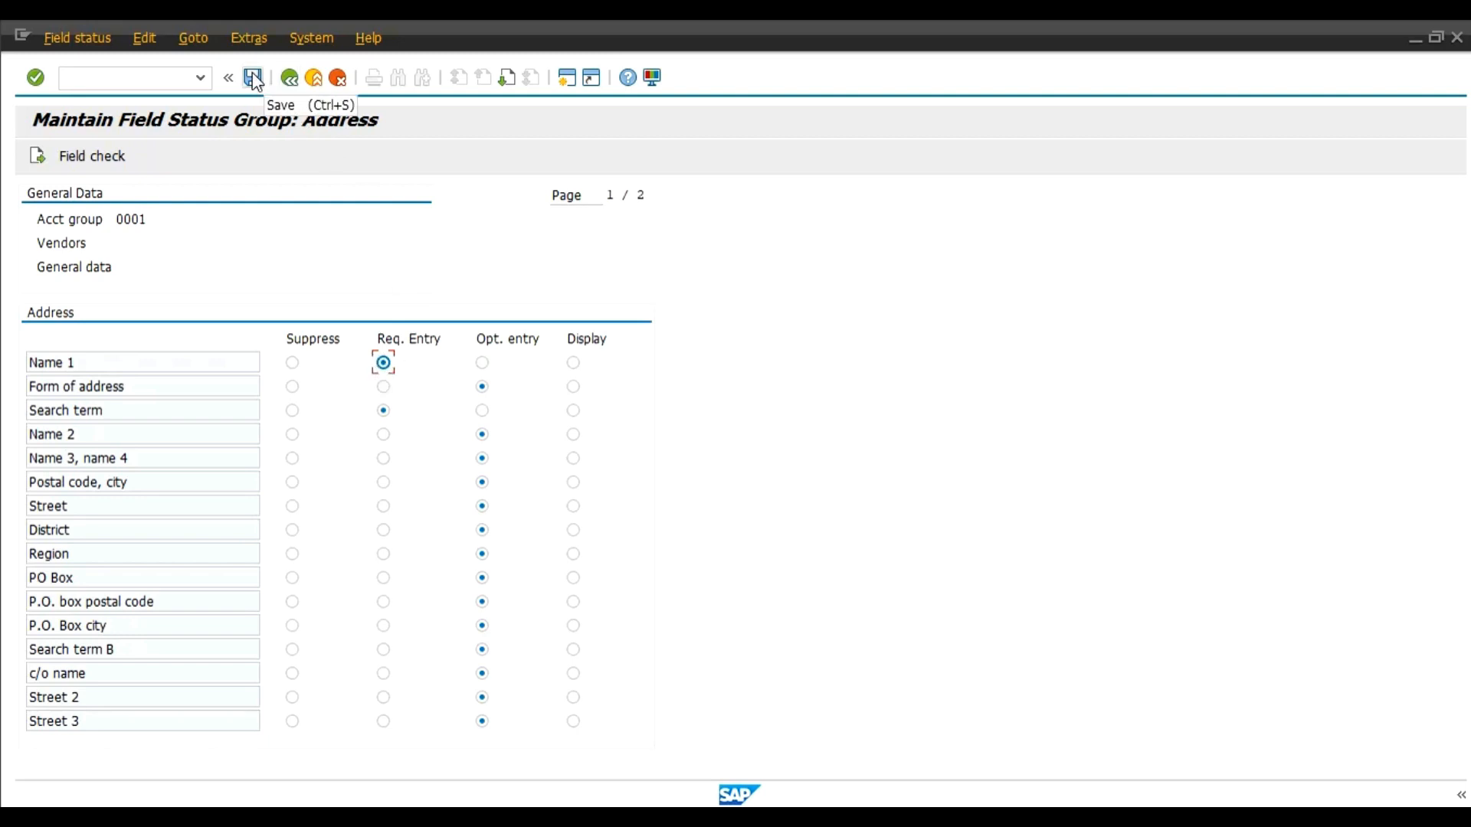
{"action": "left_click", "coordinate": [252, 77]}
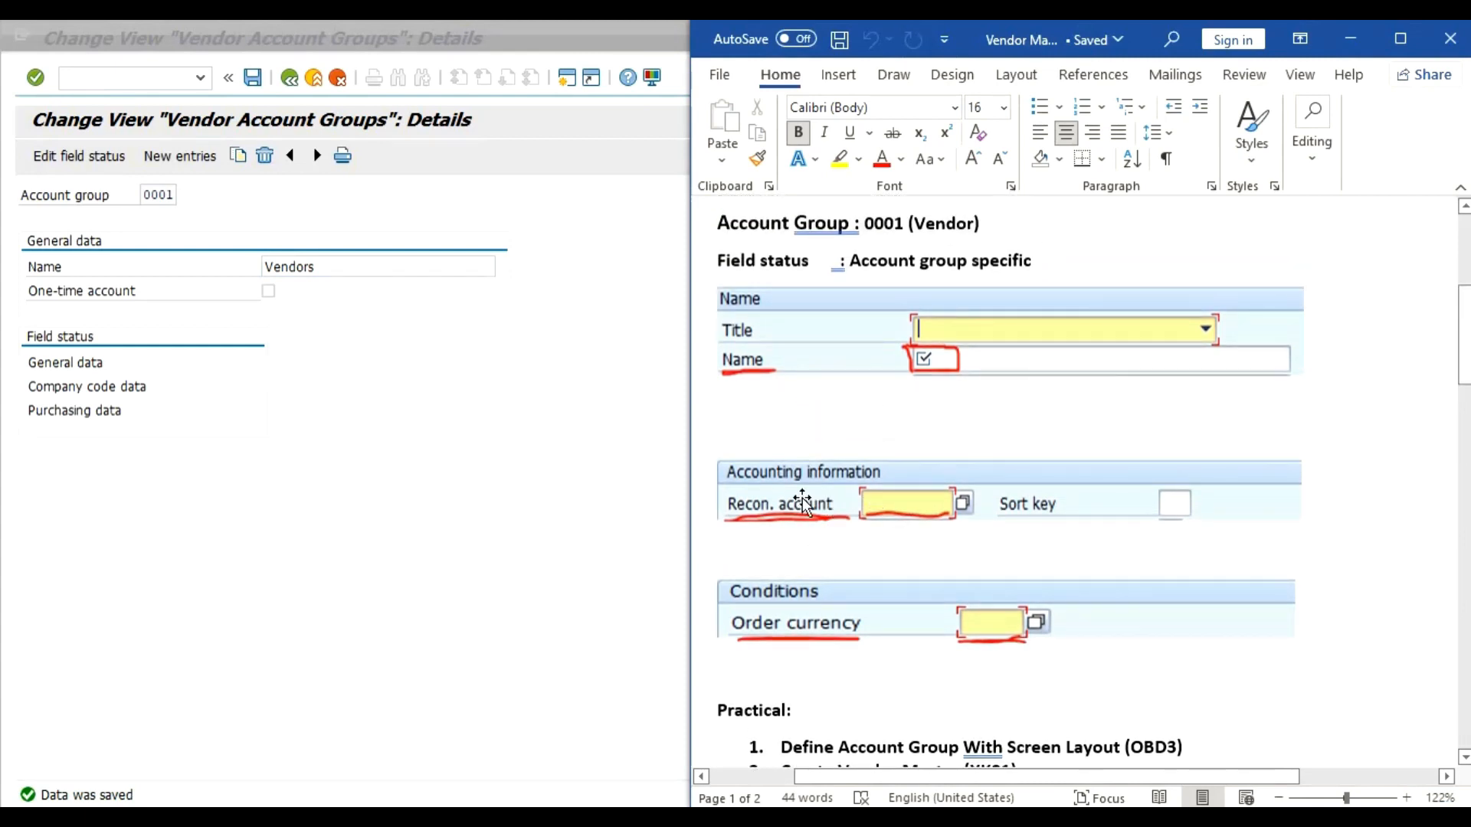
{"action": "scroll", "scroll_direction": "down", "scroll_amount": 3}
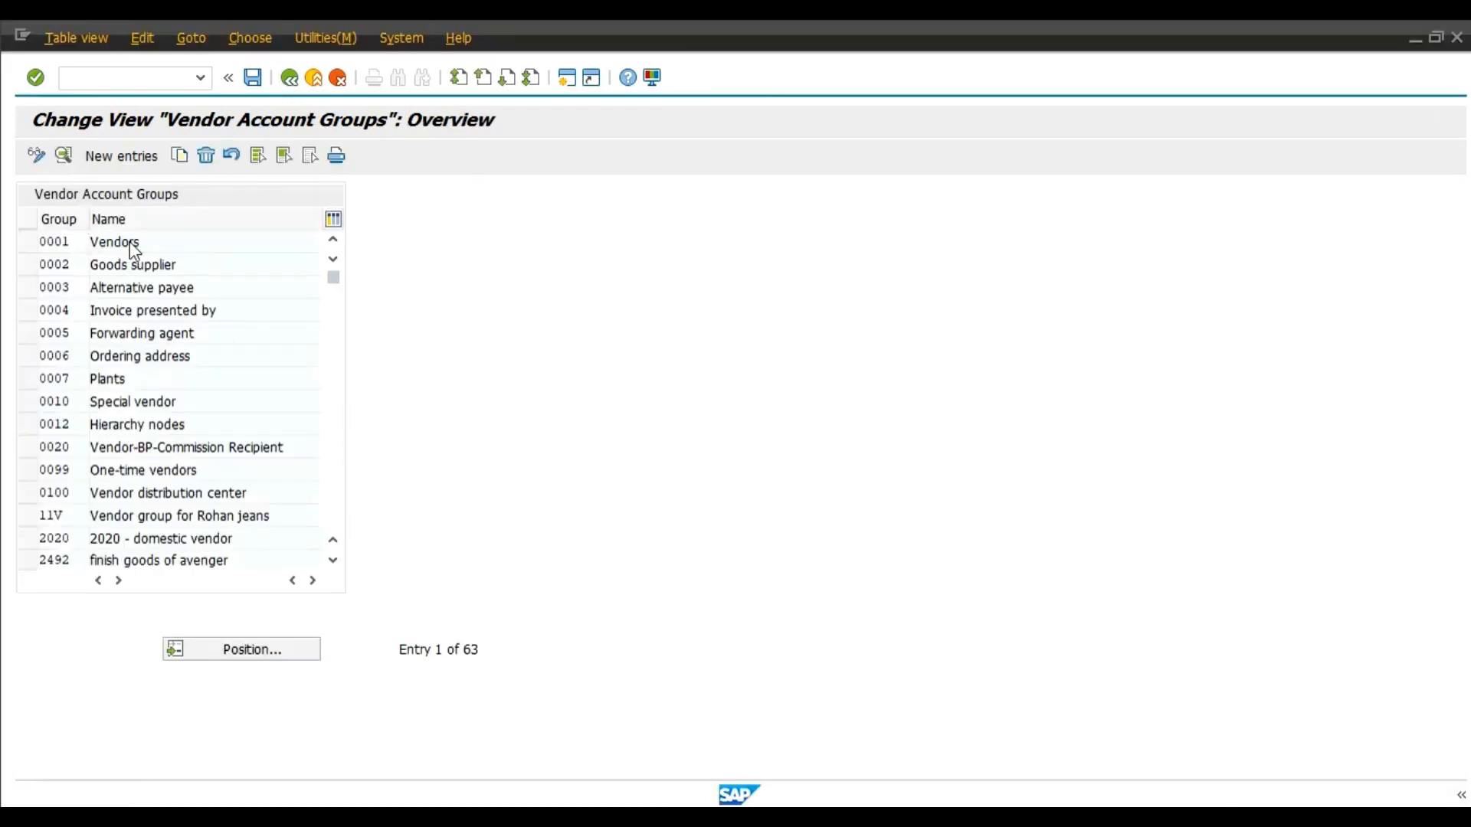
Set Reconciliation account to Req. Entry in group 0001's company code account management and save
{"action": "double_click", "coordinate": [113, 242]}
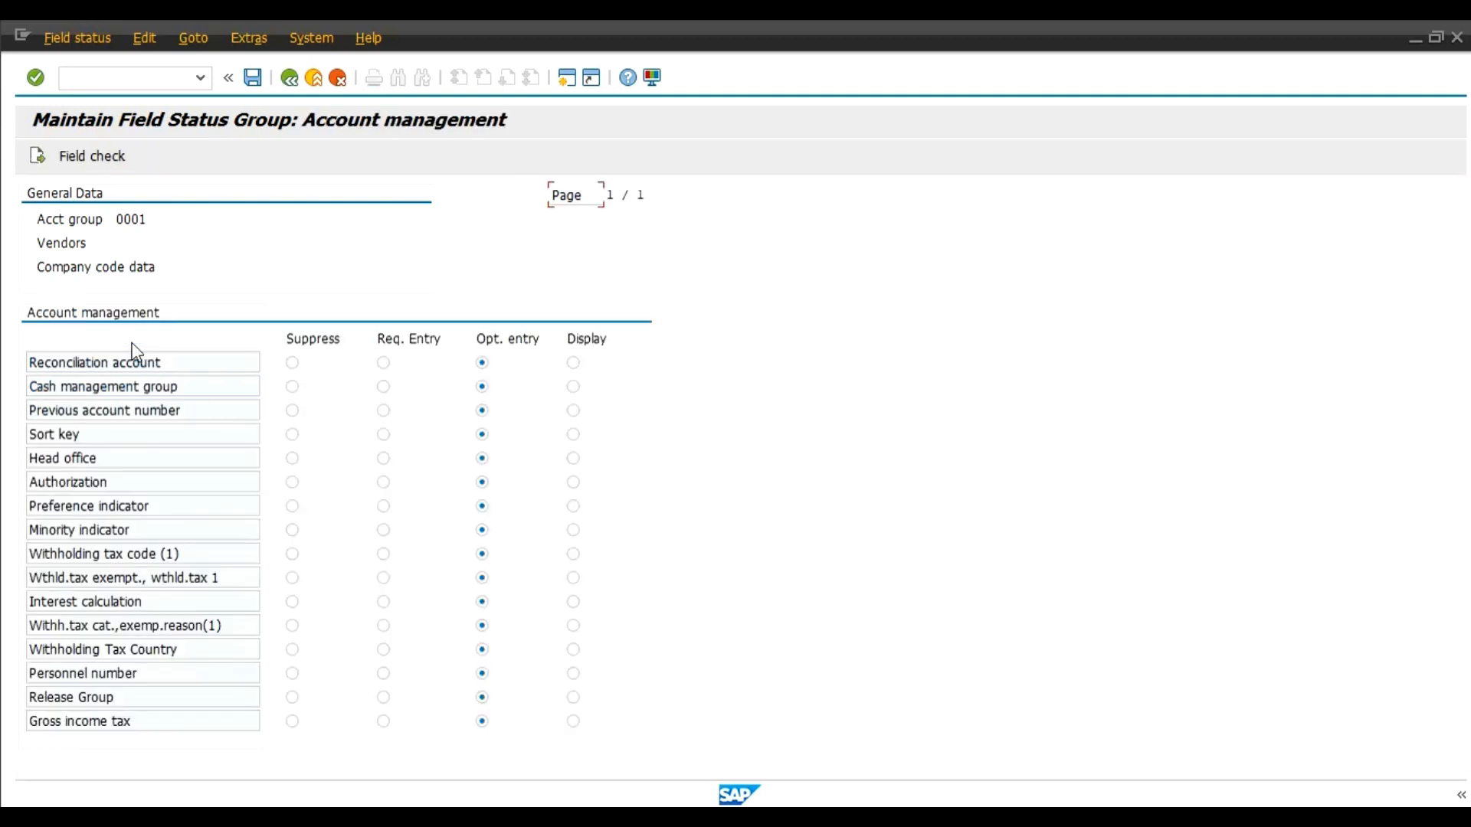
{"action": "left_click", "coordinate": [383, 362]}
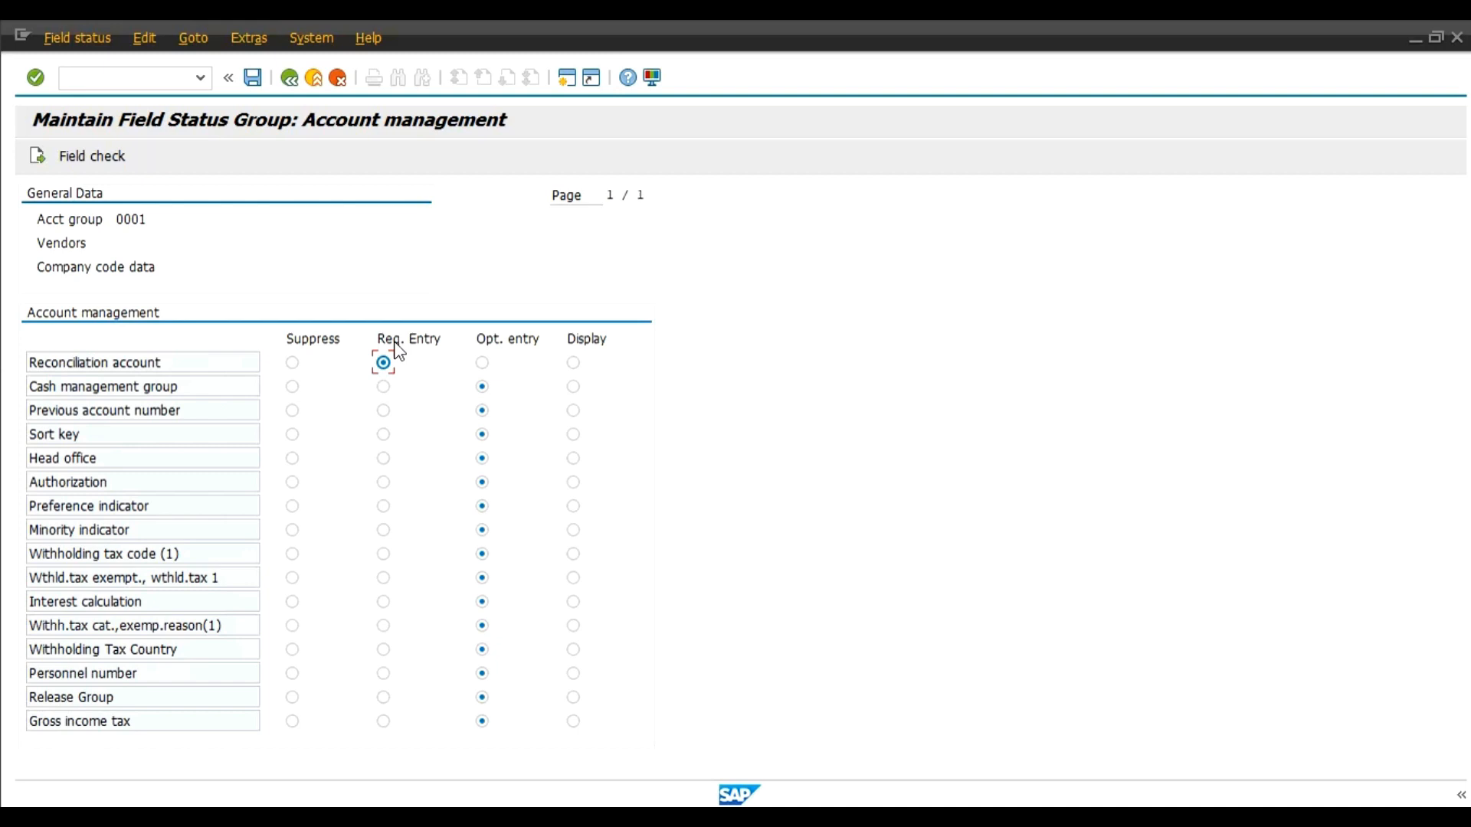
{"action": "mouse_move", "coordinate": [37, 314]}
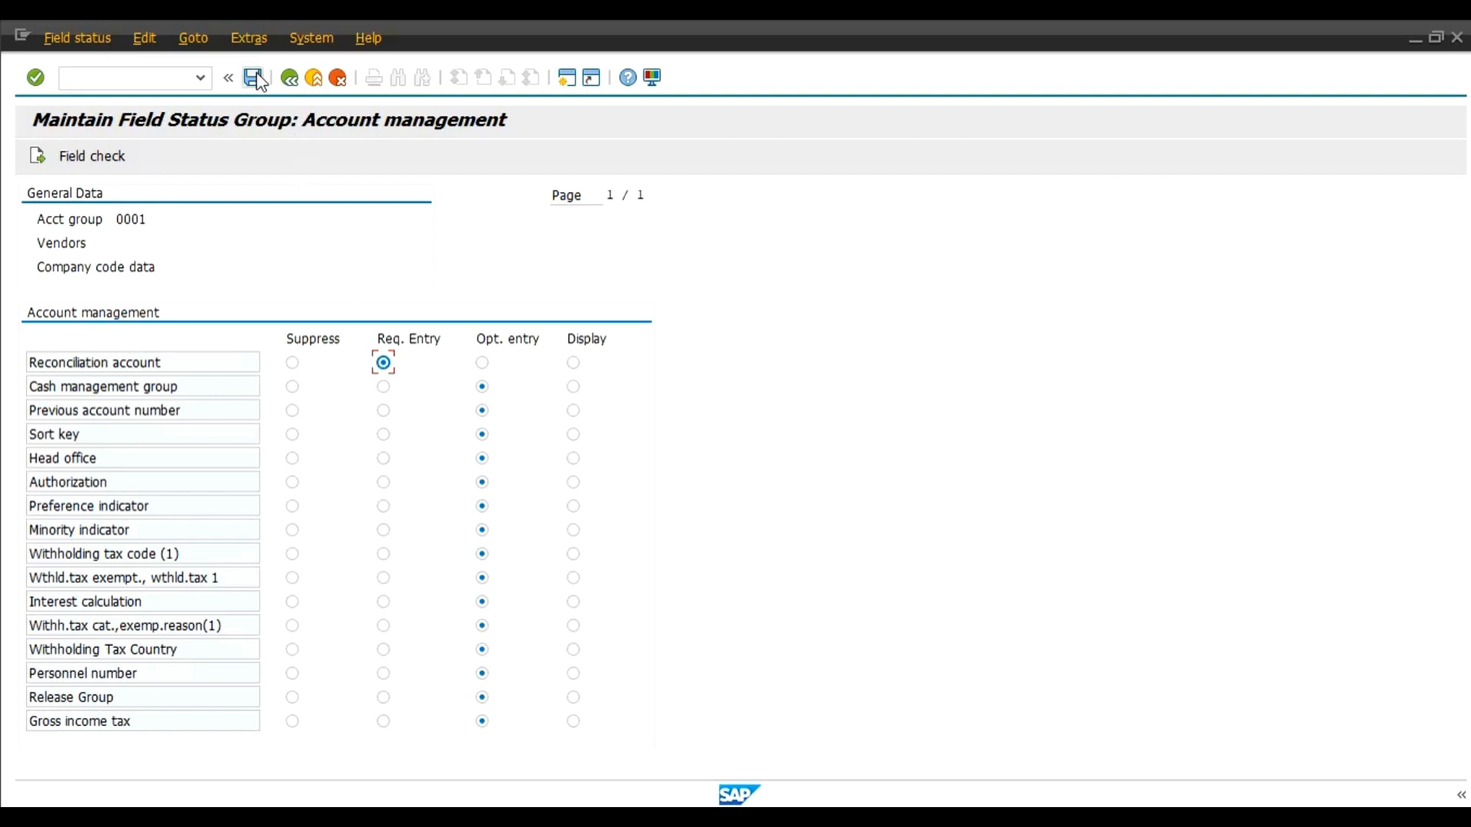
{"action": "left_click", "coordinate": [253, 77]}
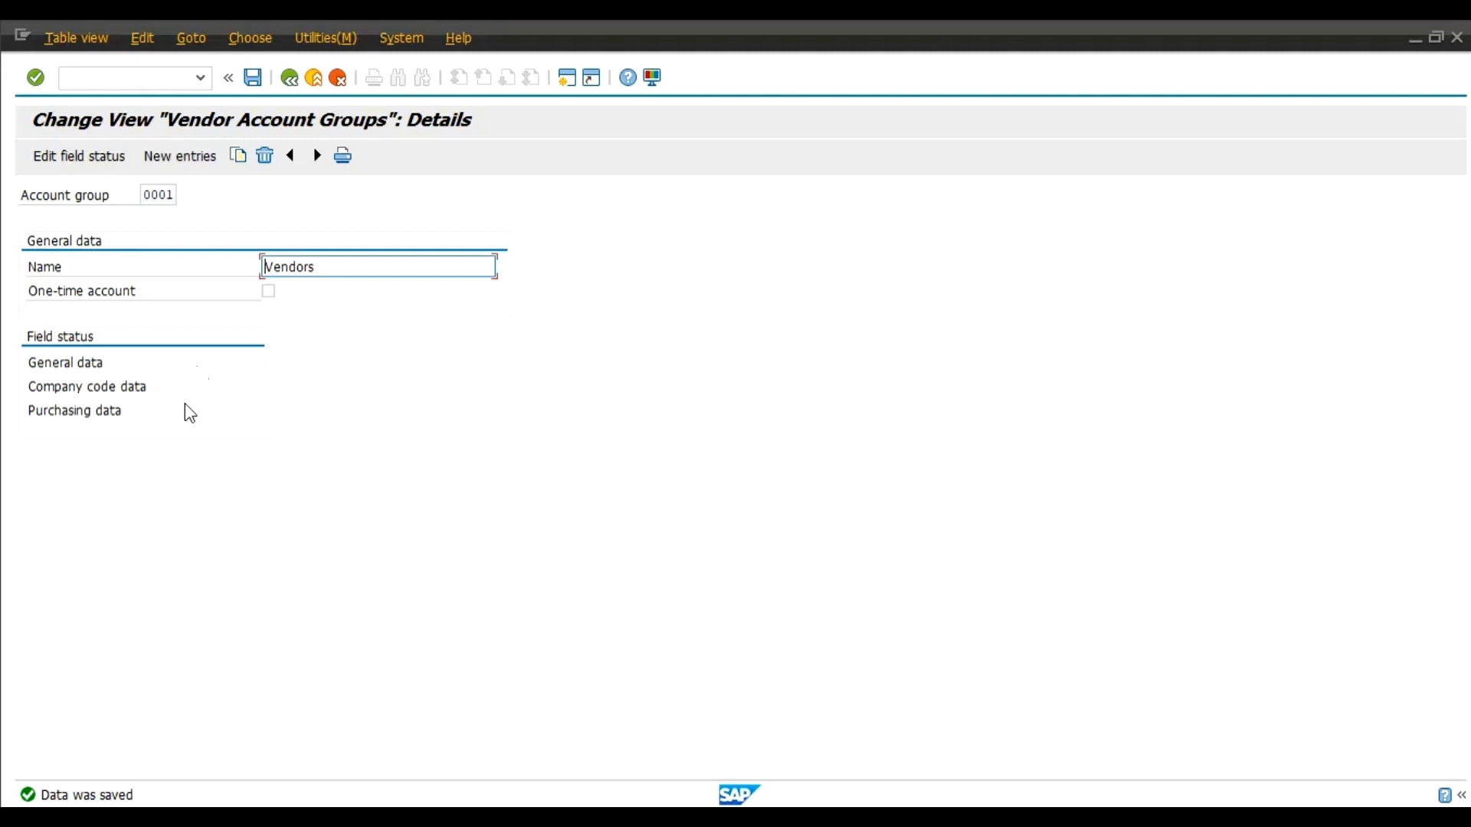
Enter the Purchasing data field group of account group 0001's field status
{"action": "left_click", "coordinate": [75, 410]}
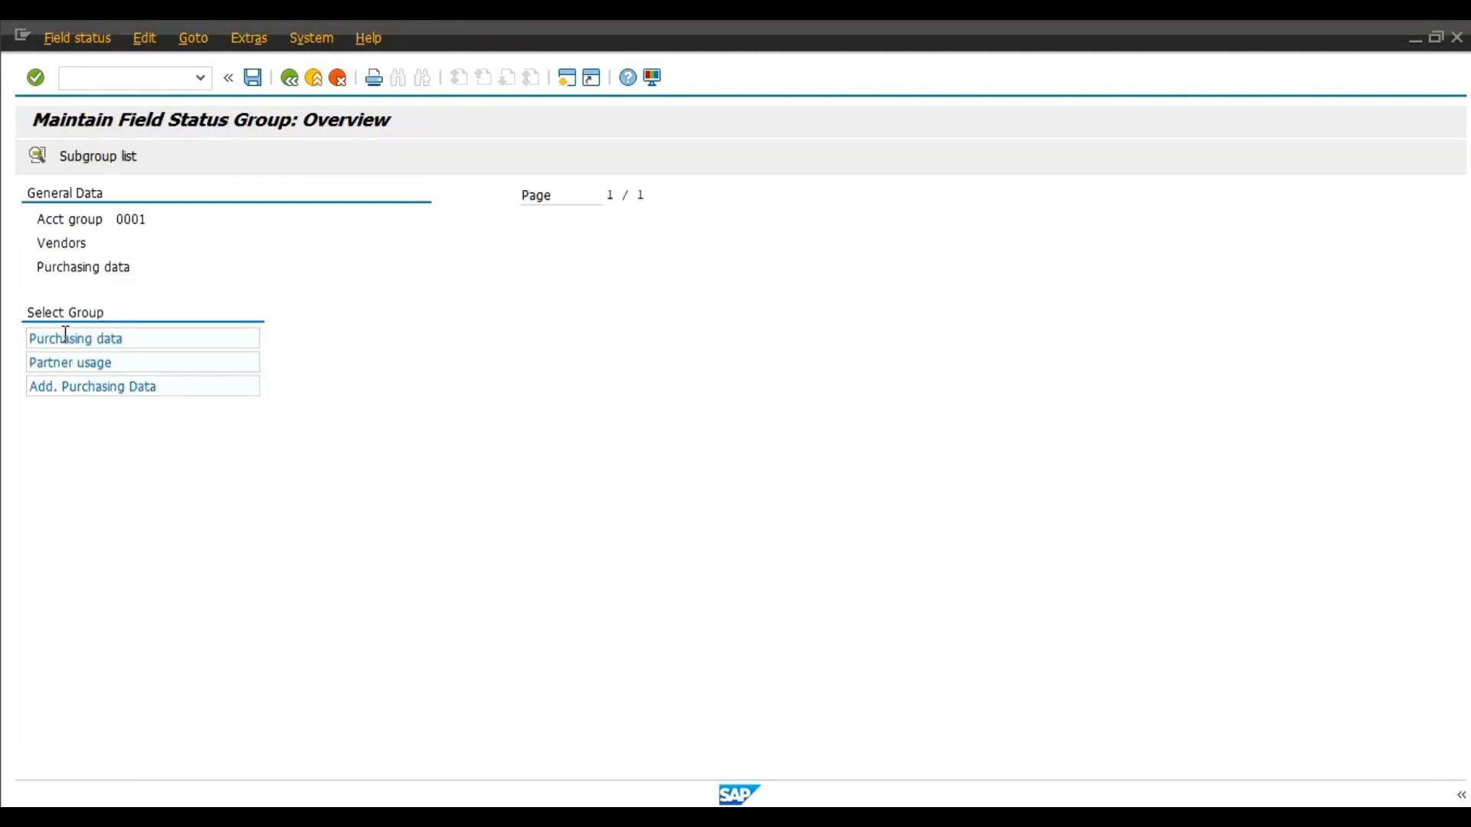
{"action": "double_click", "coordinate": [75, 338]}
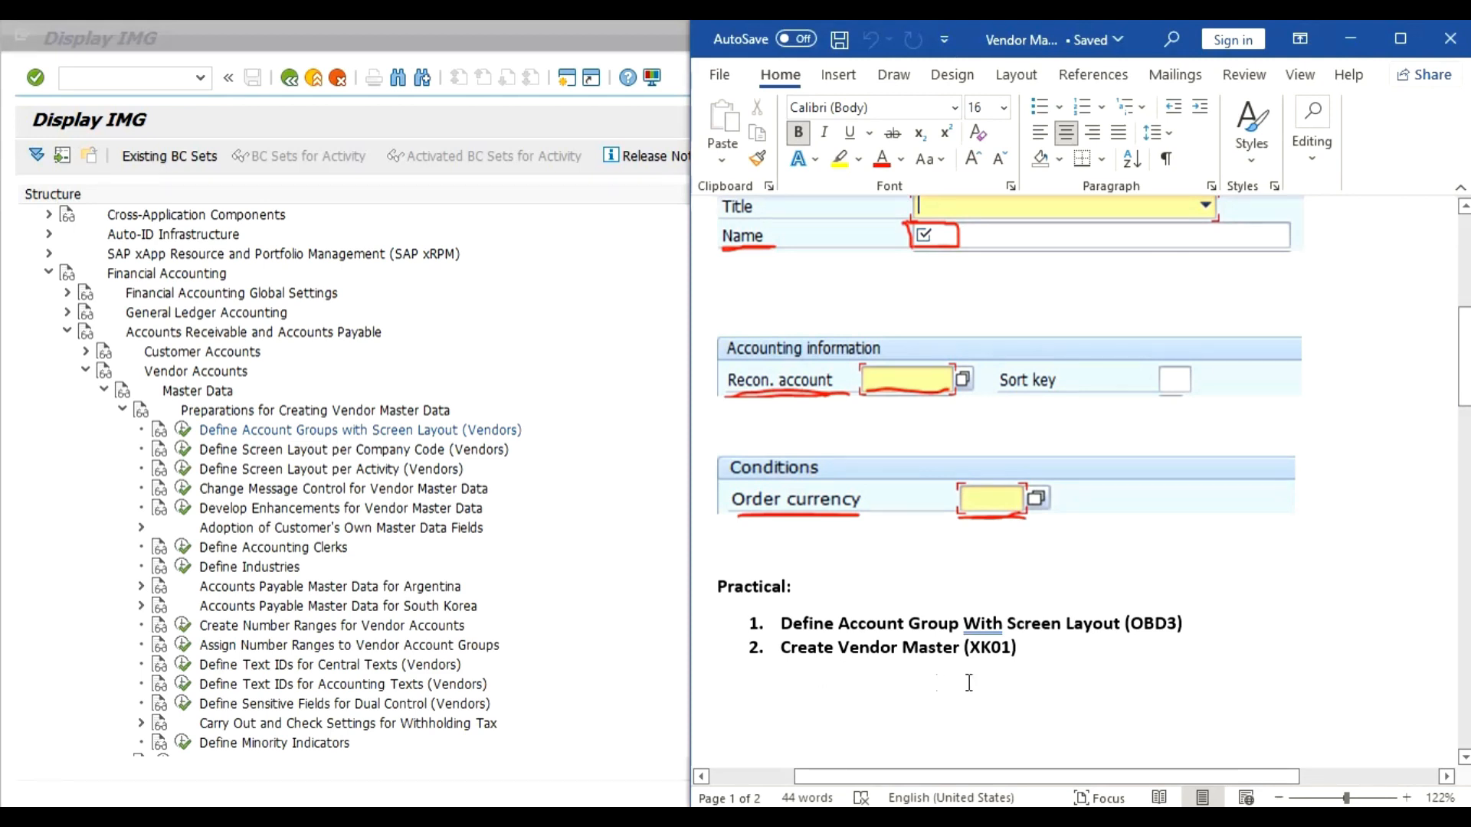
{"action": "mouse_move", "coordinate": [993, 681]}
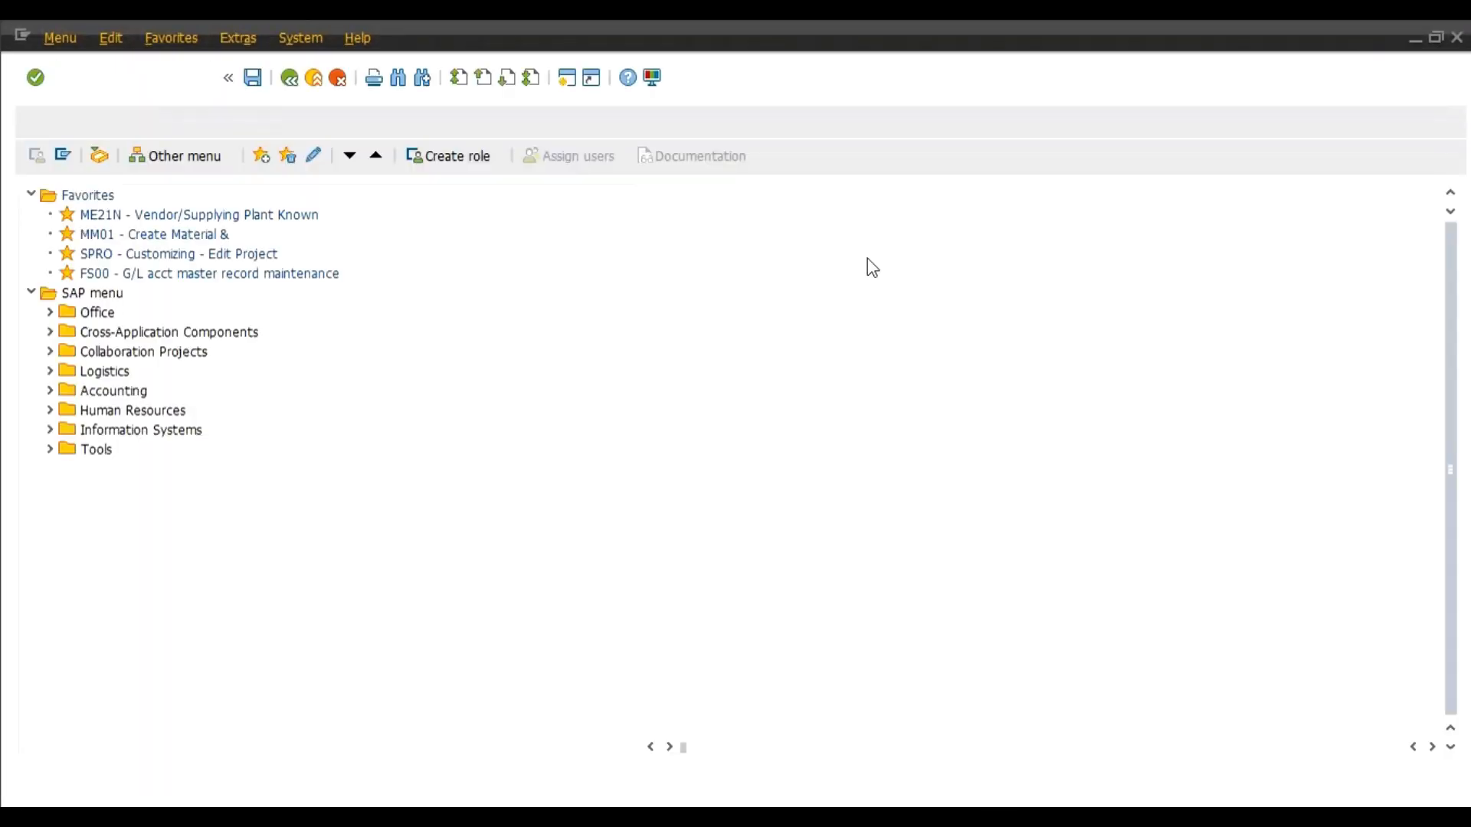
Start XK01 with company code 1000, purchasing organization 1000 and account group 0001, reaching the address screen
{"action": "type", "text": "xk"}
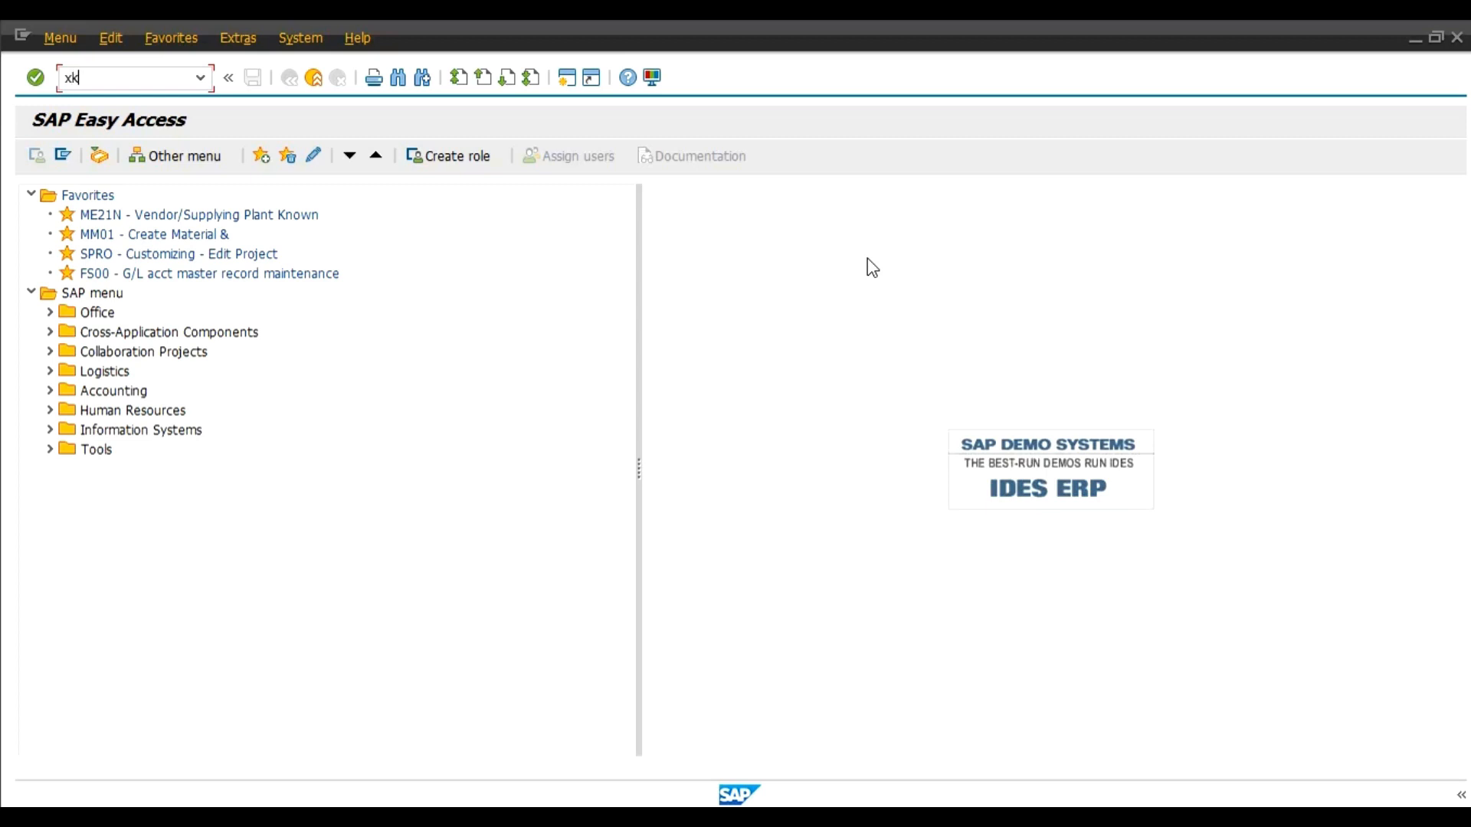
{"action": "key", "text": "Enter"}
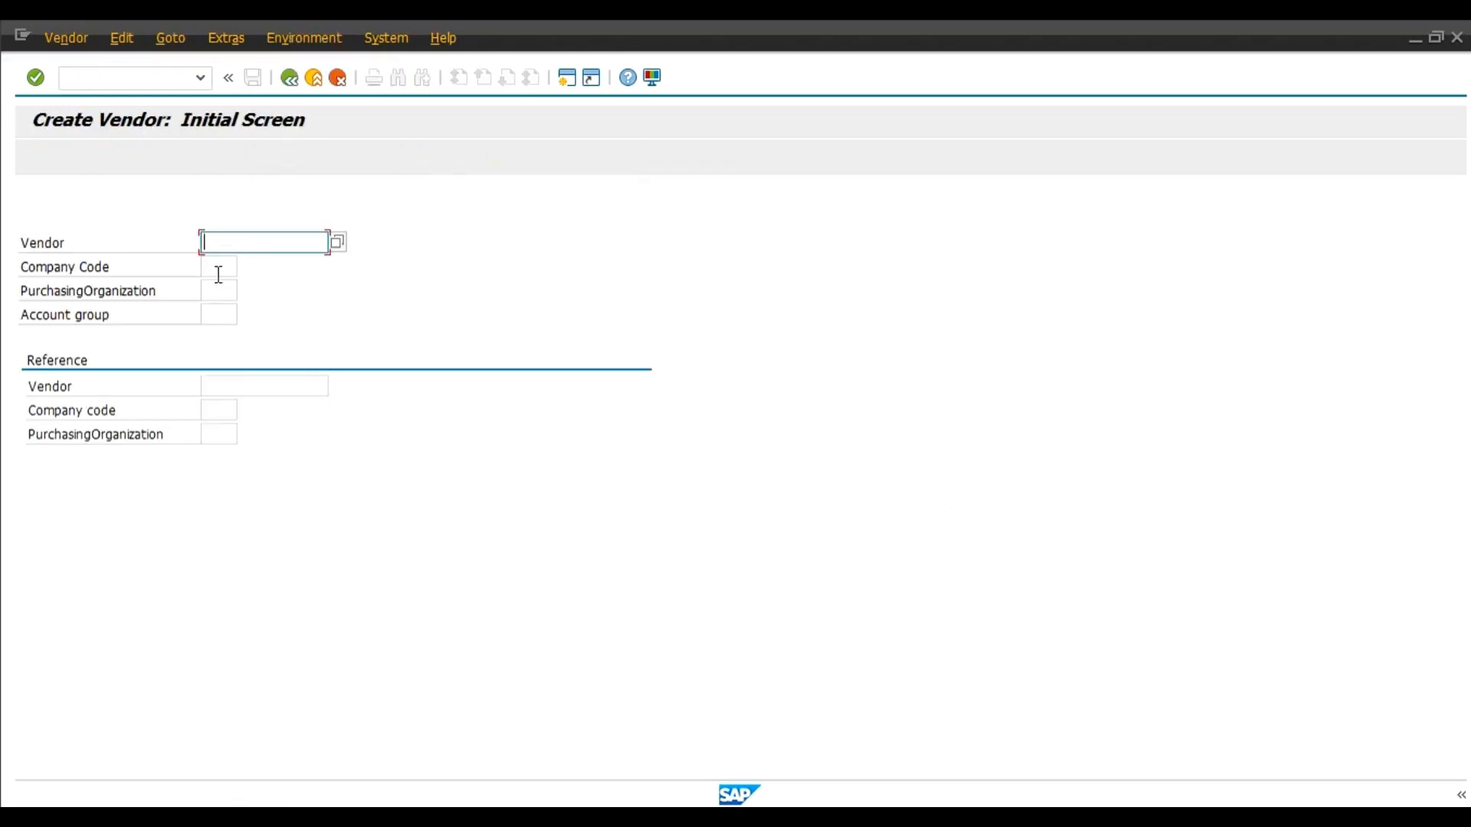
{"action": "left_click", "coordinate": [218, 267]}
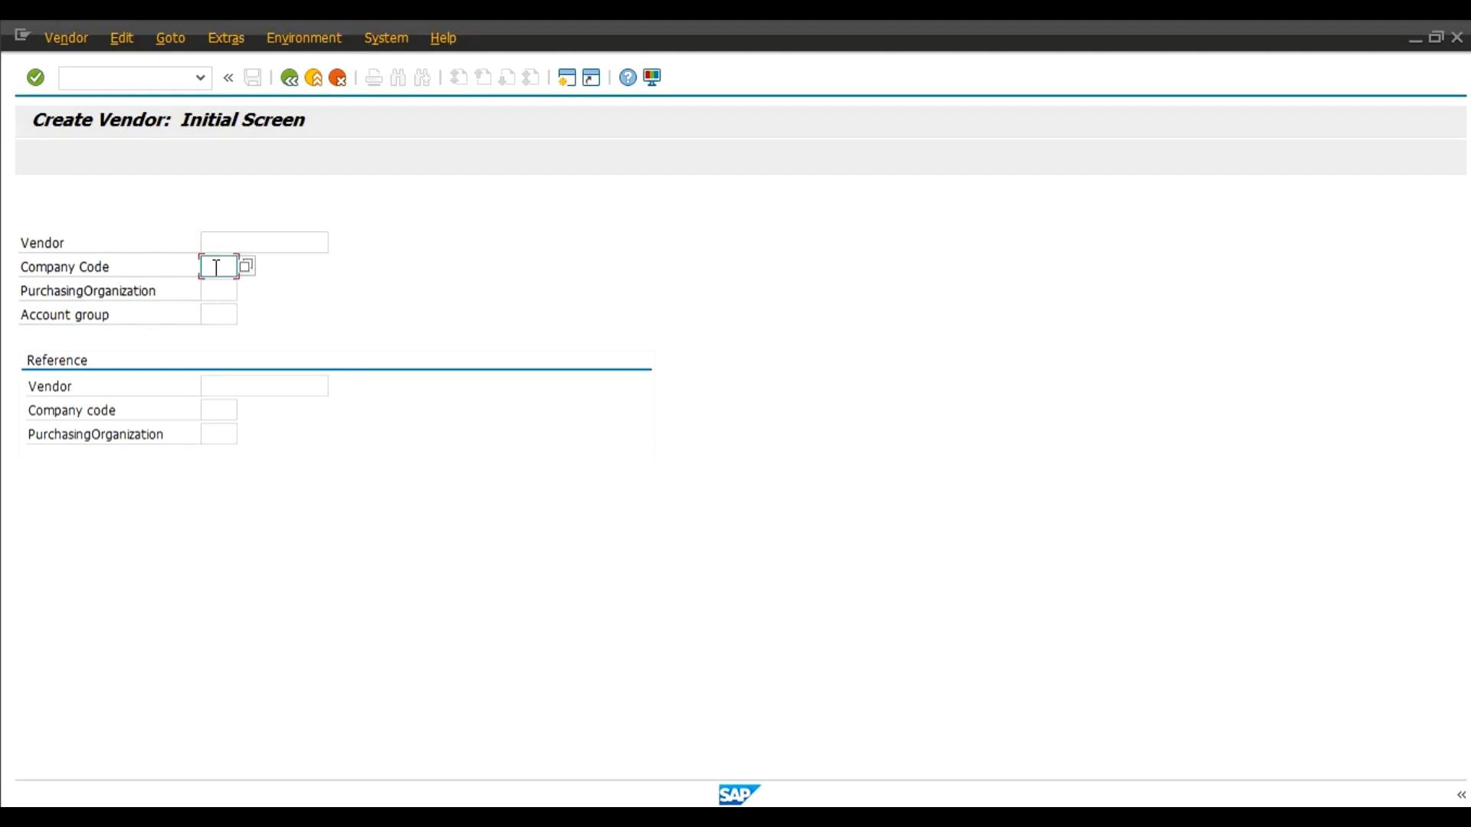
{"action": "type", "text": "1000"}
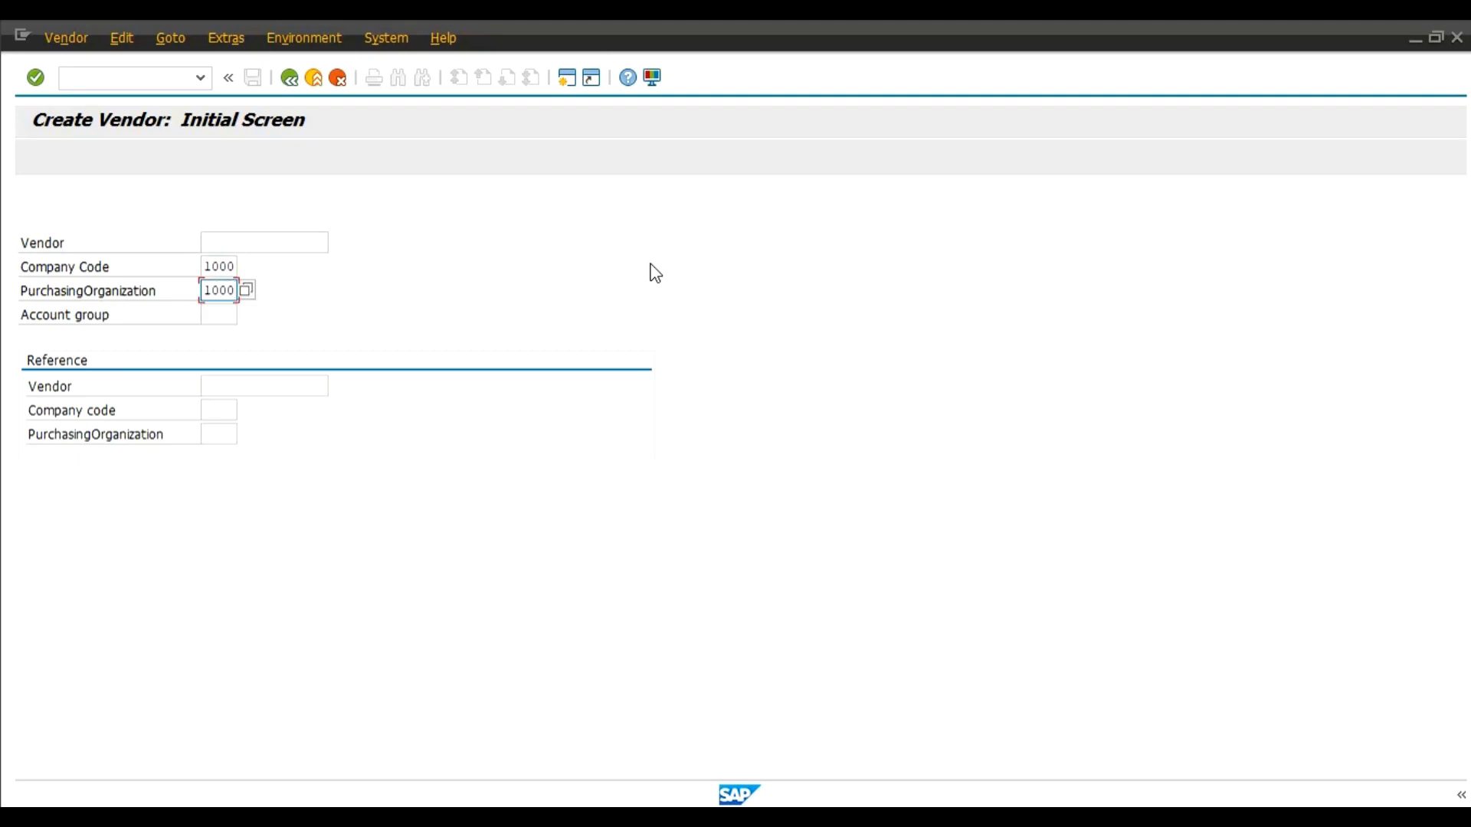
{"action": "left_click", "coordinate": [217, 314]}
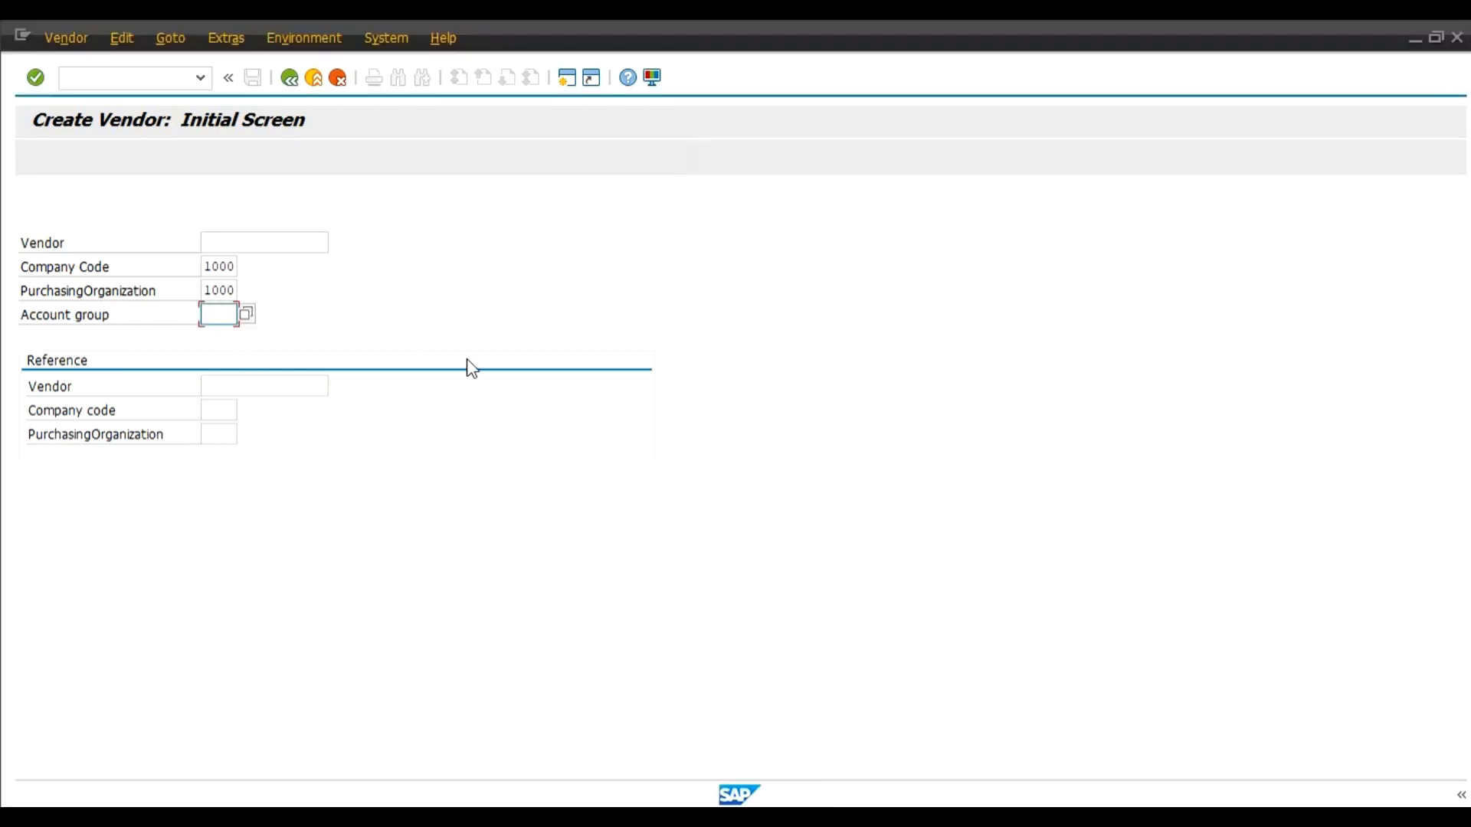
{"action": "type", "text": "0001"}
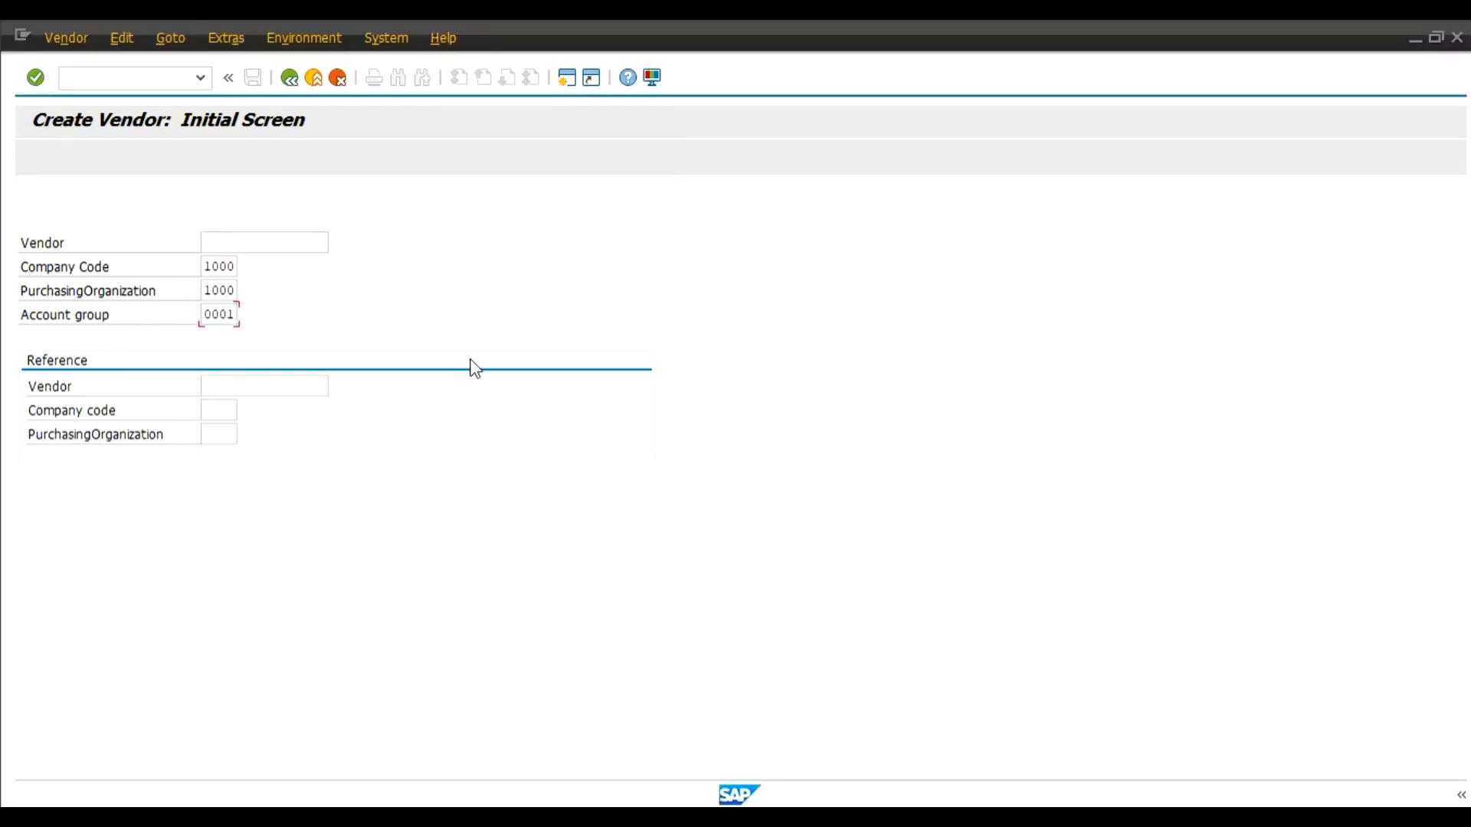
{"action": "key", "text": "Enter"}
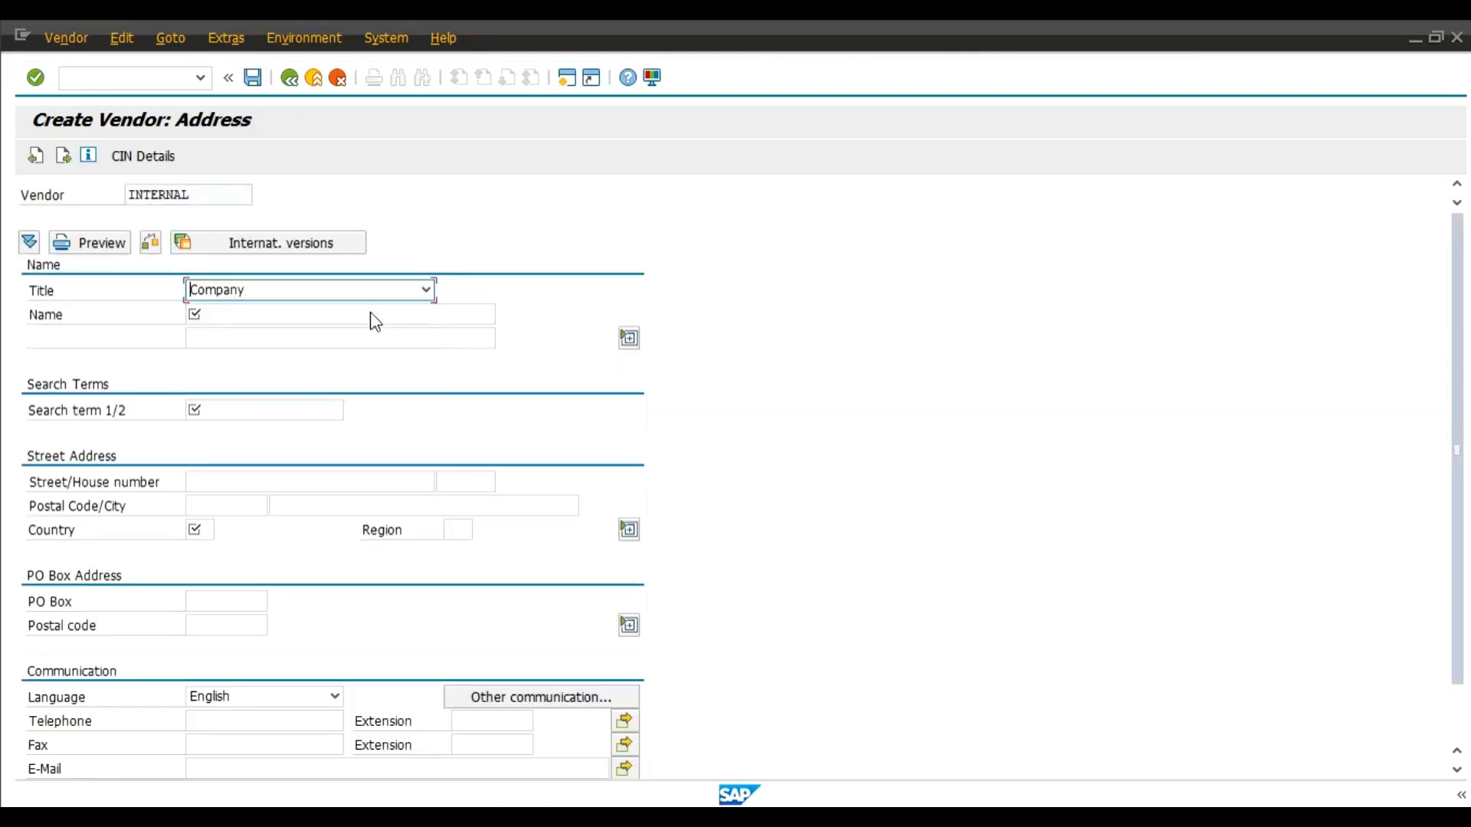
Name the vendor 'XYZ LTD. - demo', picking XYZ LTD. from earlier entries
{"action": "left_click", "coordinate": [341, 314]}
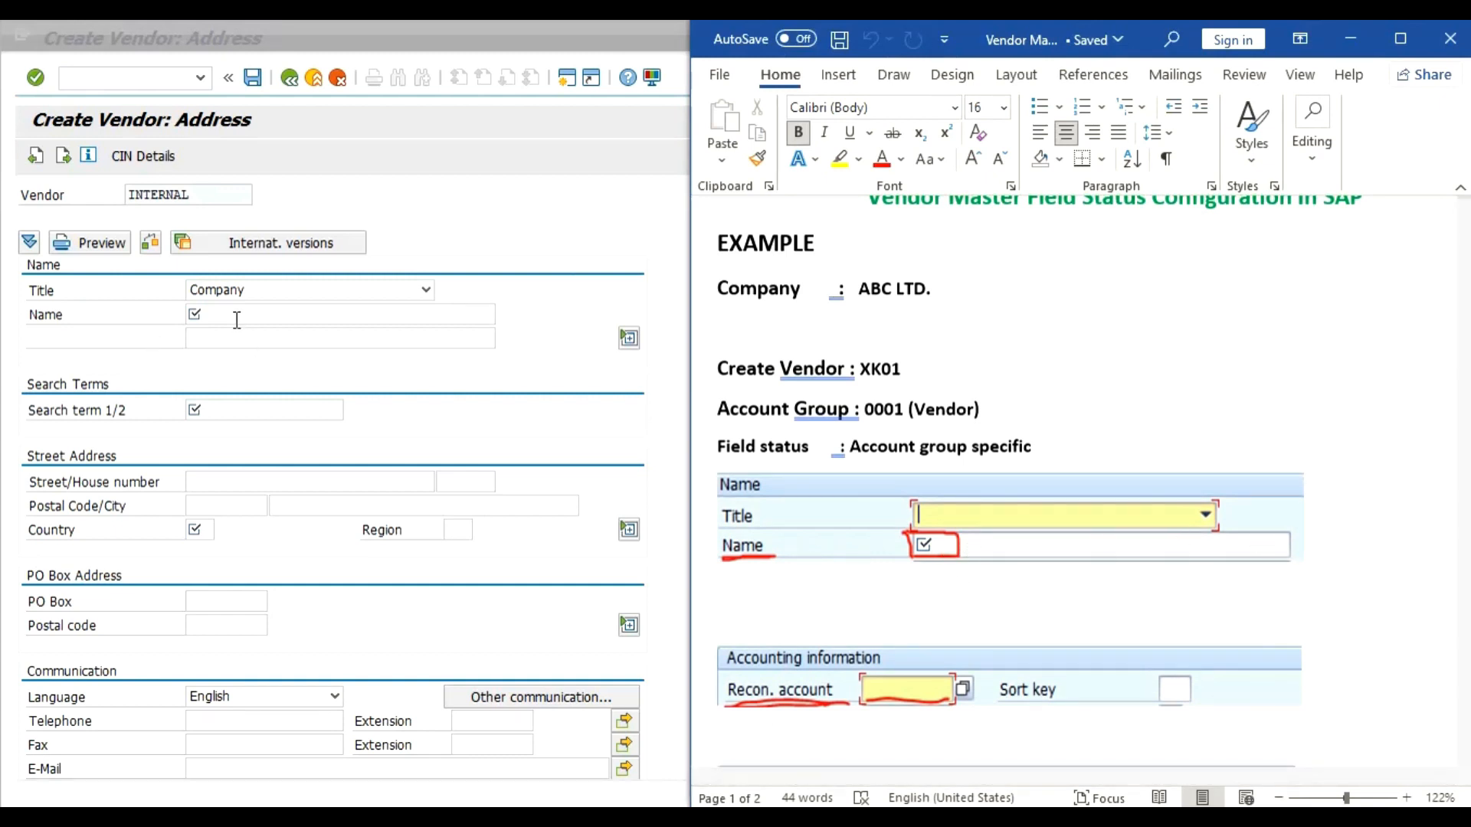
{"action": "type", "text": "x"}
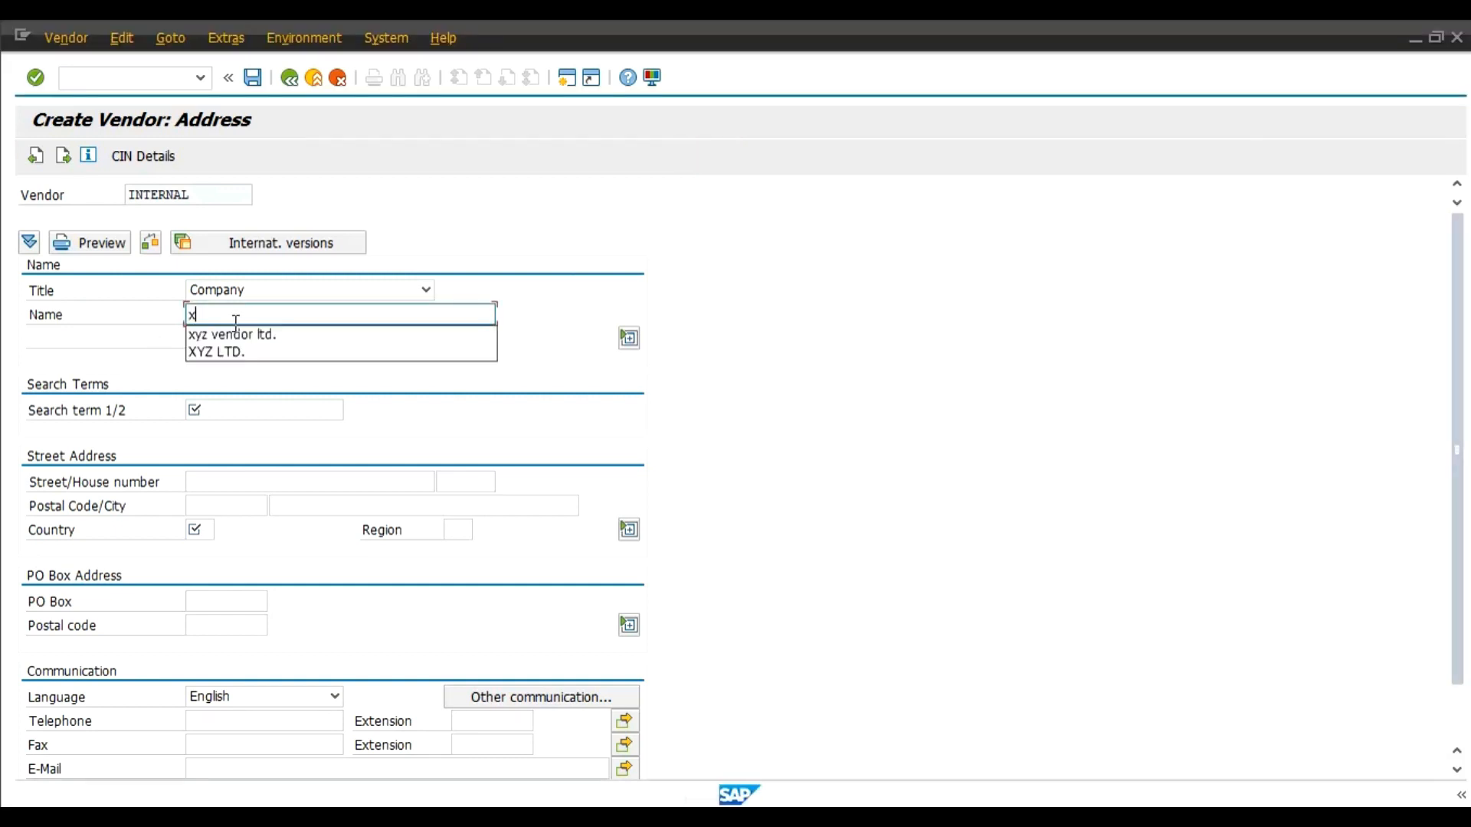
{"action": "type", "text": "y"}
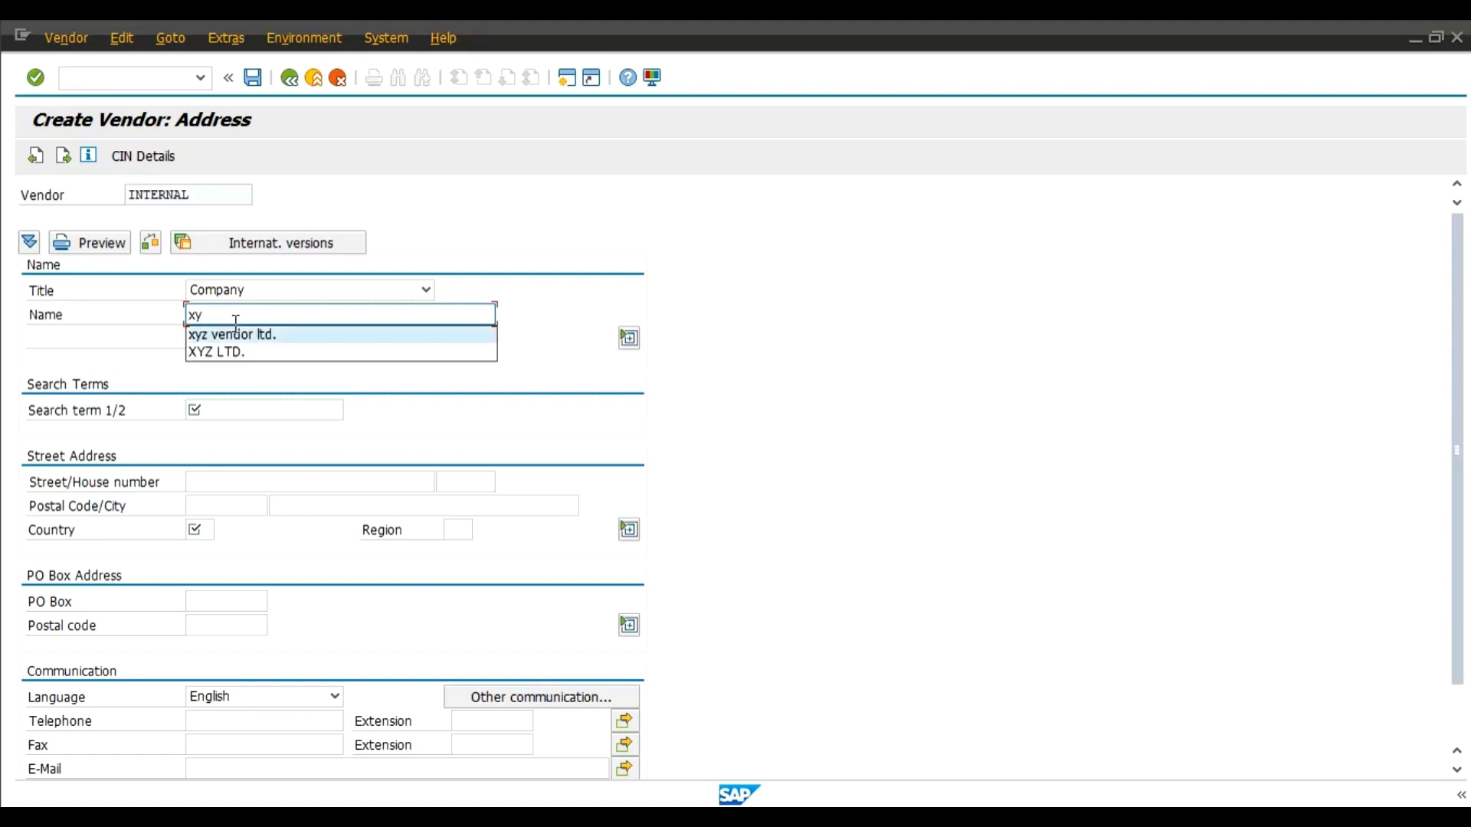
{"action": "mouse_move", "coordinate": [216, 351]}
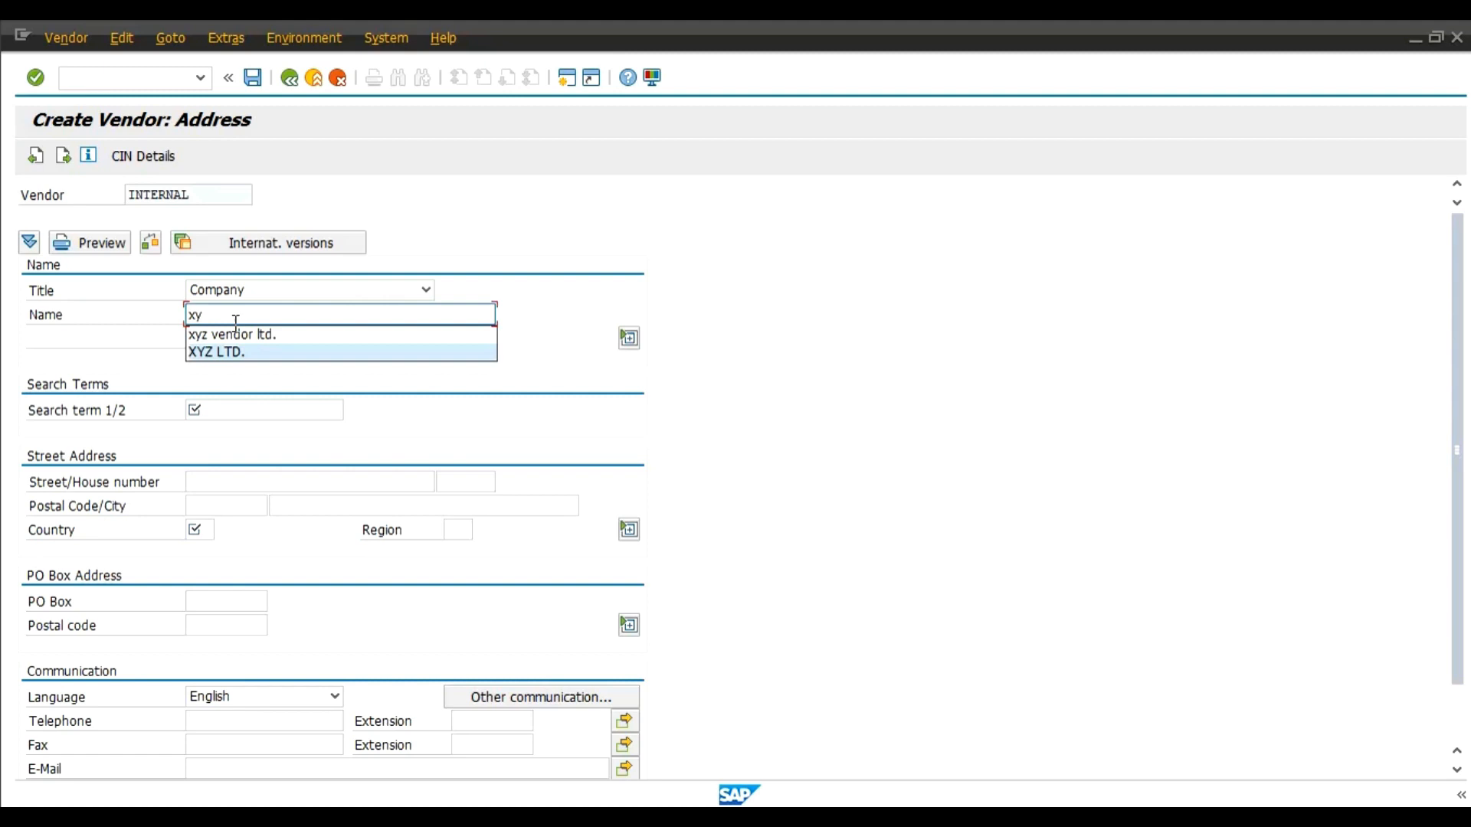
{"action": "left_click", "coordinate": [217, 351]}
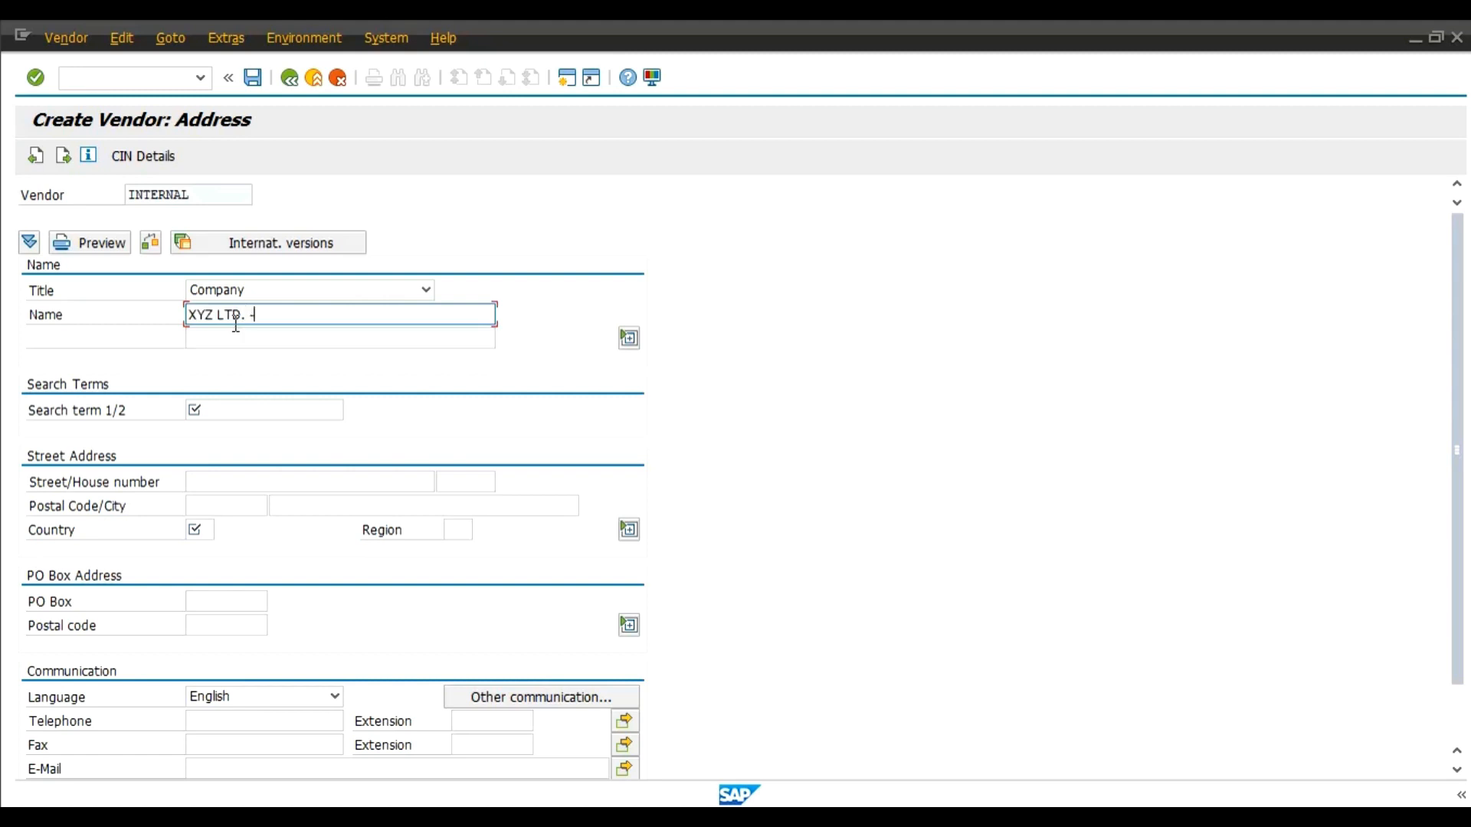
{"action": "type", "text": "de"}
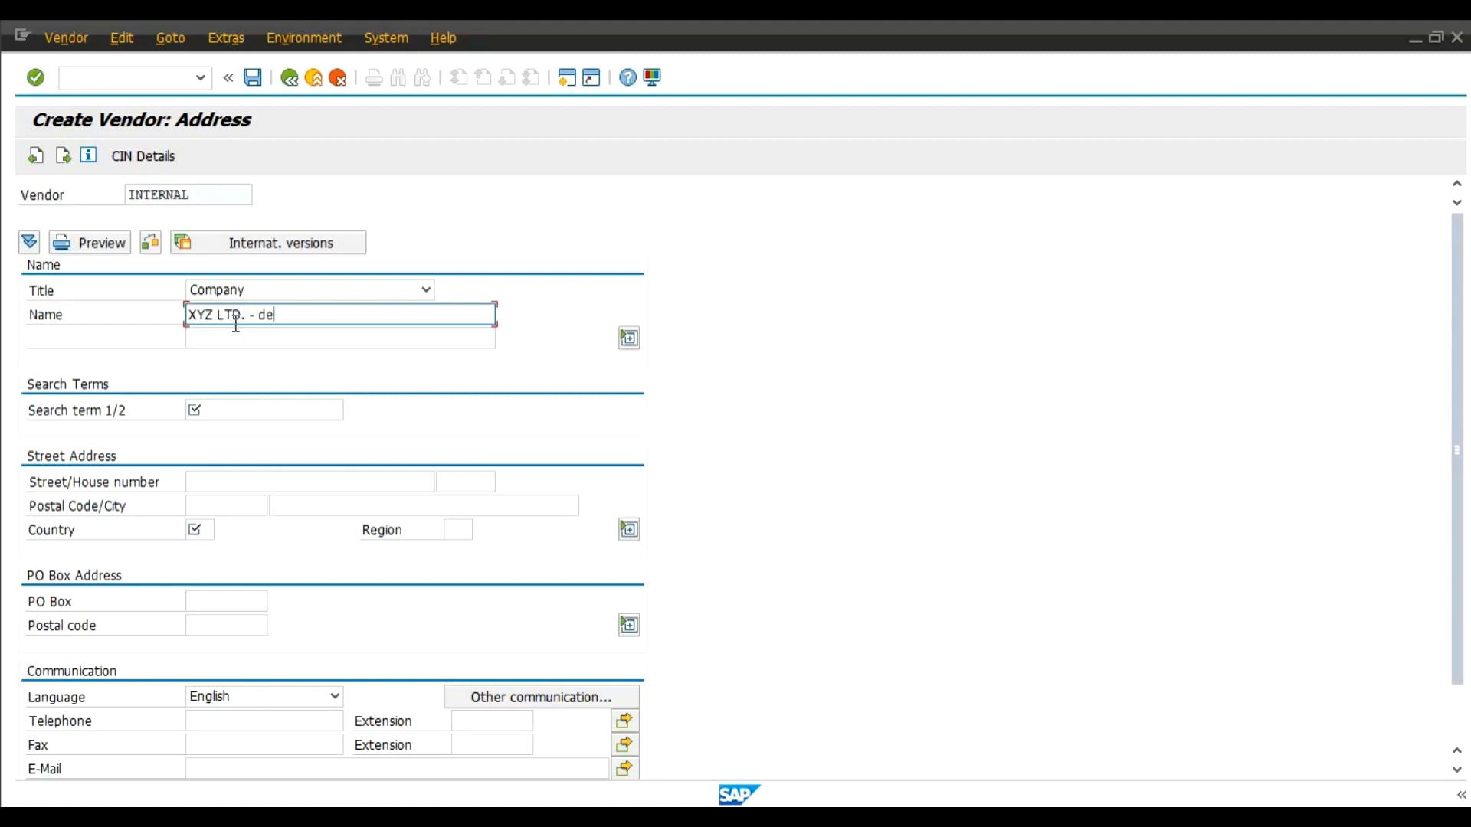
{"action": "type", "text": "mo"}
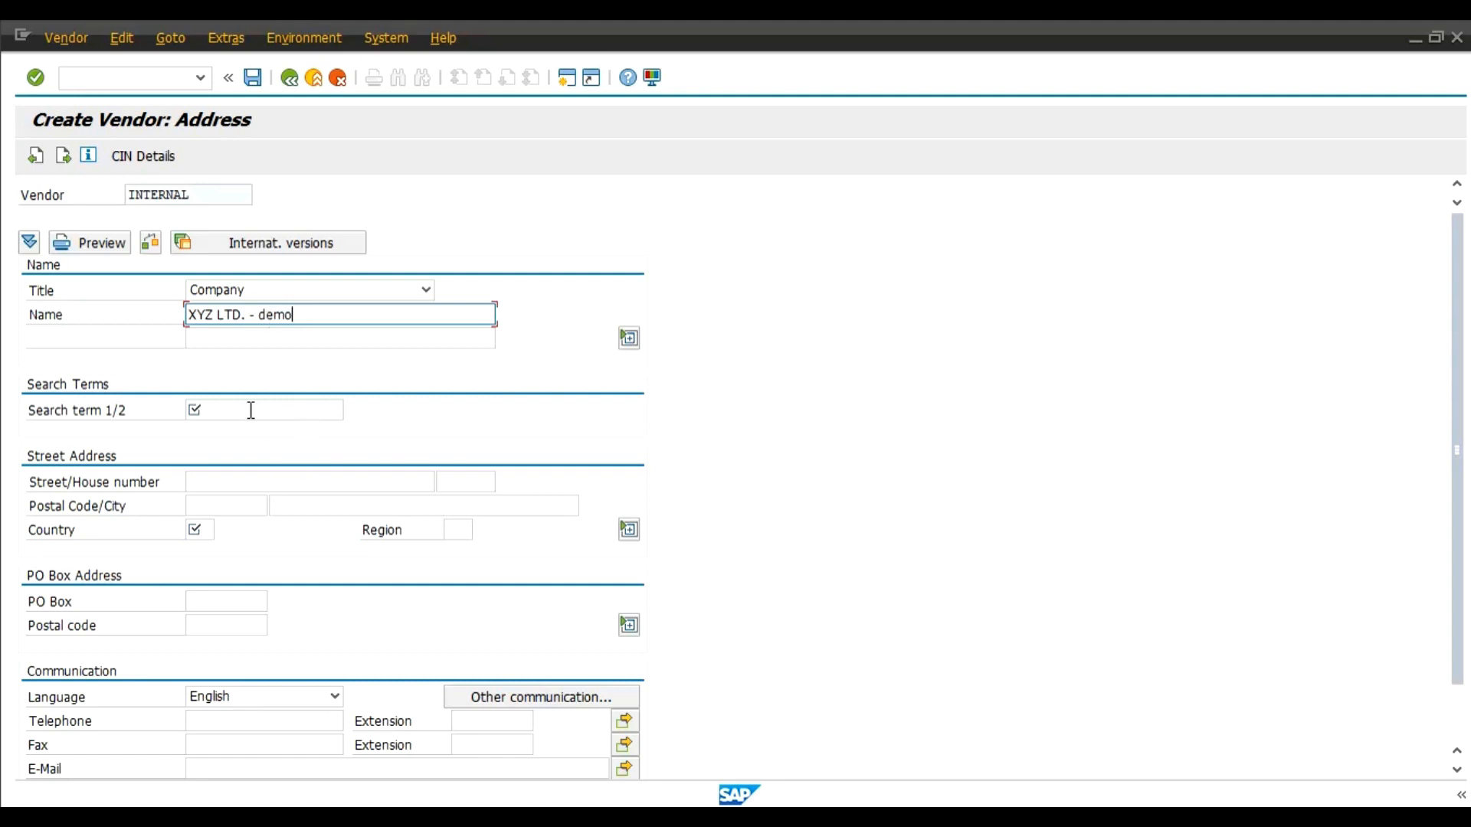
Enter search term 'xyz ltd.' and country IN for the vendor
{"action": "type", "text": "x"}
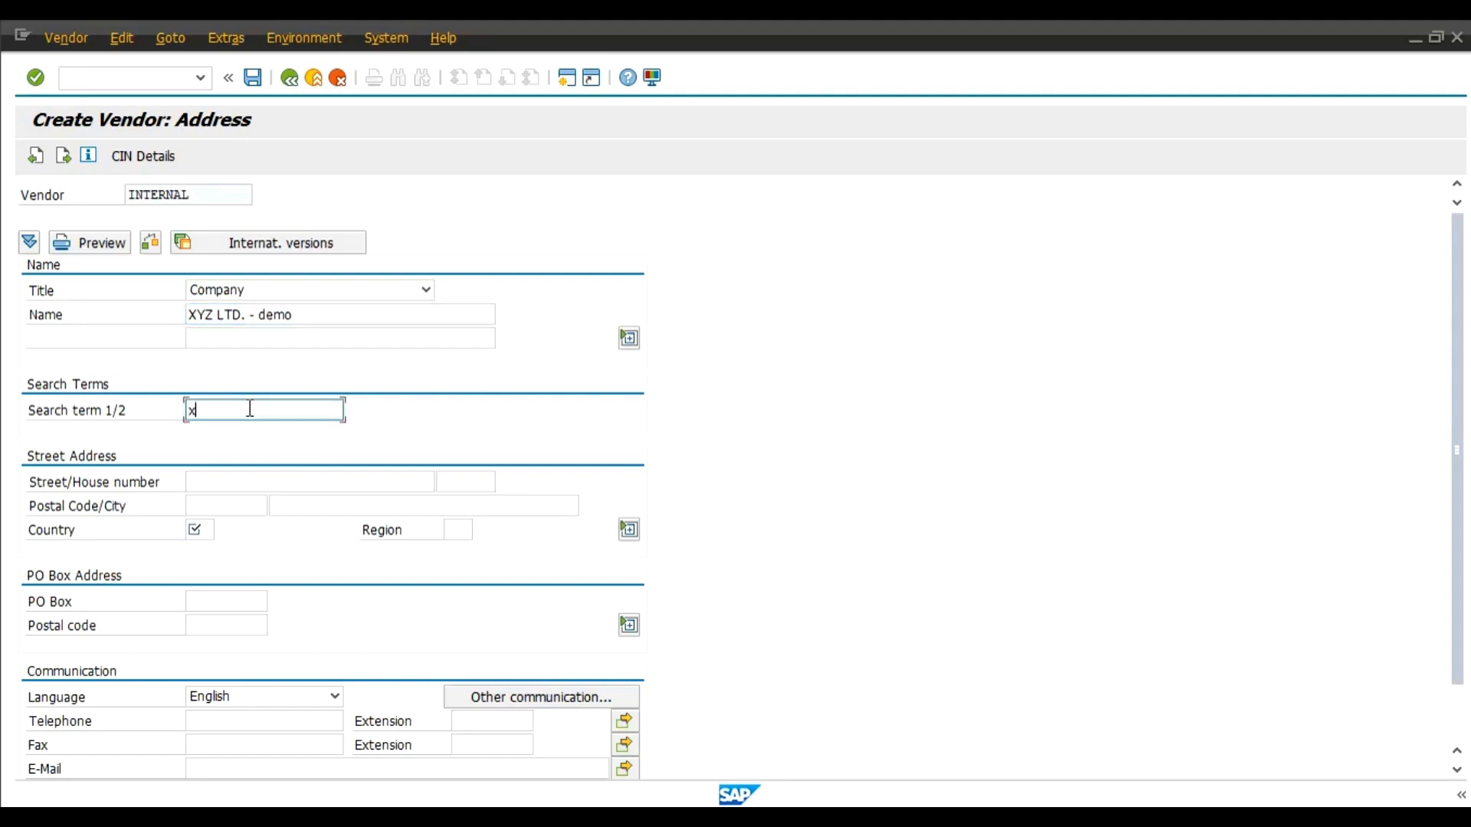
{"action": "type", "text": "xyz lt"}
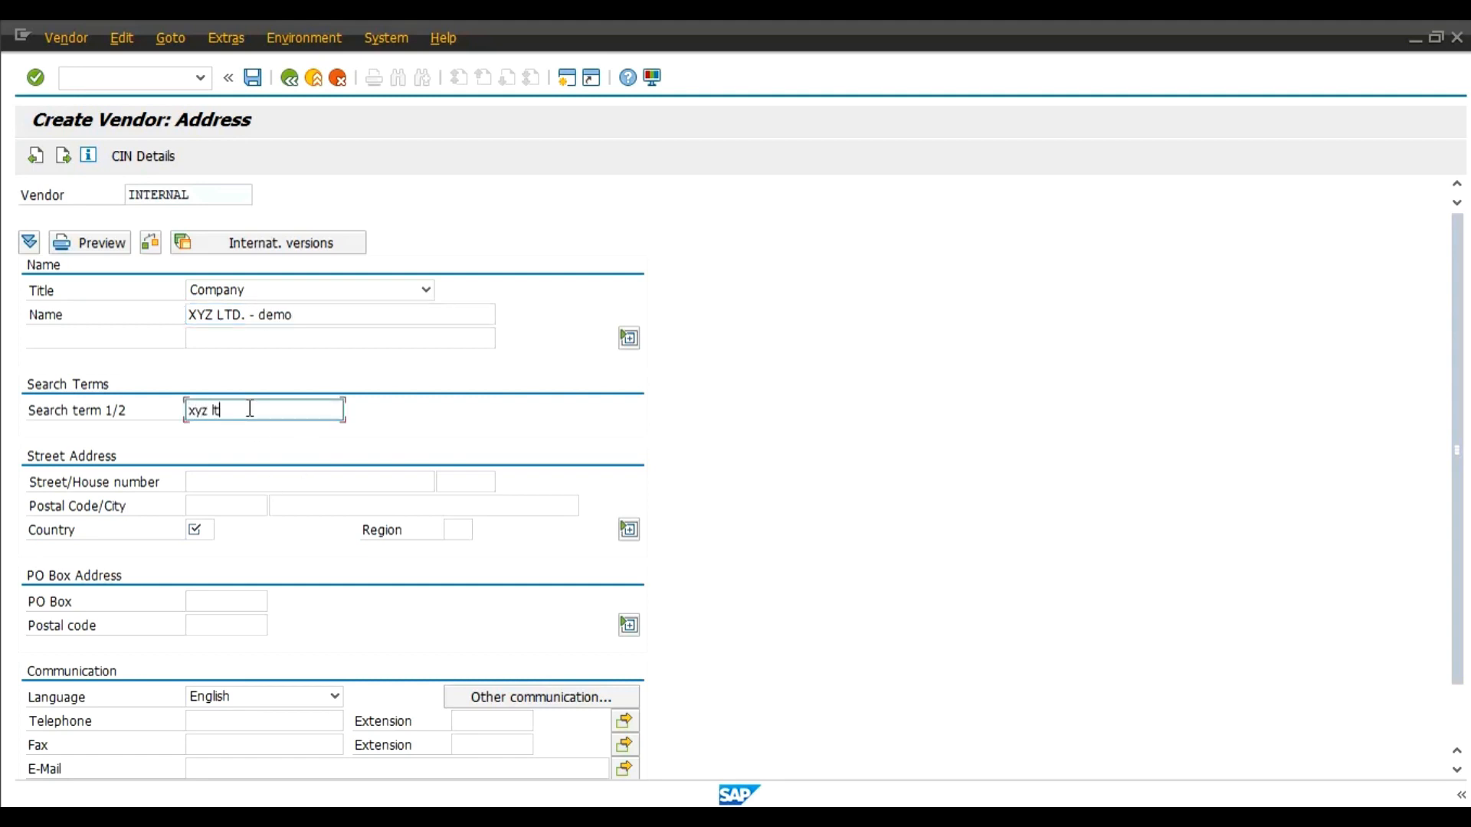
{"action": "type", "text": "d."}
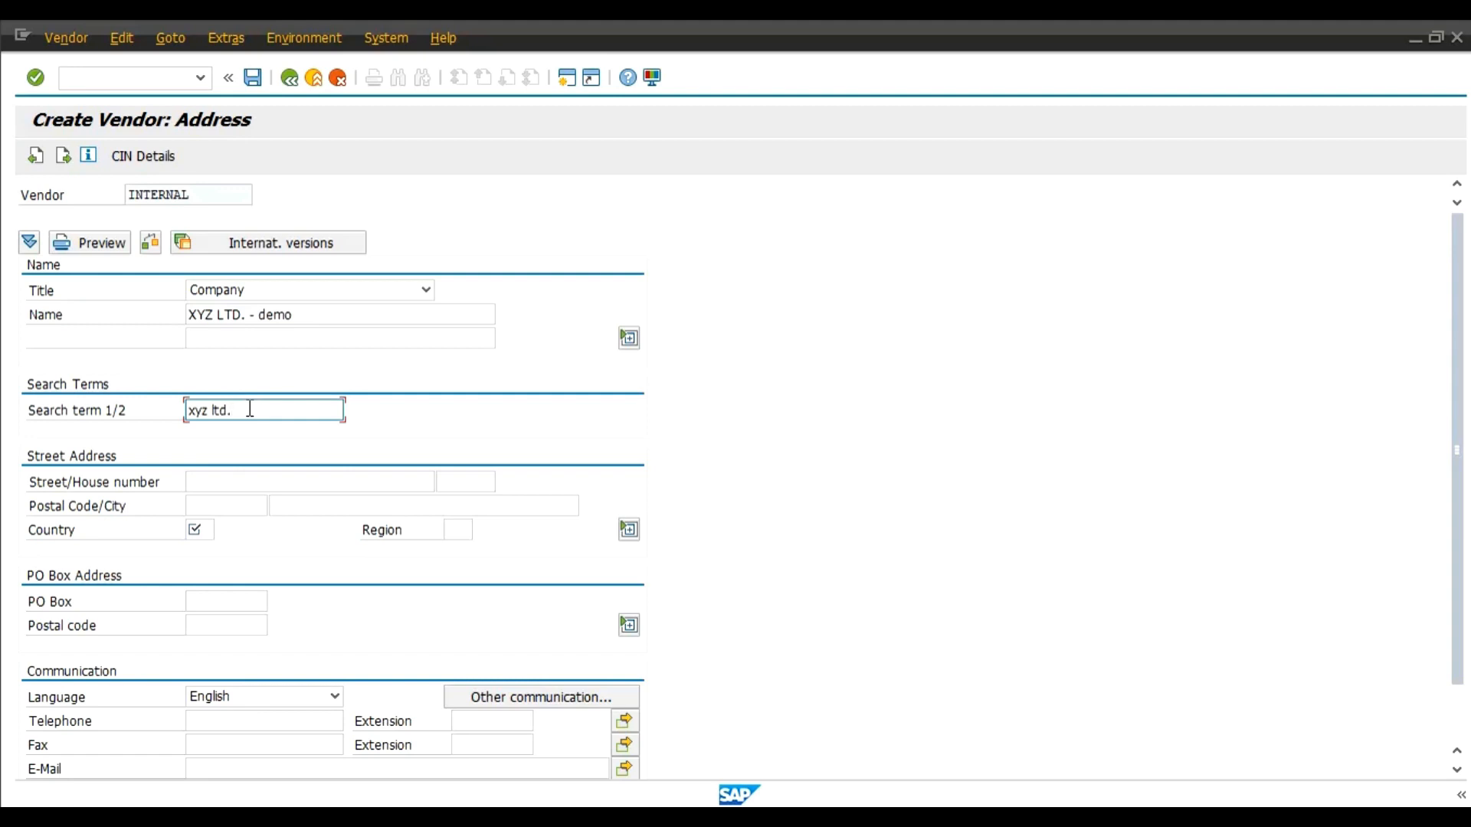
{"action": "mouse_move", "coordinate": [202, 529]}
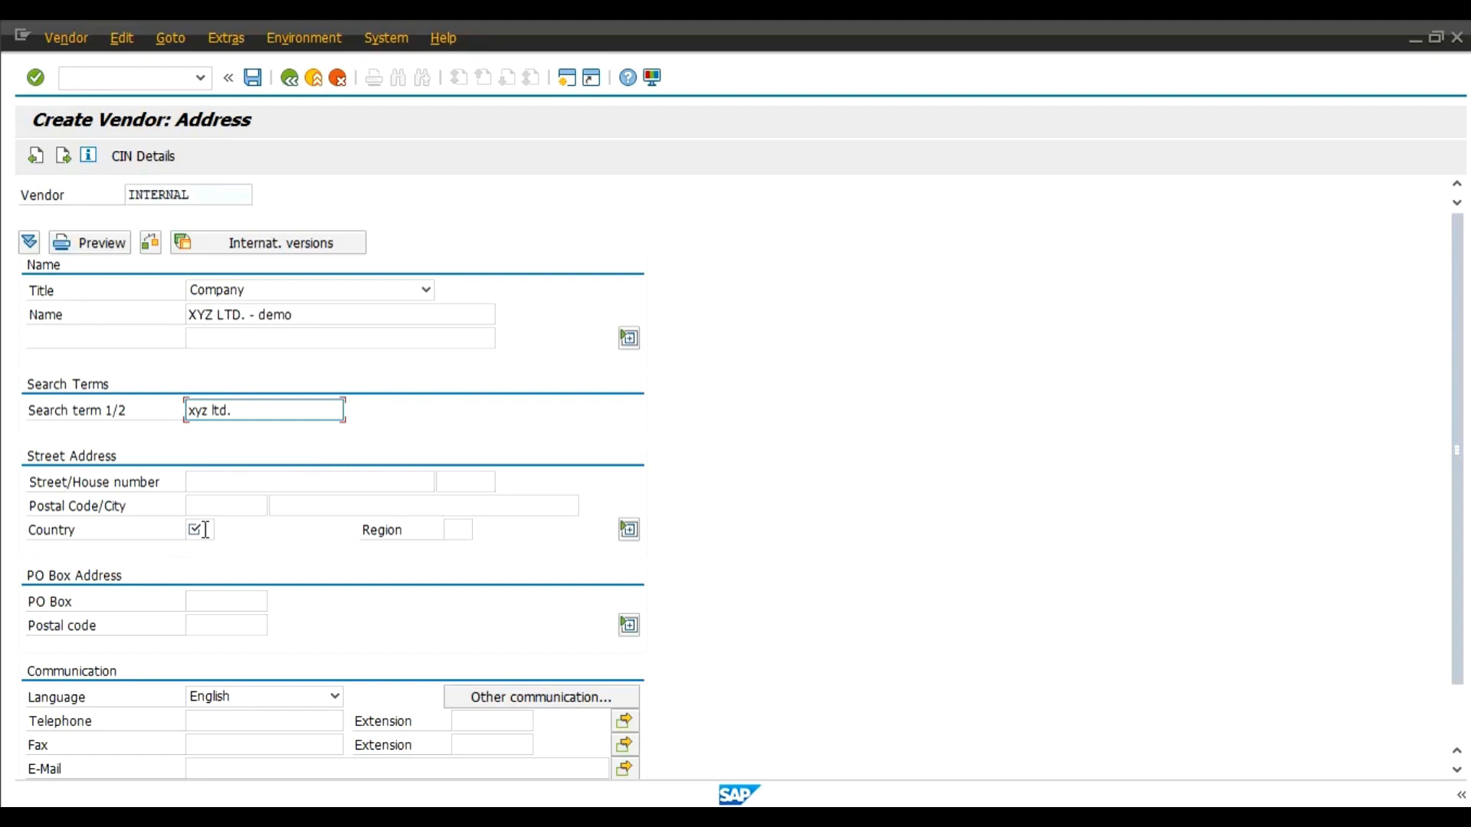
{"action": "type", "text": "IN"}
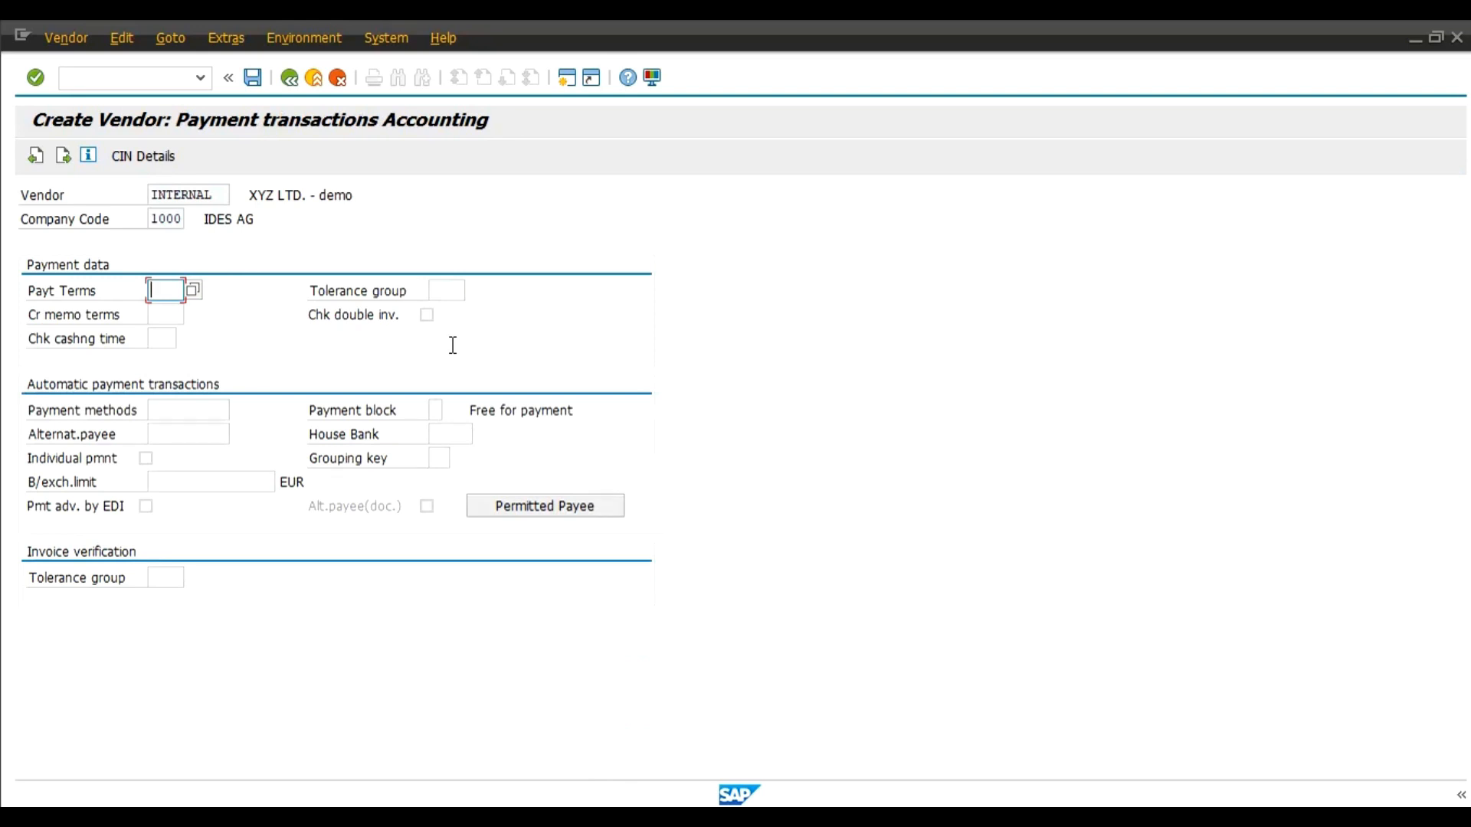
Enter payment terms 0001 on the vendor's payment transactions accounting data for company code 1000
{"action": "type", "text": "0001"}
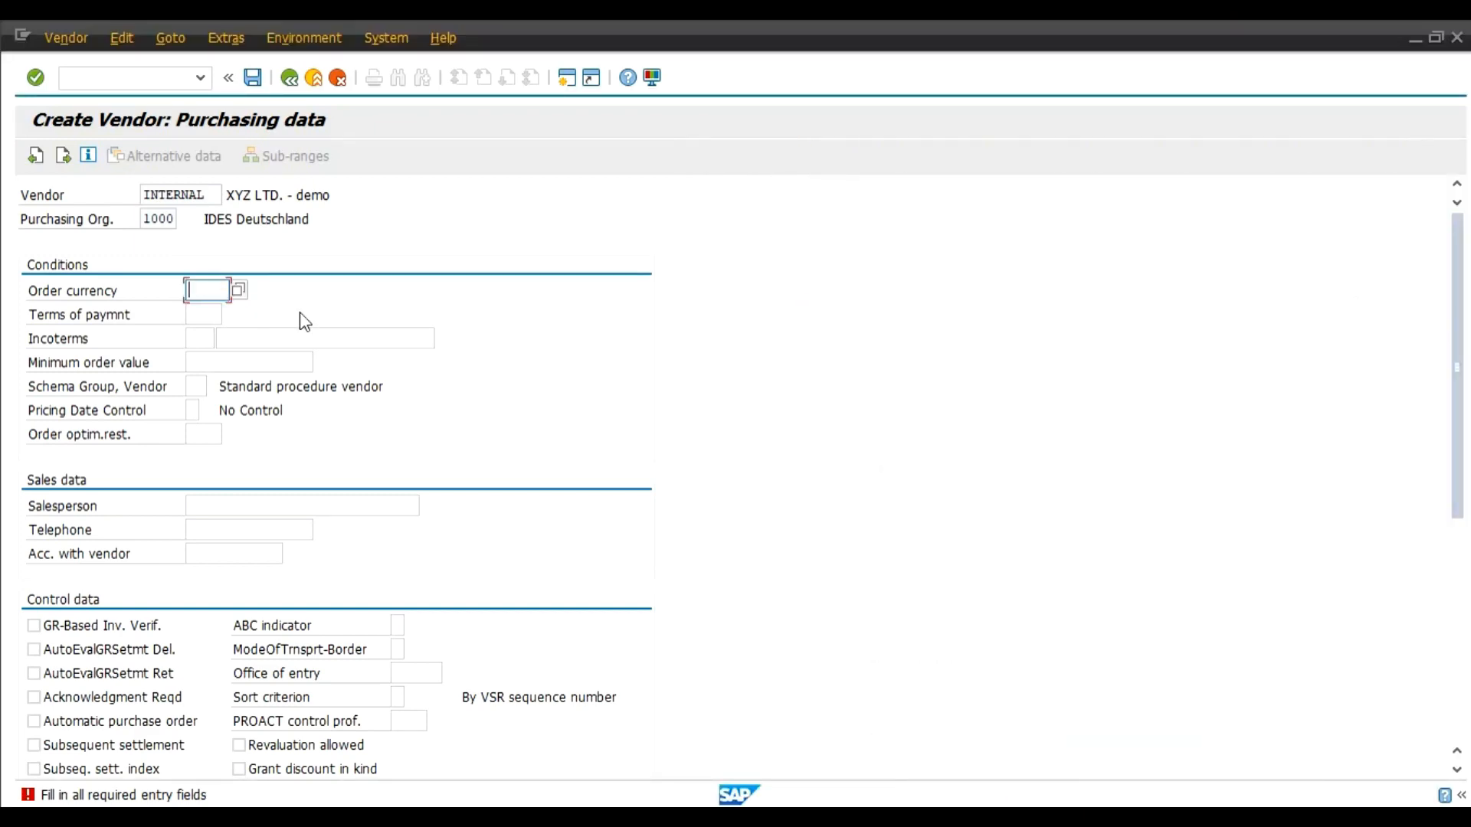
Fill the required order currency INR on the vendor's purchasing data for organization 1000
{"action": "type", "text": "inr"}
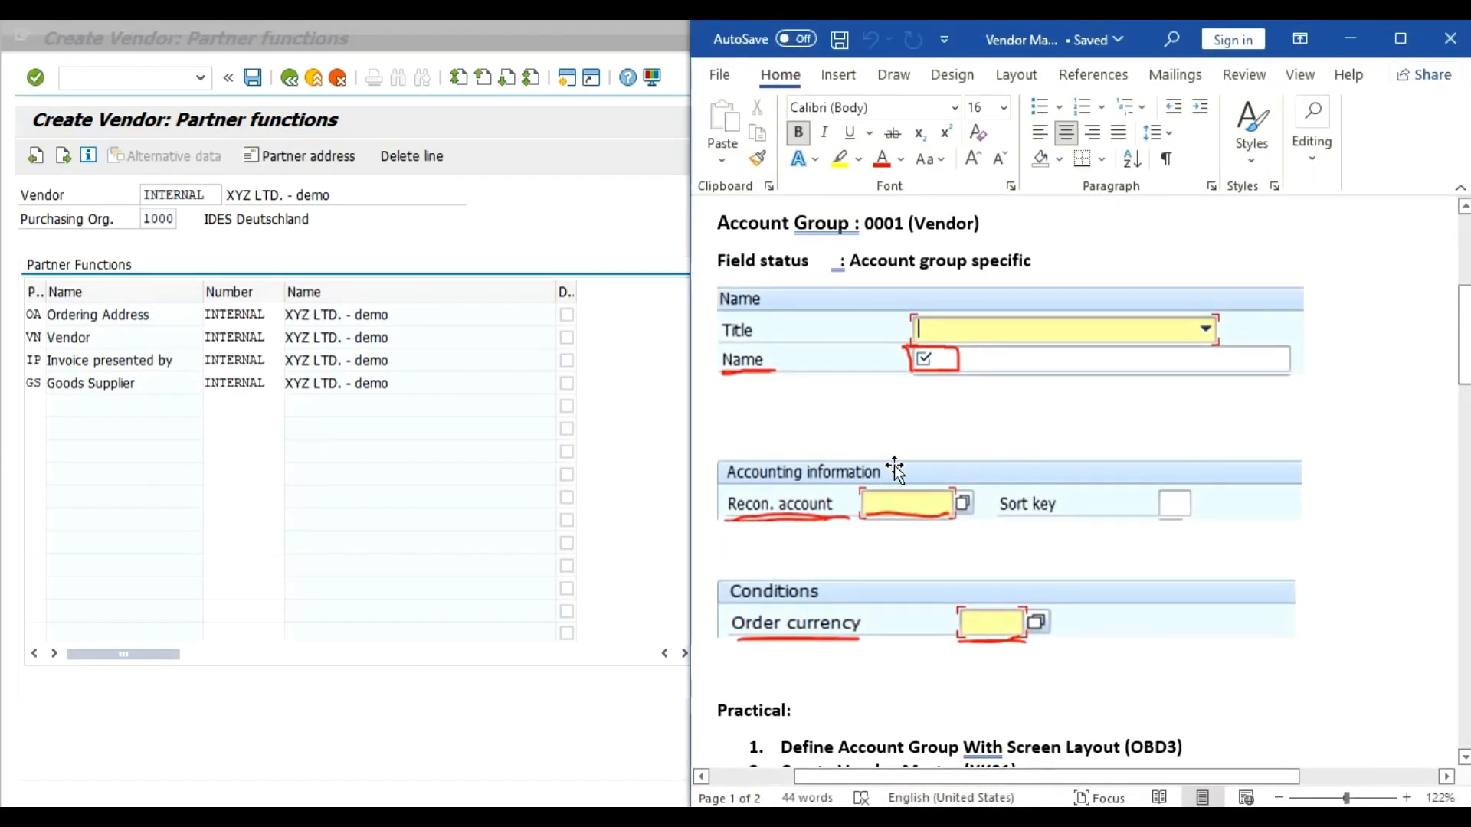
{"action": "mouse_move", "coordinate": [990, 638]}
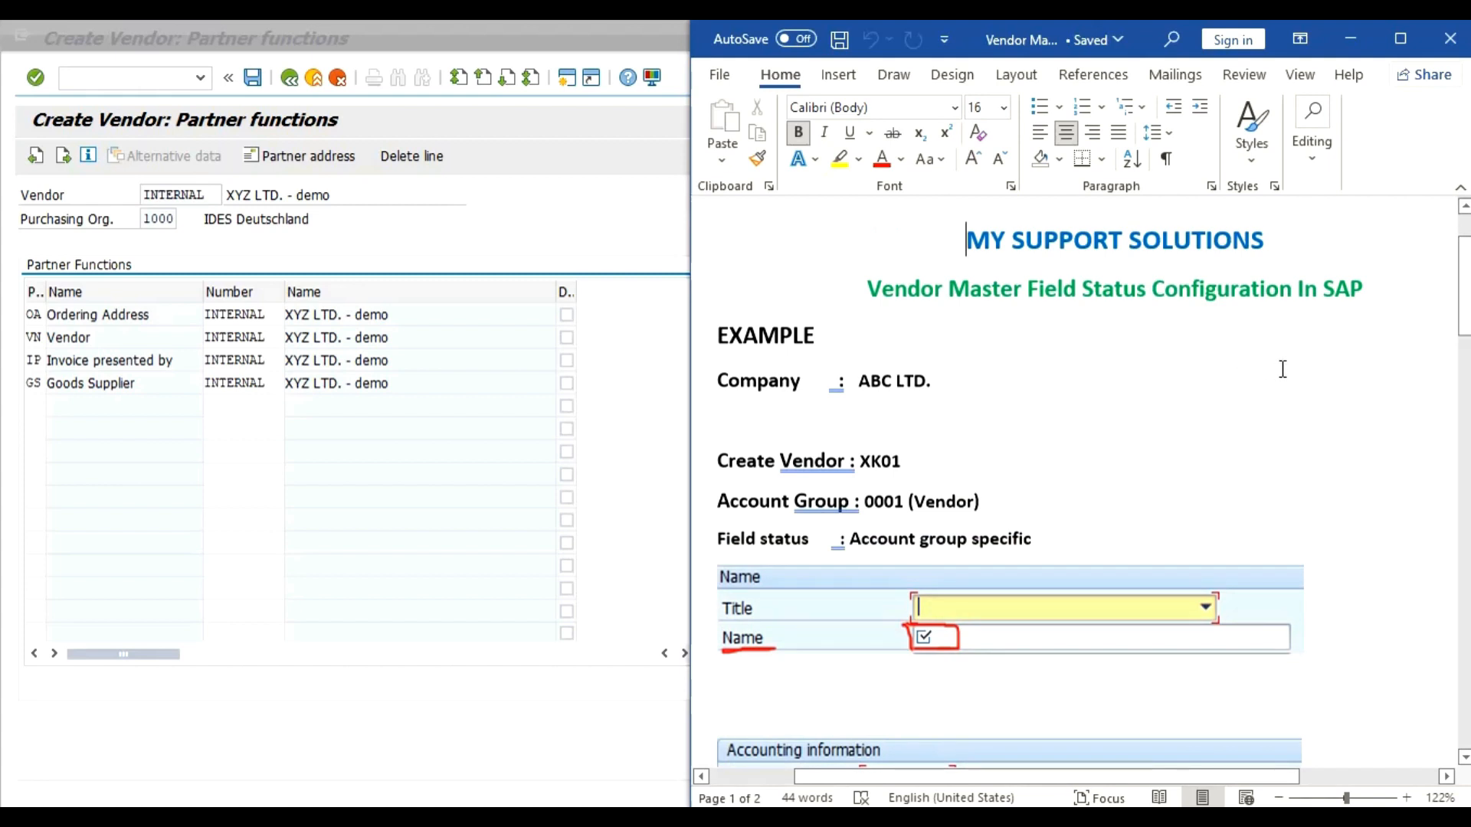
{"action": "mouse_move", "coordinate": [1223, 409]}
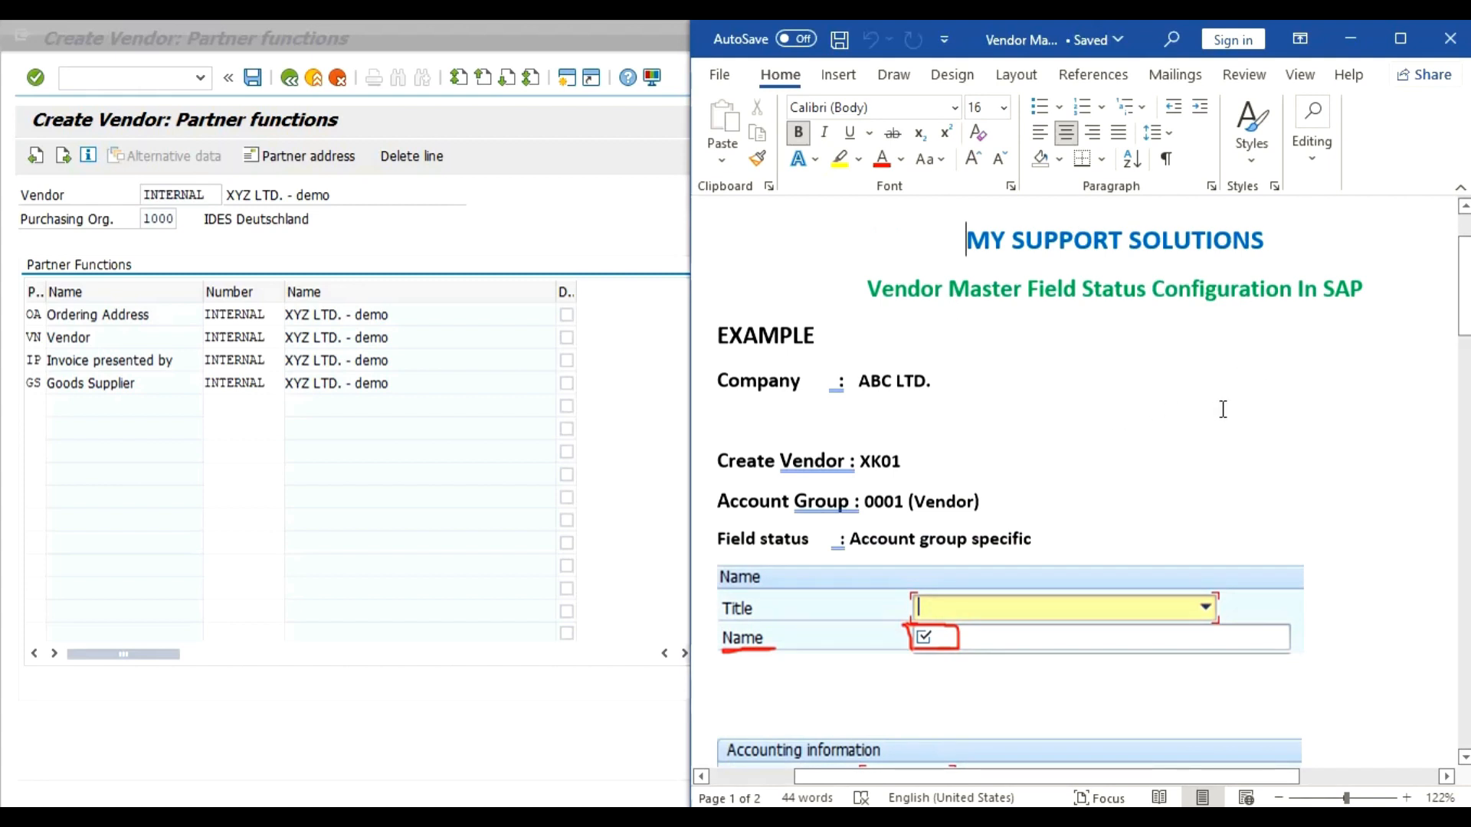